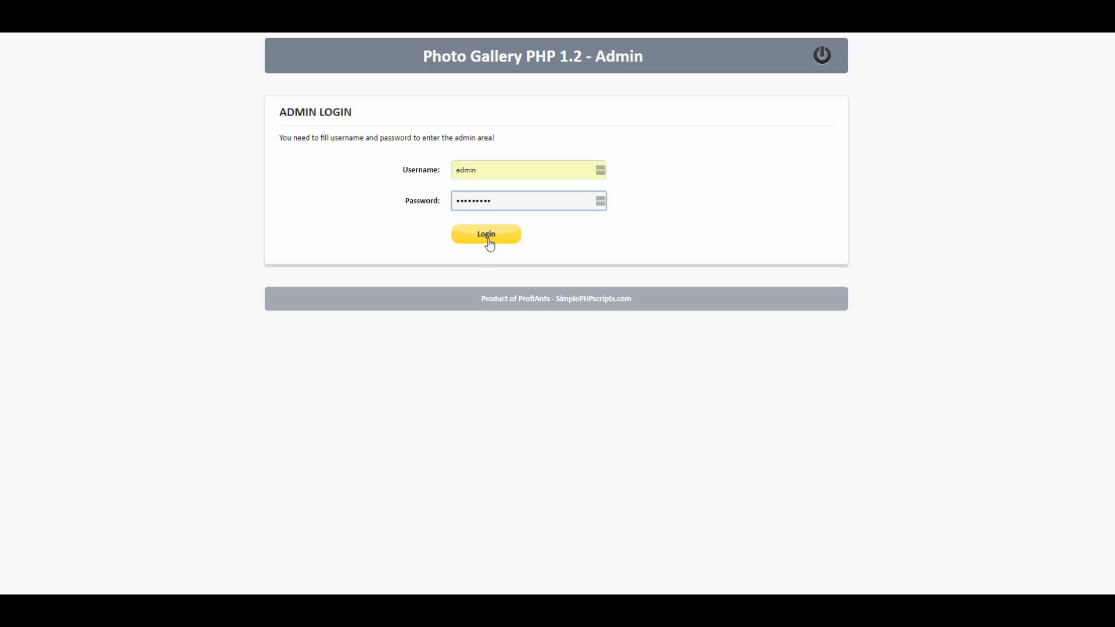
Step: Log in to the gallery admin area and land on the empty Photos list
left_click(486, 234)
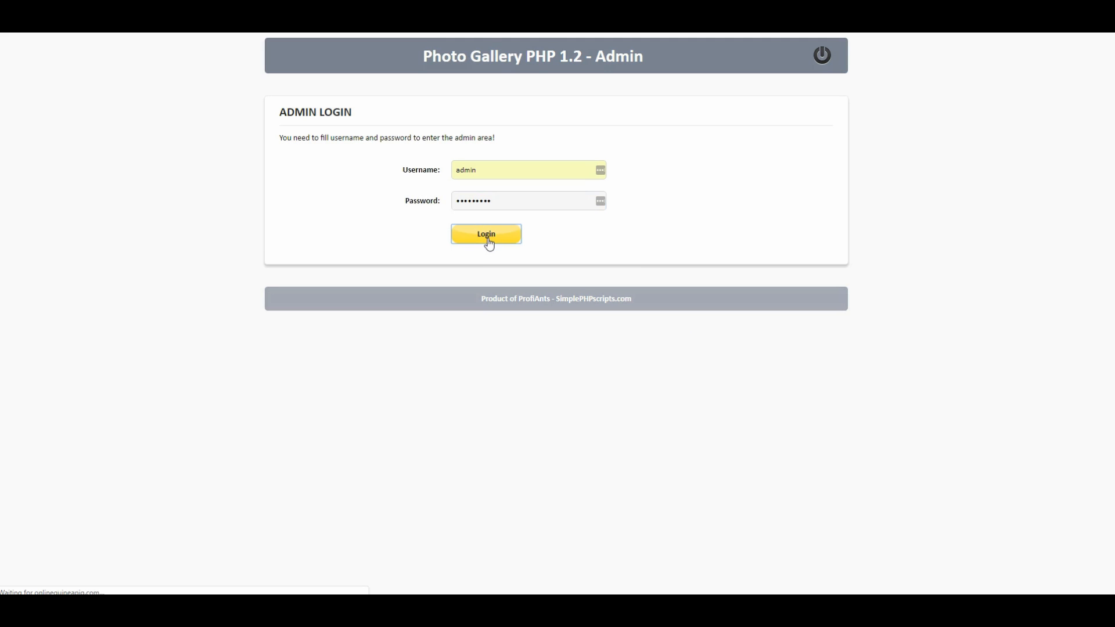
left_click(485, 234)
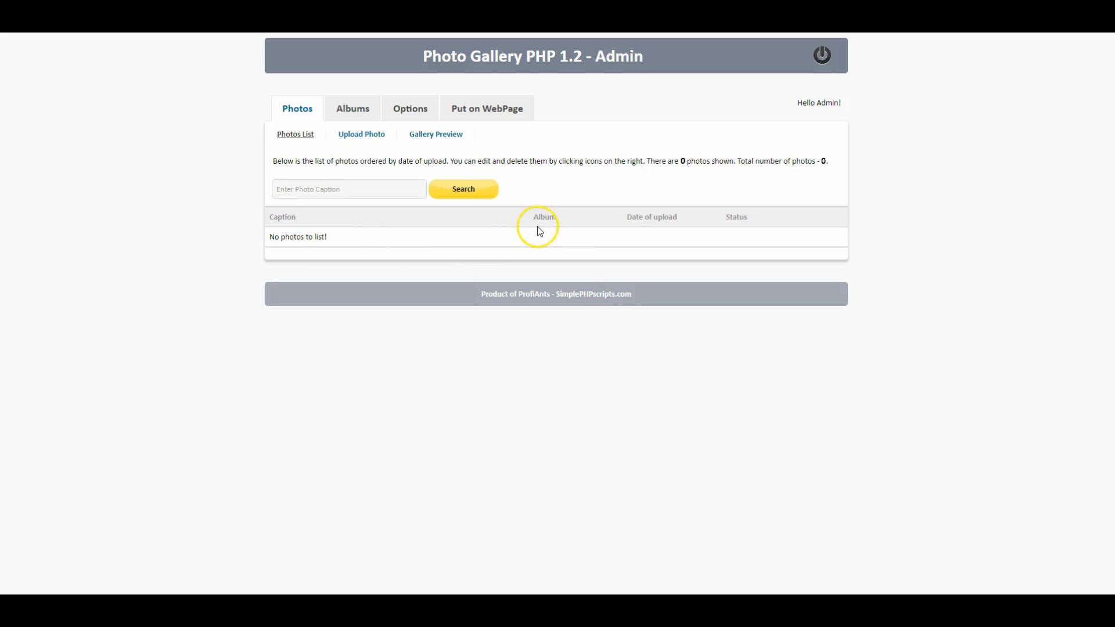
mouse_move(421, 231)
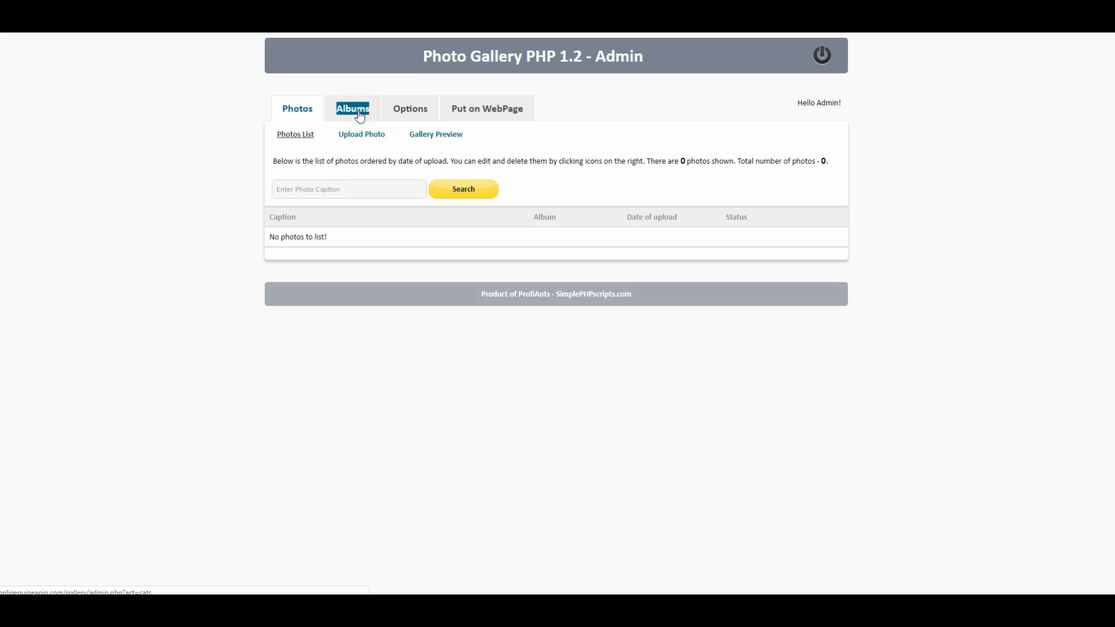
Step: In Main options, enter 800 px for enlarged photo maximum width and check the LoadMore setting
left_click(410, 108)
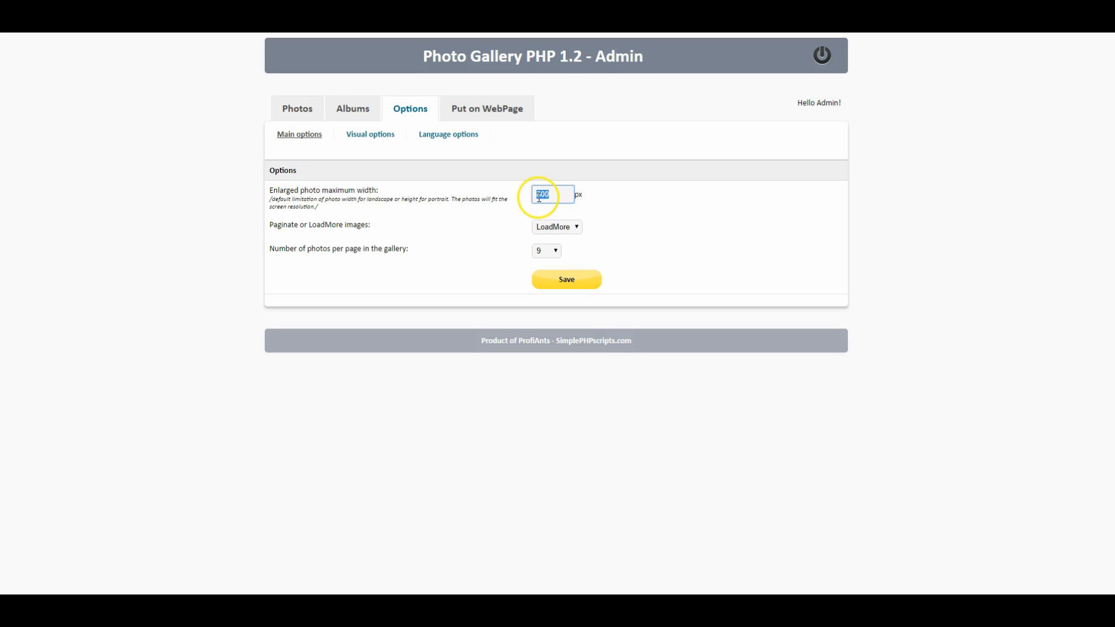
type("800")
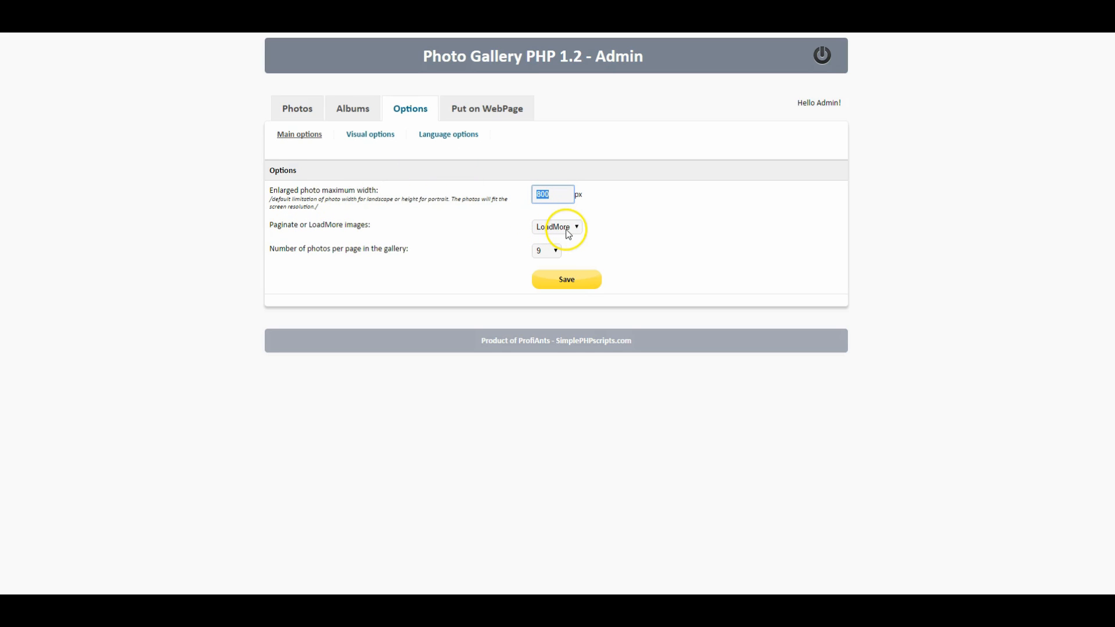
left_click(557, 226)
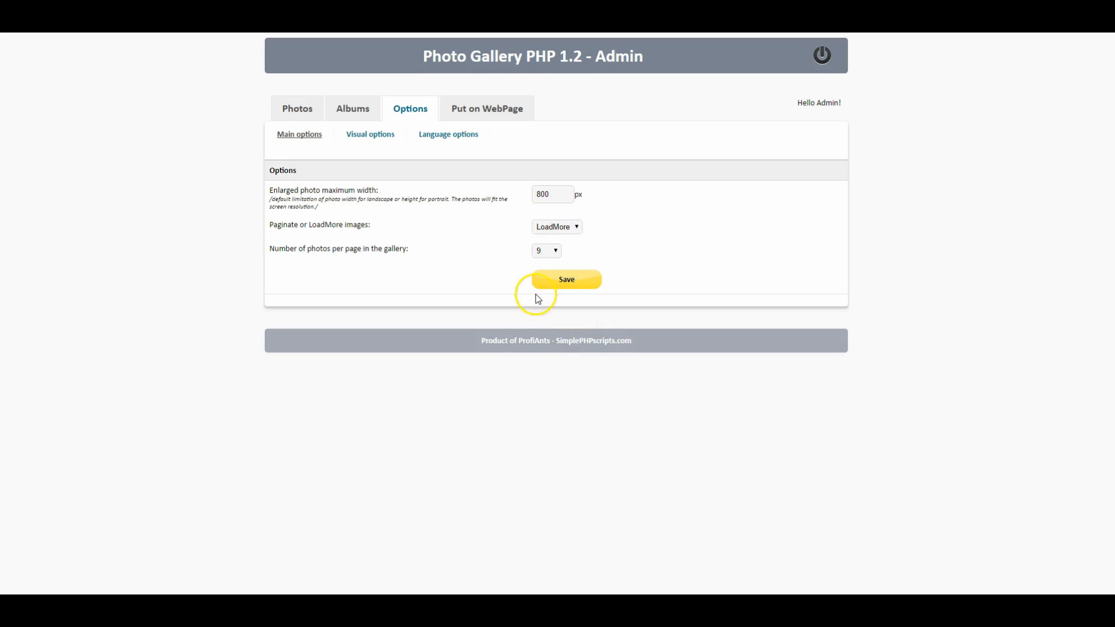
mouse_move(402, 235)
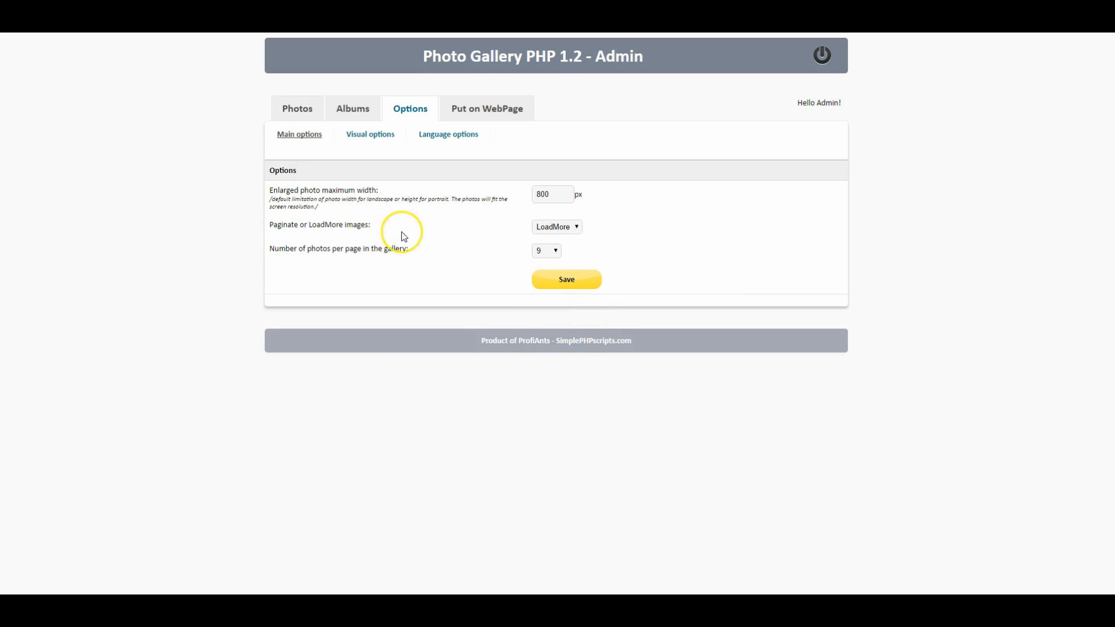
mouse_move(629, 309)
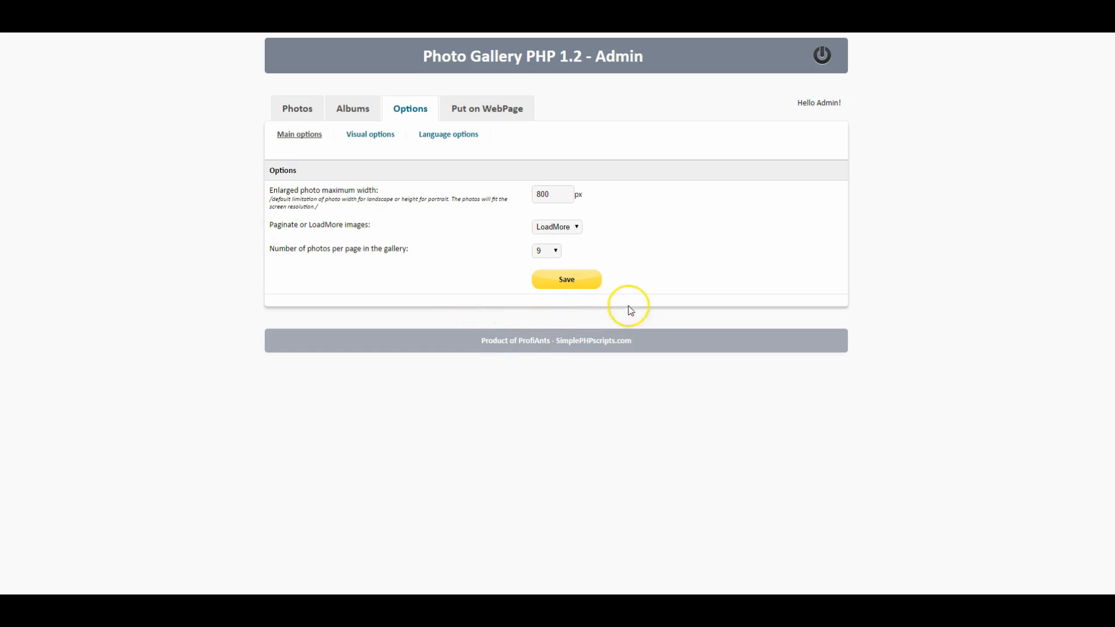
mouse_move(345, 265)
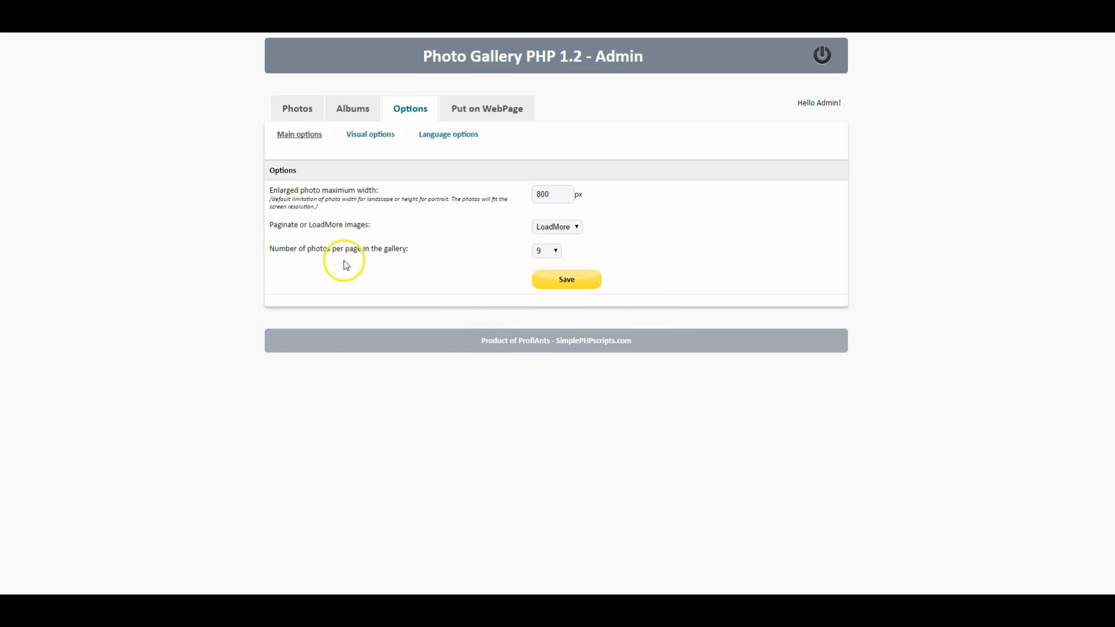
mouse_move(319, 253)
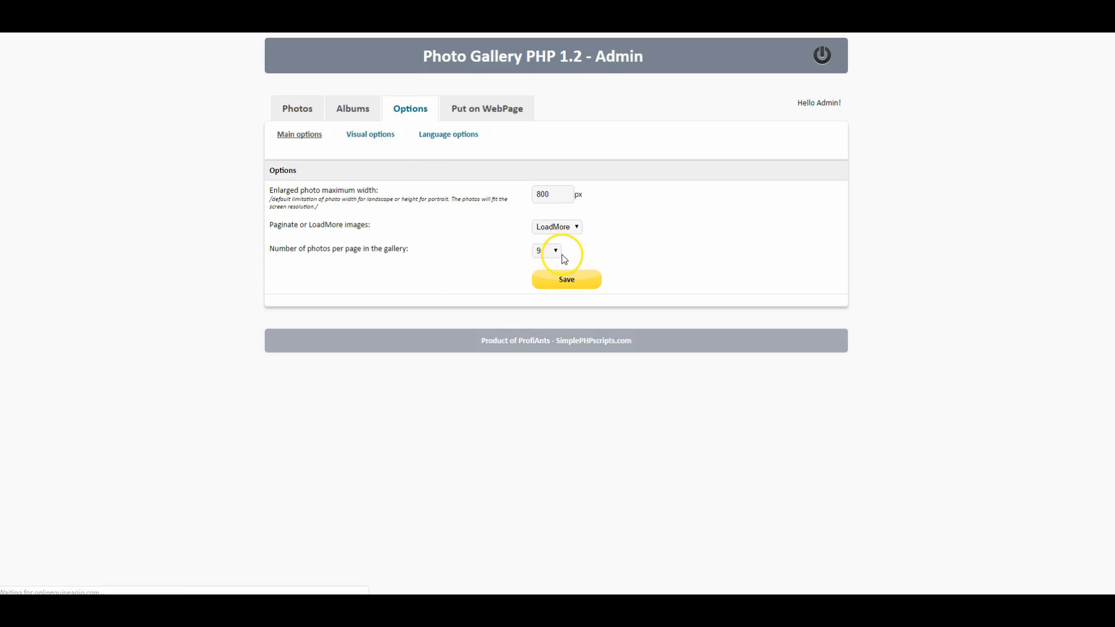
Step: Review Visual options with General style, then Language options, and show the empty Albums list
left_click(370, 134)
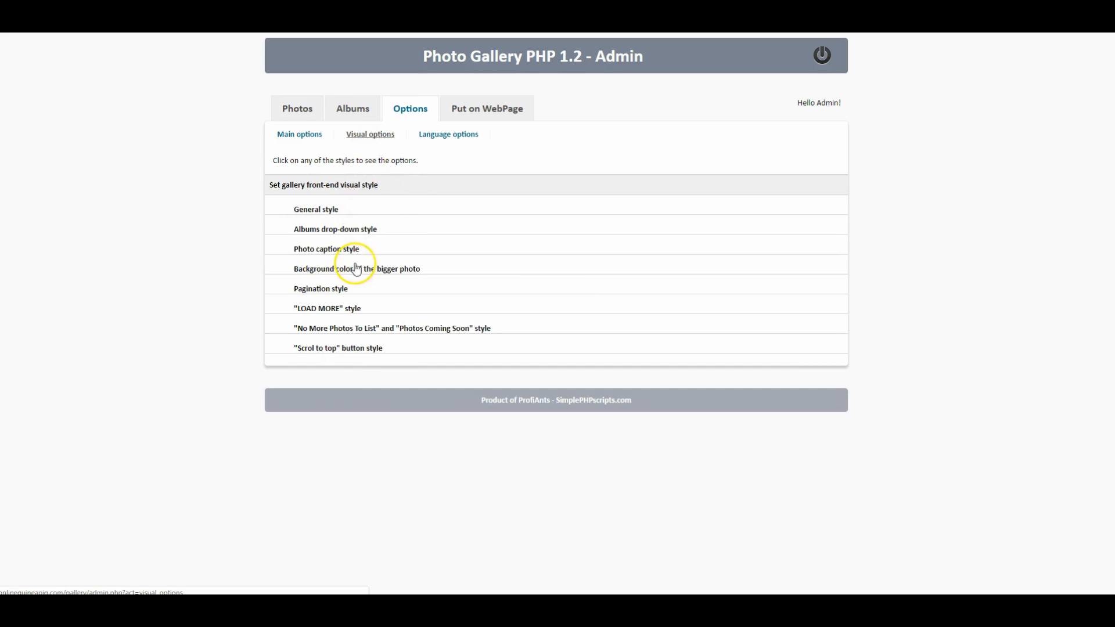
left_click(315, 208)
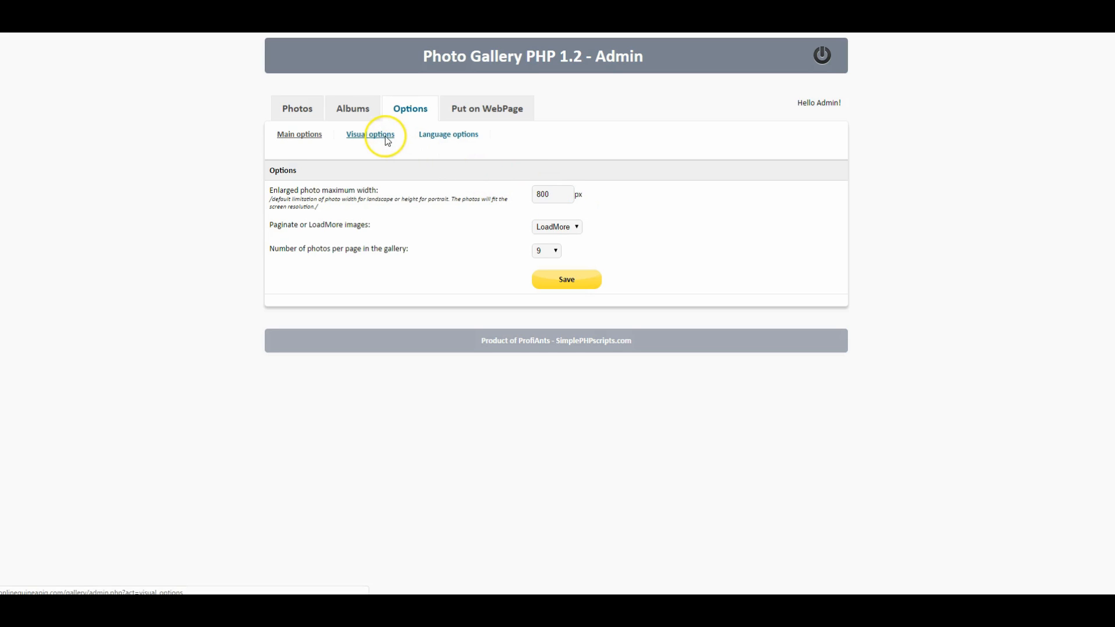
left_click(370, 133)
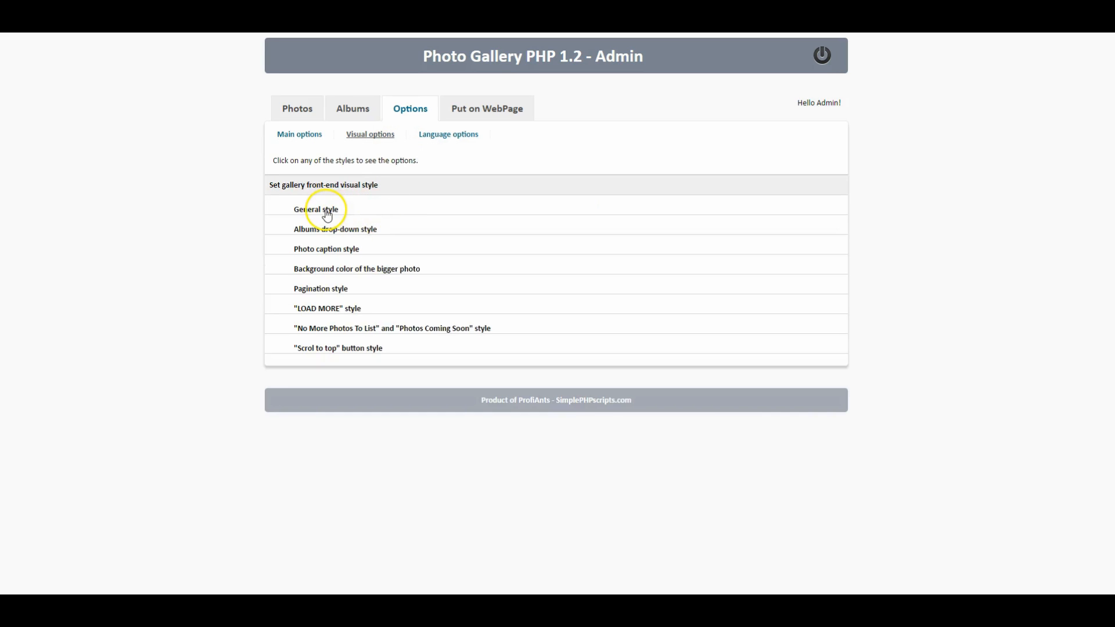
left_click(317, 209)
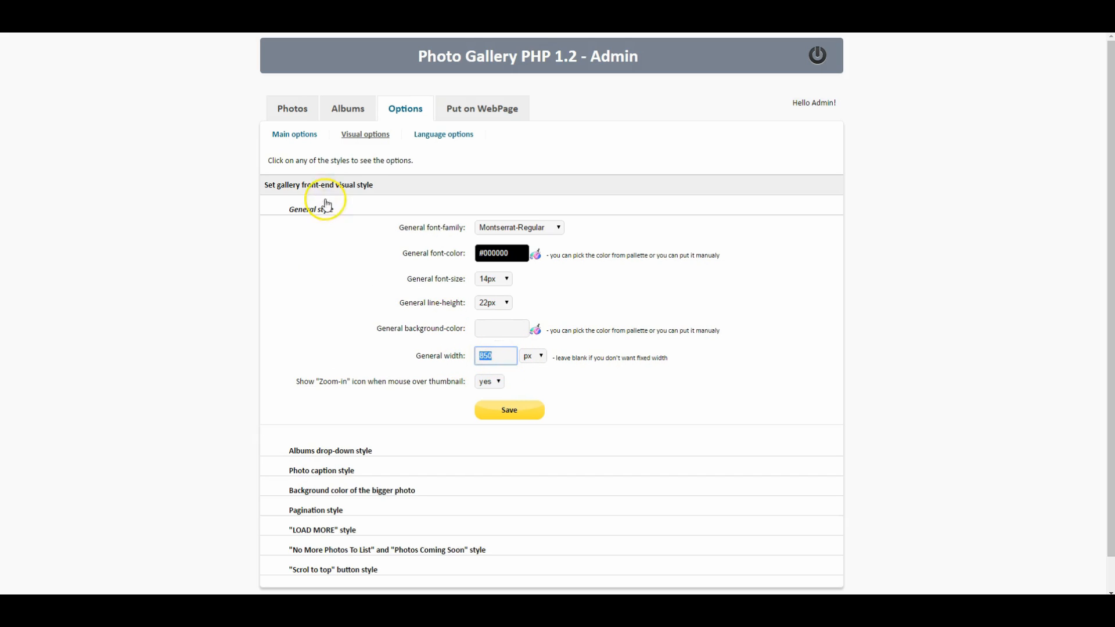
left_click(294, 133)
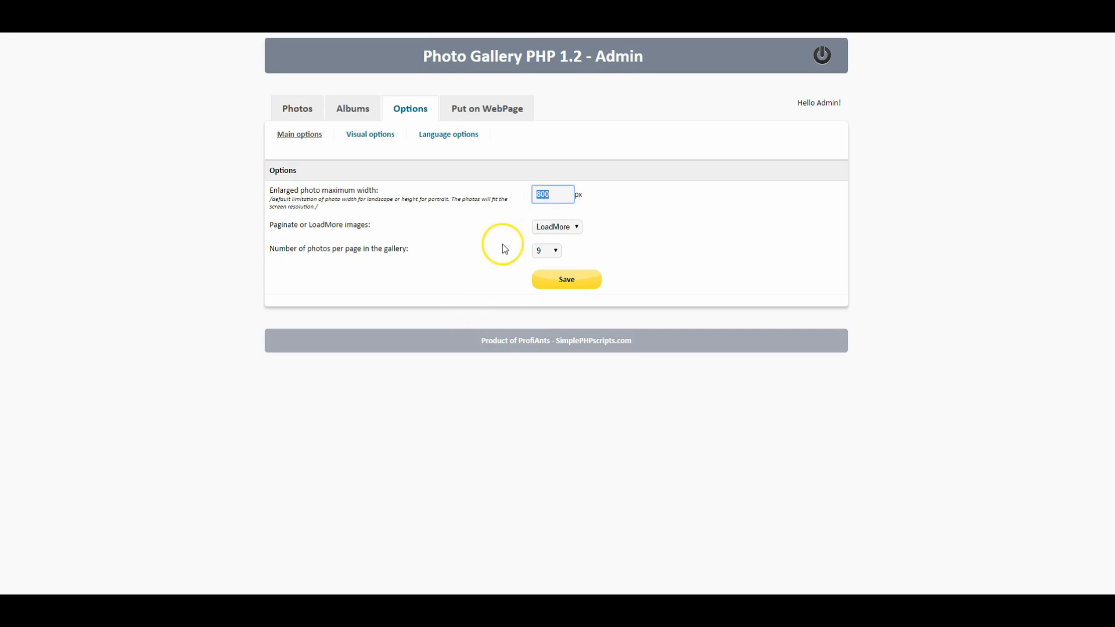
mouse_move(494, 185)
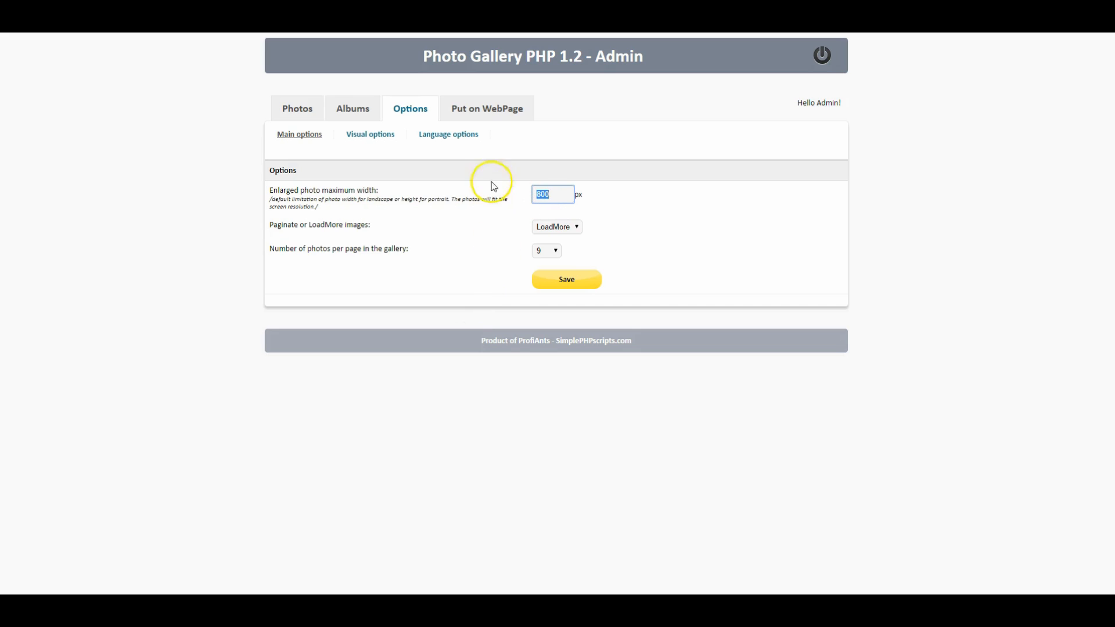
left_click(448, 134)
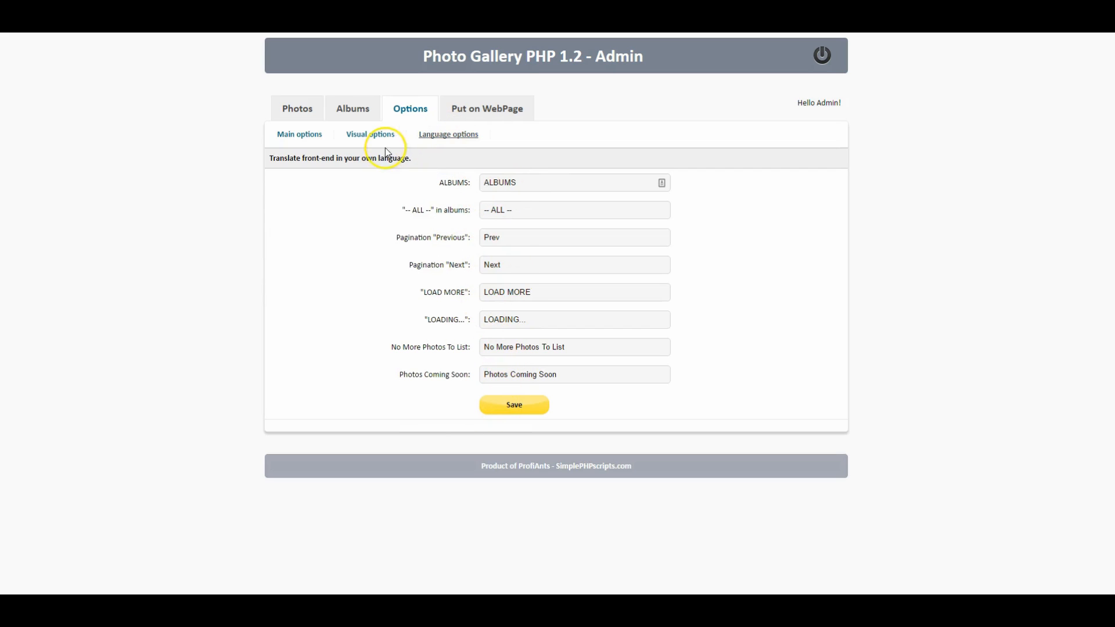
left_click(351, 108)
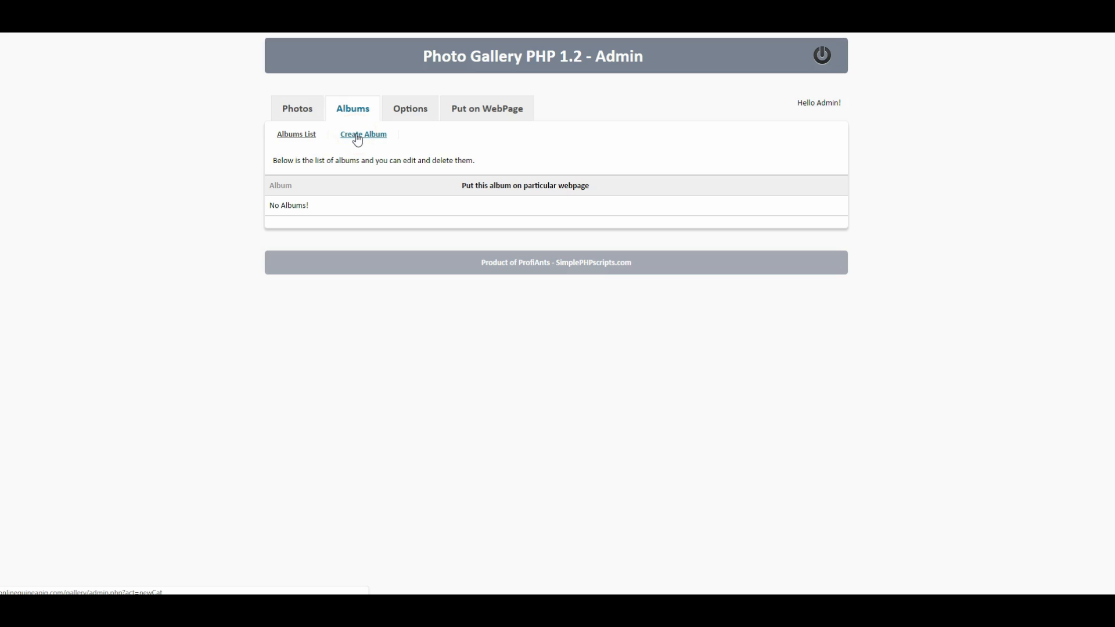
Step: Create three albums named Random, Wedding and Graphics
left_click(363, 134)
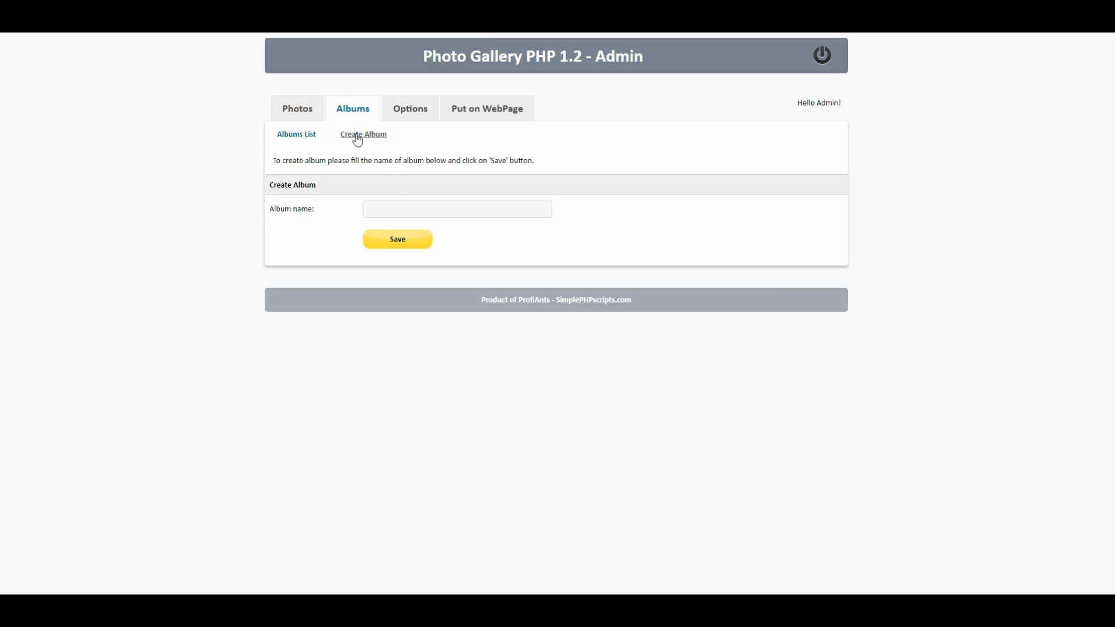
left_click(456, 209)
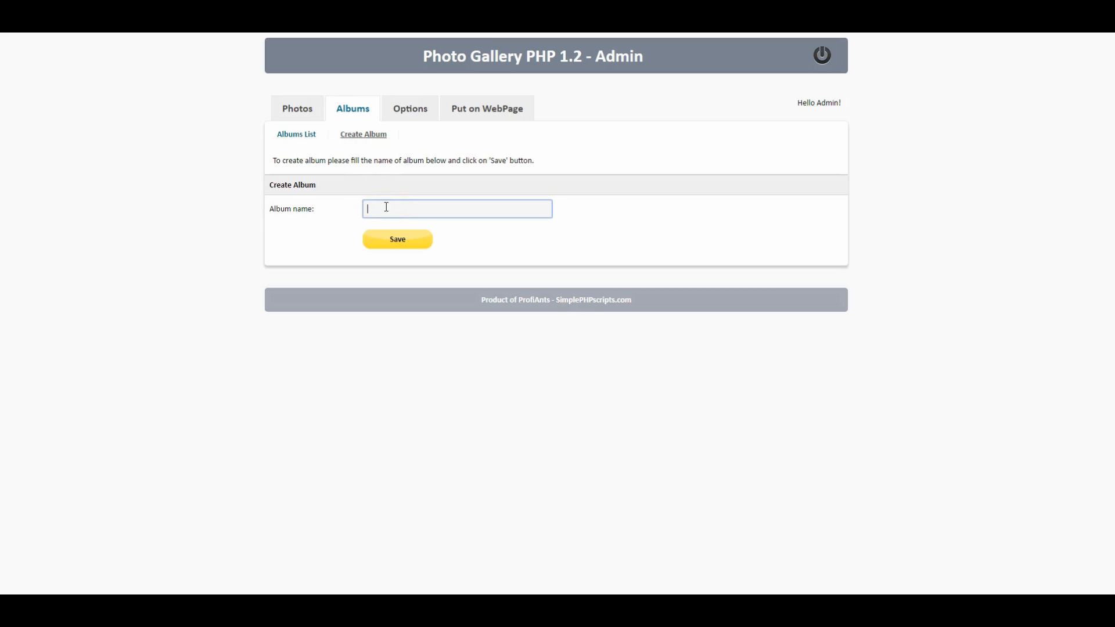
type("Random")
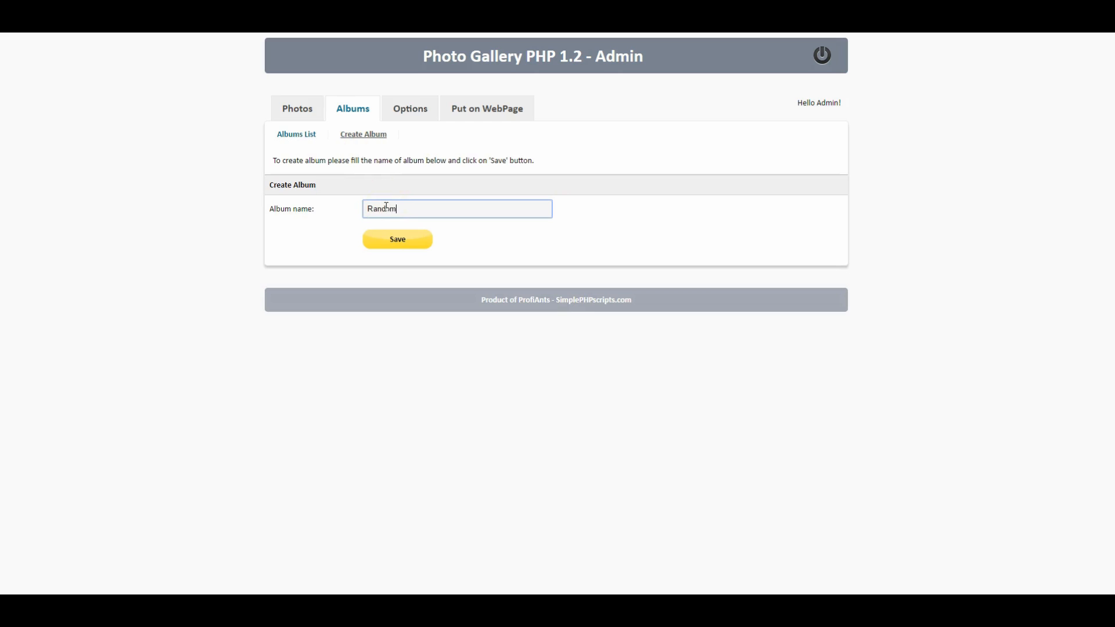
left_click(397, 239)
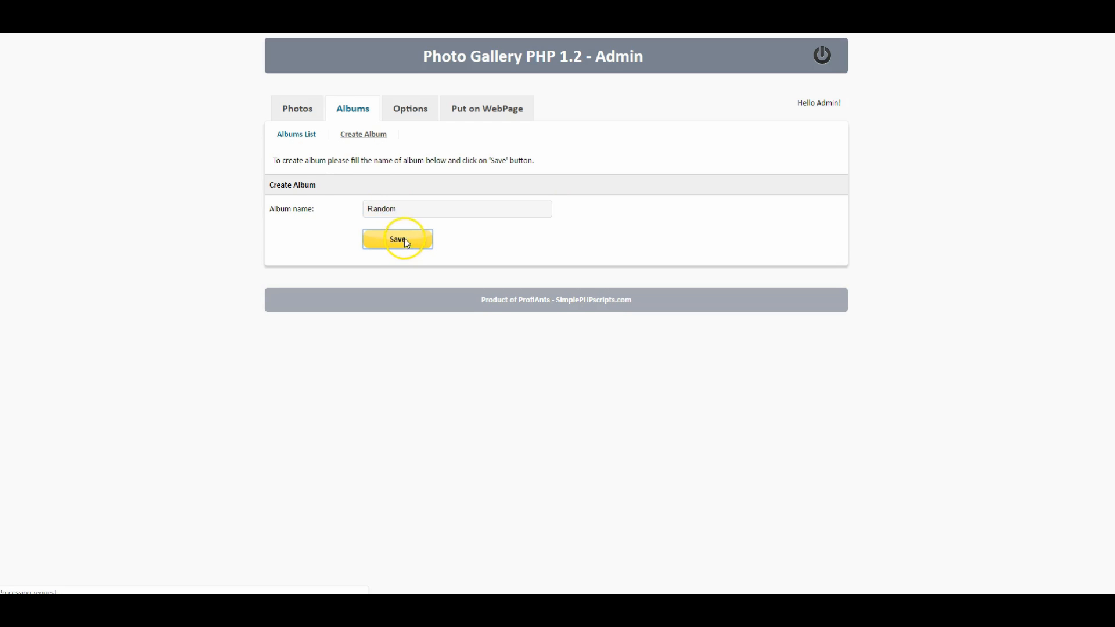
left_click(397, 238)
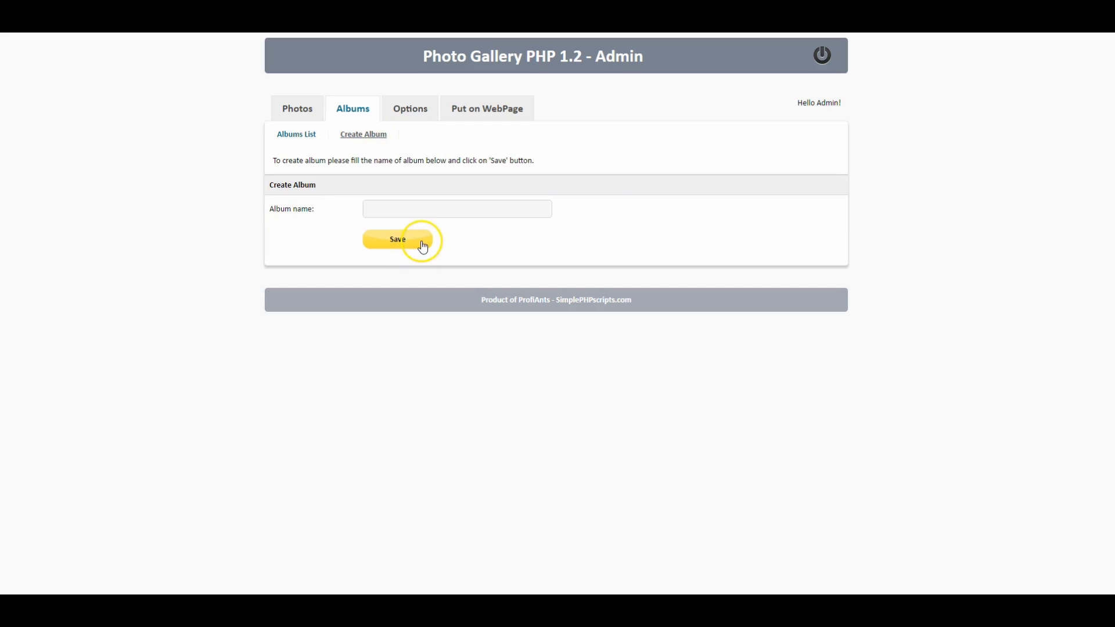
left_click(456, 209)
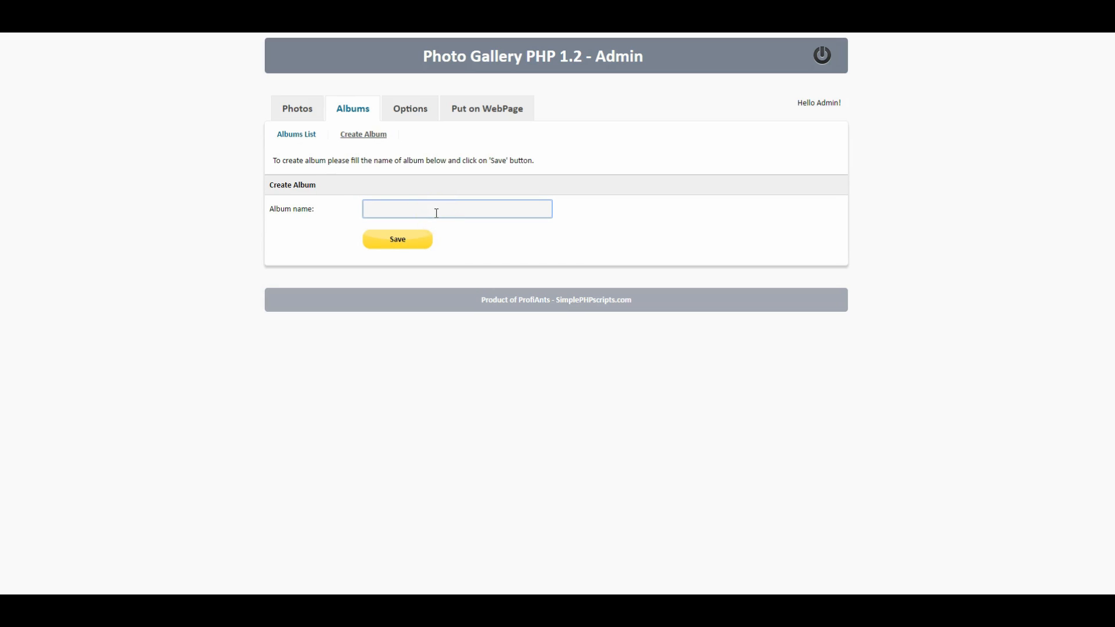
type("Wedding")
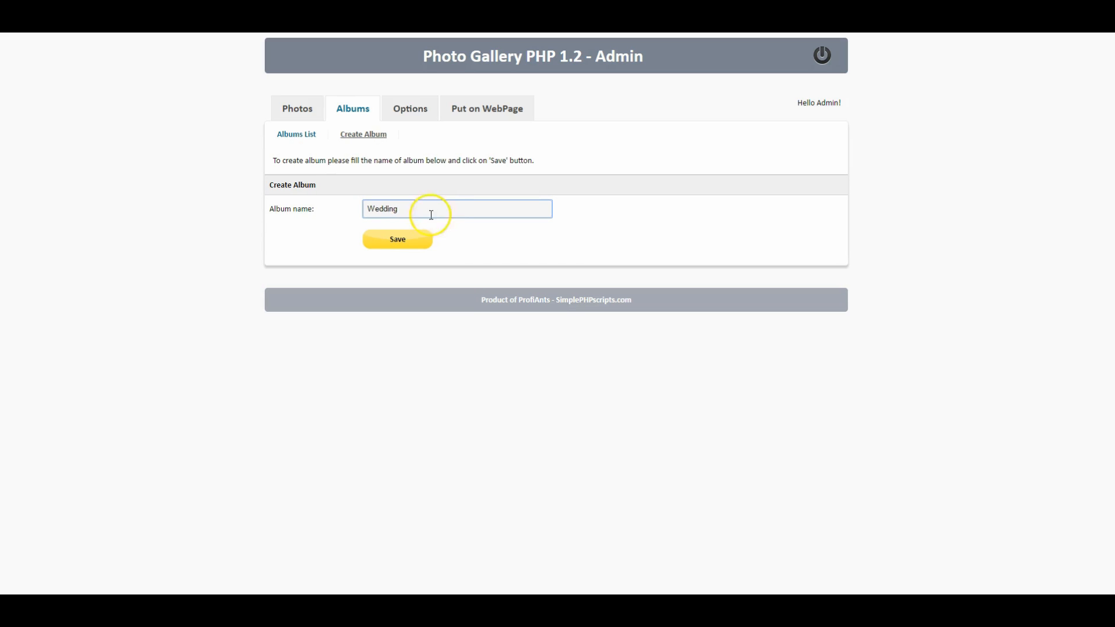
left_click(397, 239)
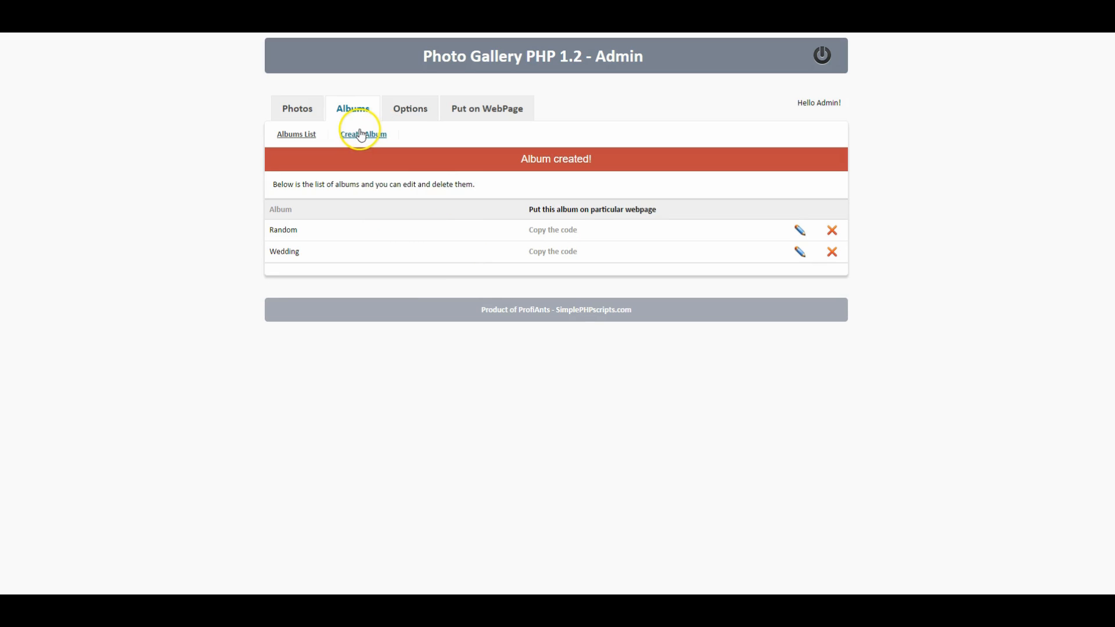
left_click(362, 134)
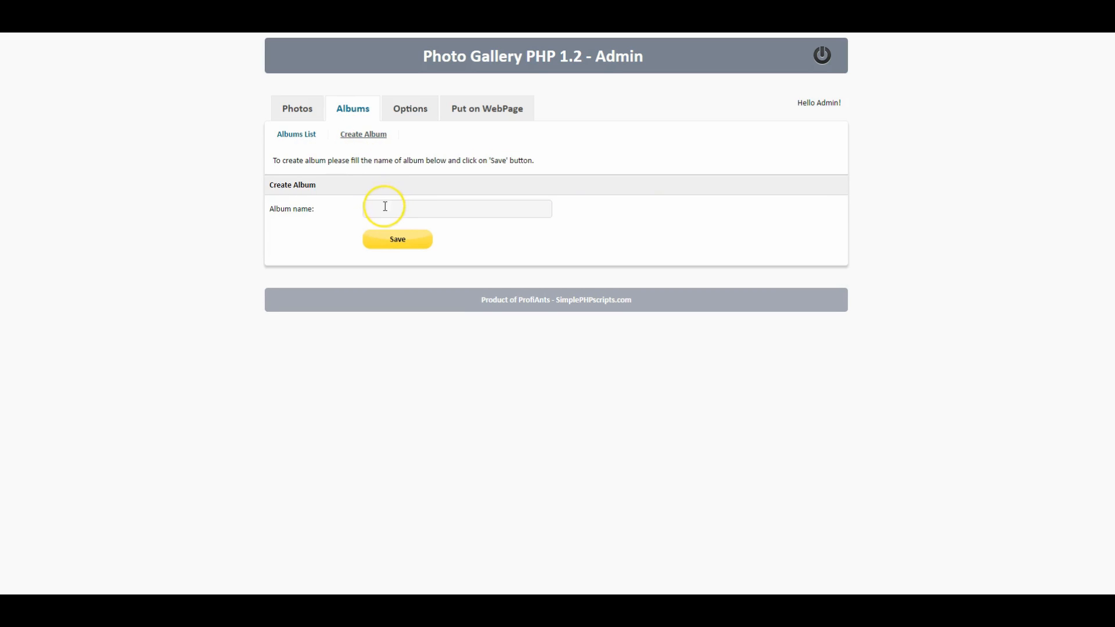
type("Graphics")
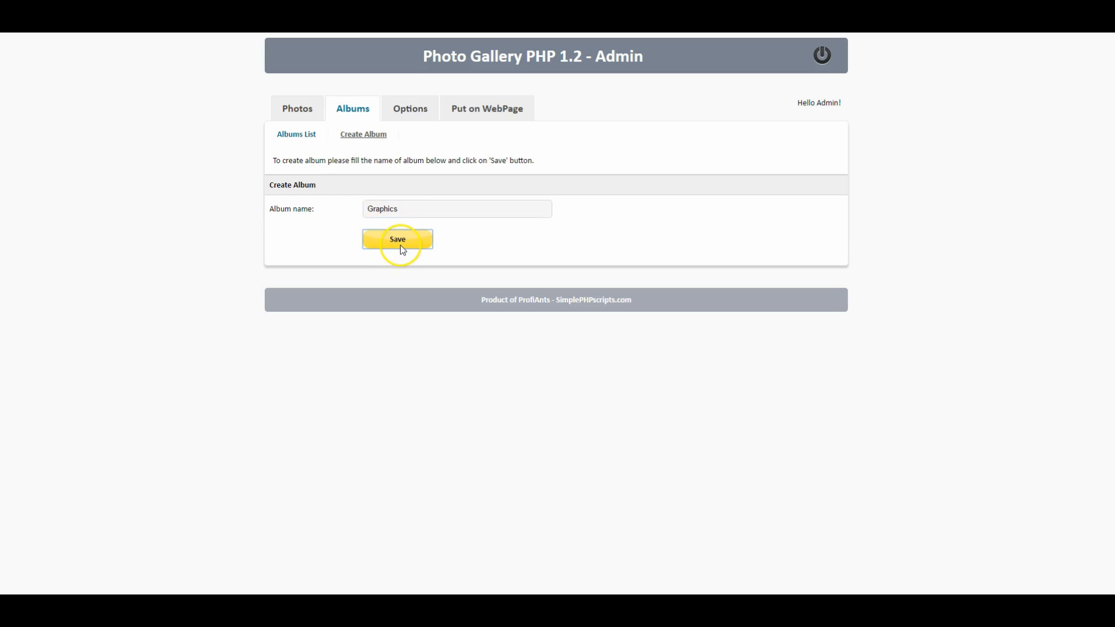
left_click(396, 239)
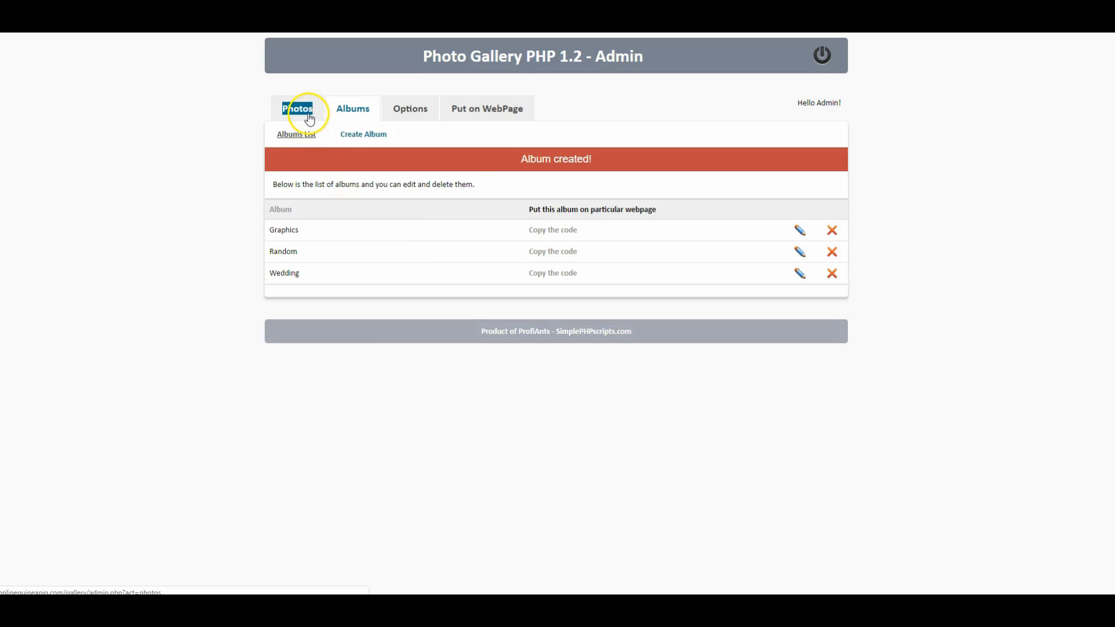
Step: Start a photo upload into the Random album with the orange flower file 1.jpg selected
left_click(297, 108)
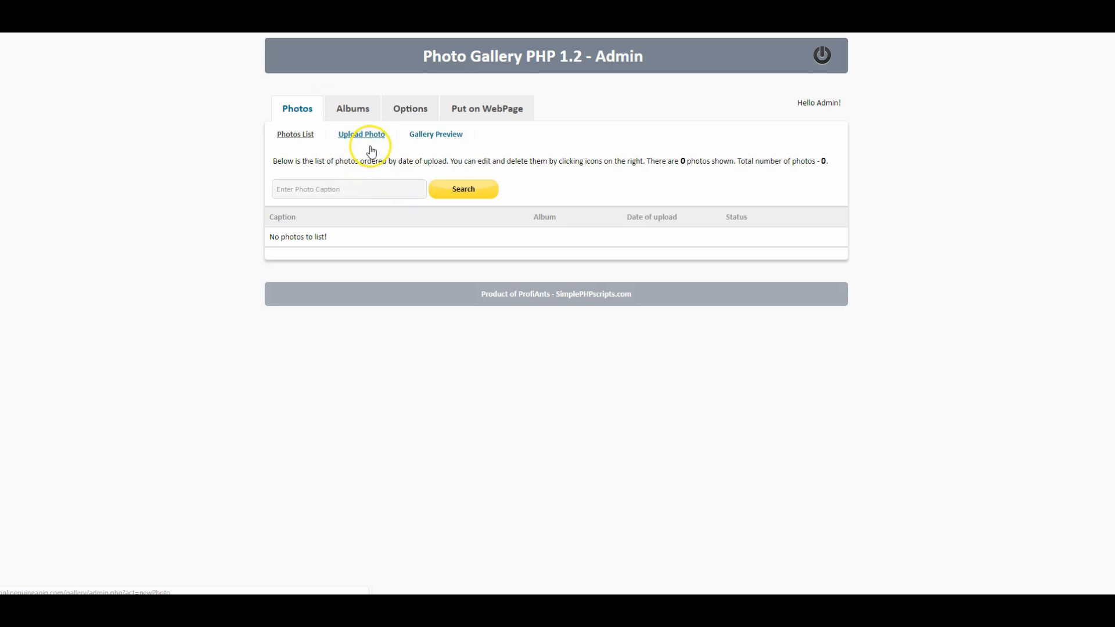
left_click(361, 134)
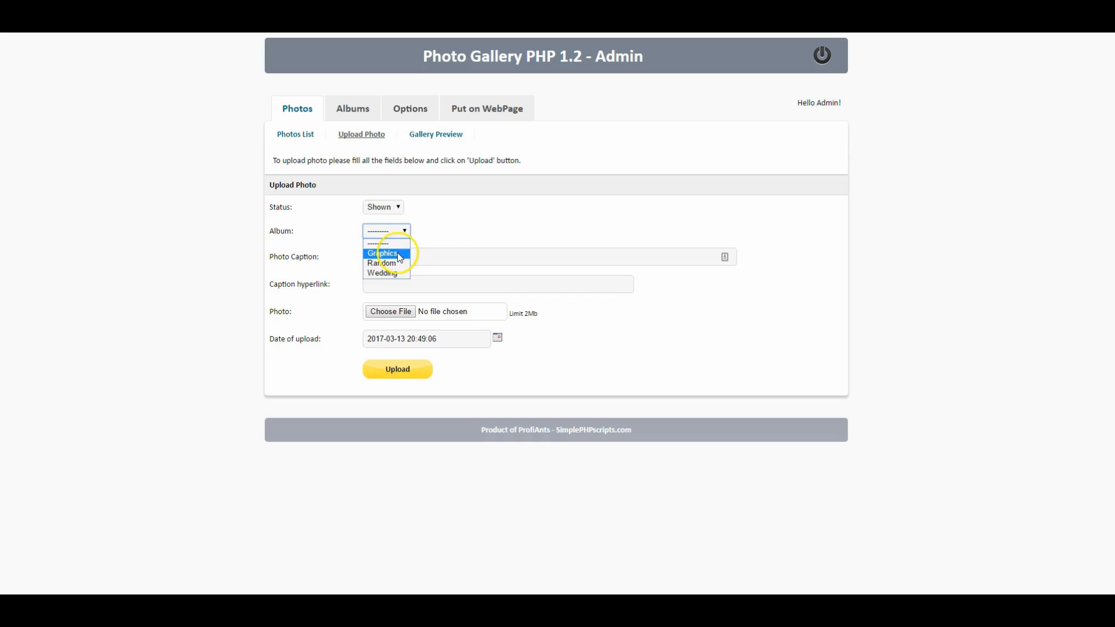
left_click(382, 264)
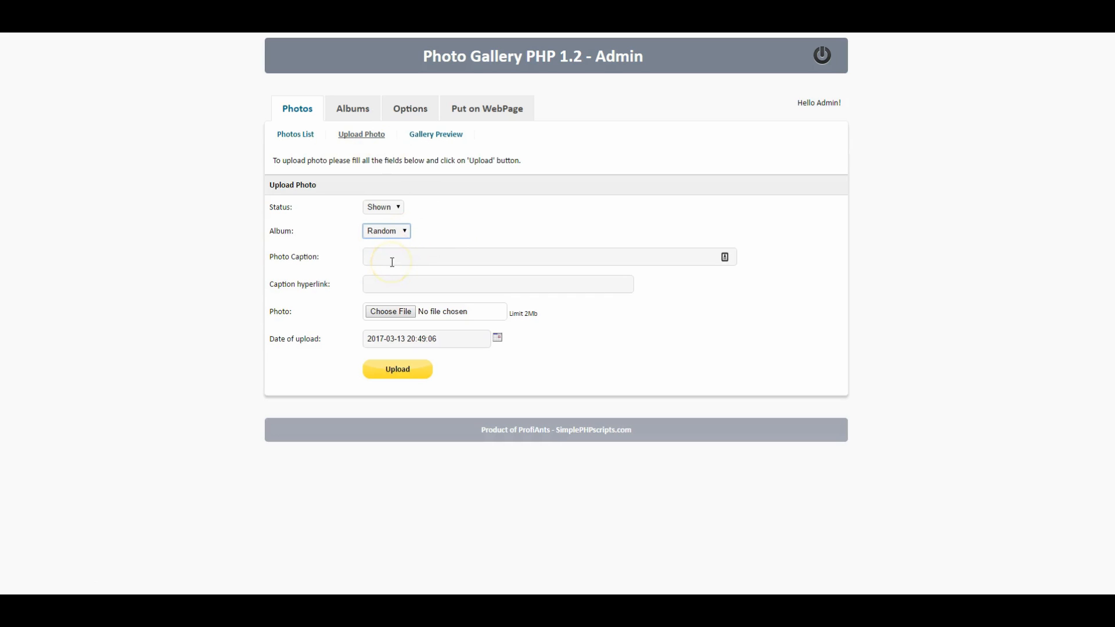
mouse_move(398, 318)
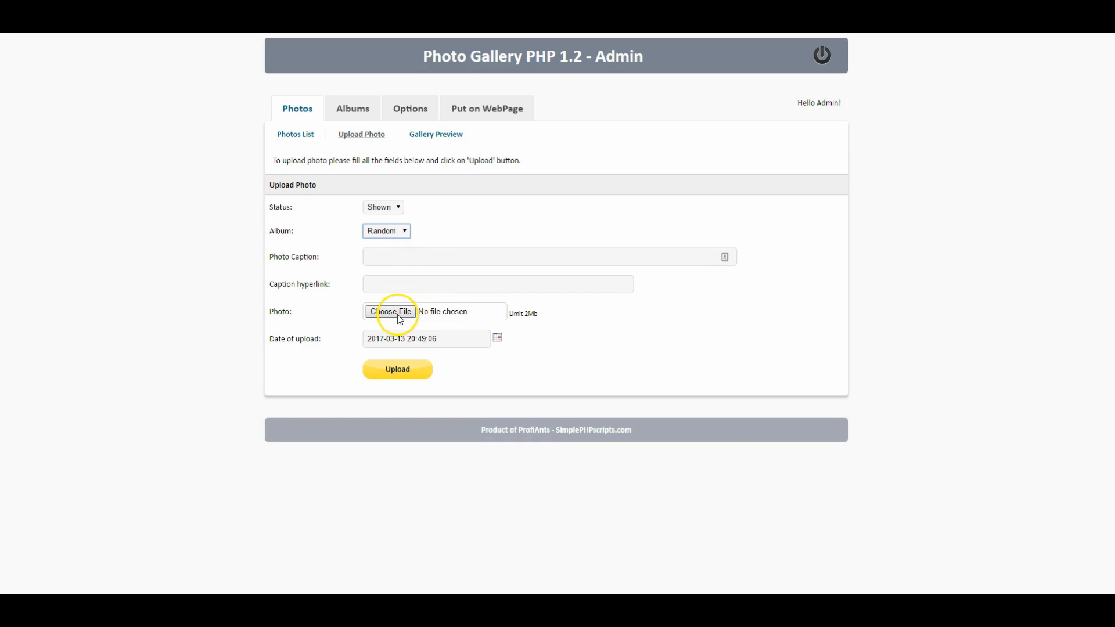
left_click(389, 311)
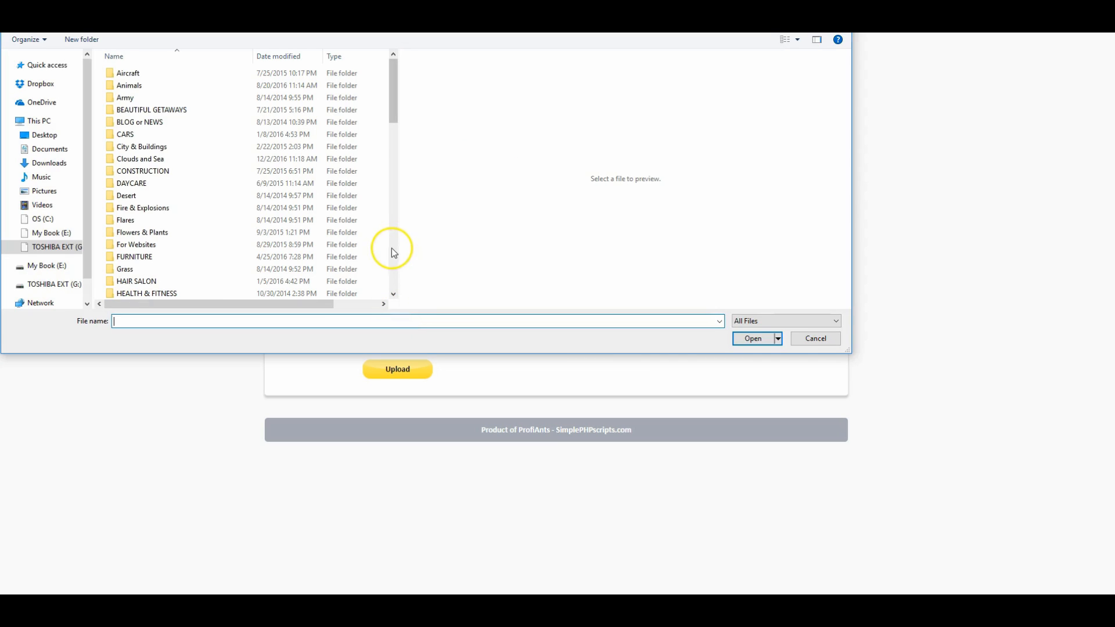
mouse_move(400, 108)
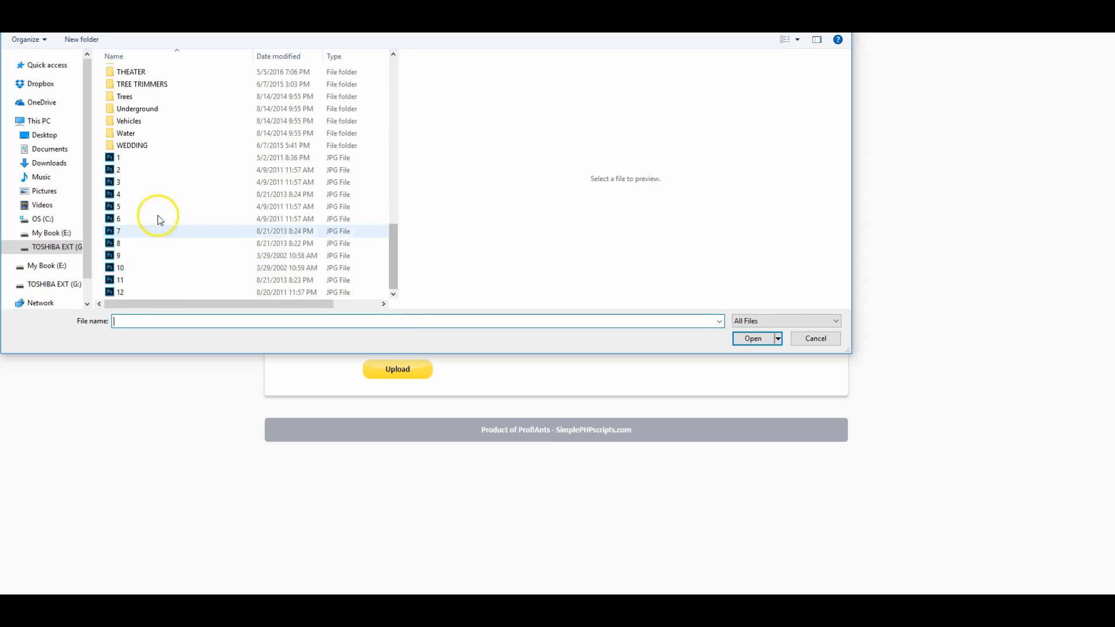
left_click(118, 157)
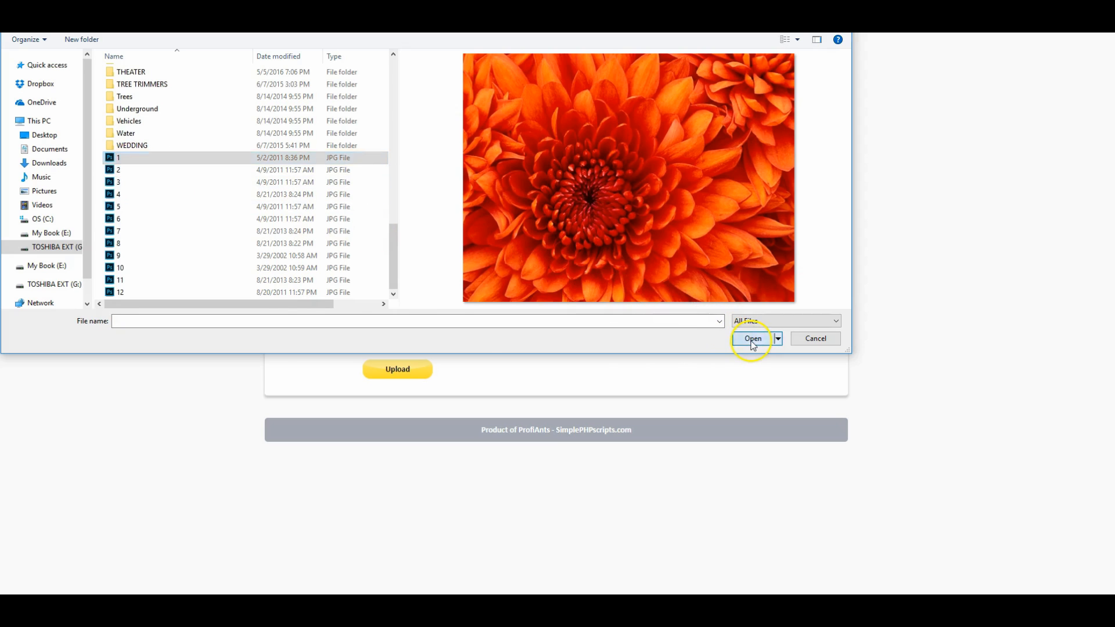
left_click(752, 338)
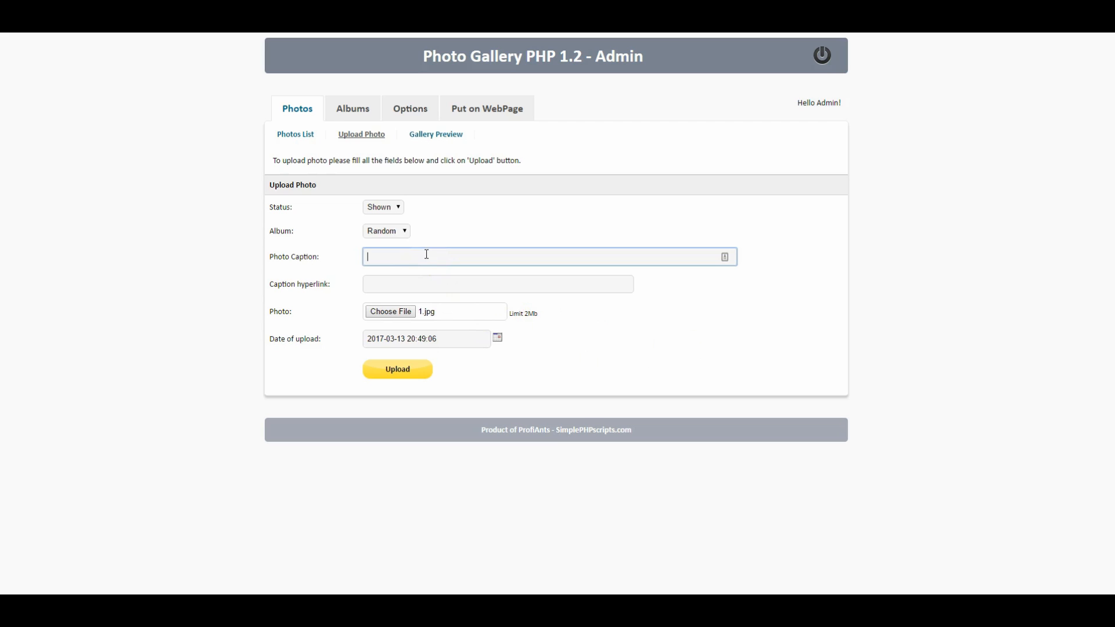
Step: Caption the photo 'Flower', leave the hyperlink empty, and upload it
type("Flower")
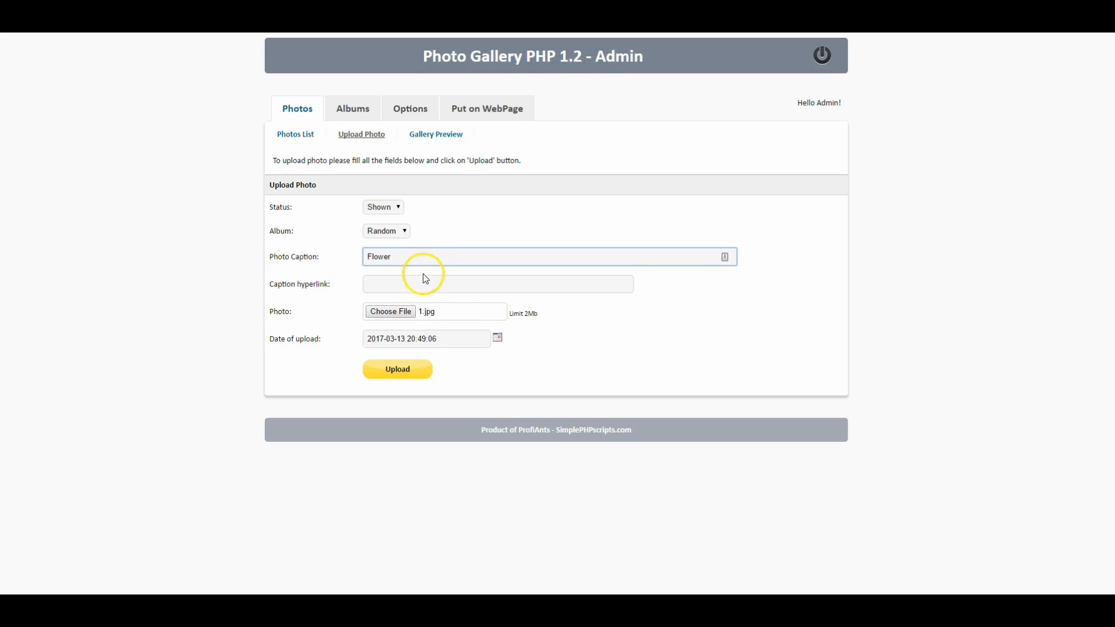
left_click(497, 284)
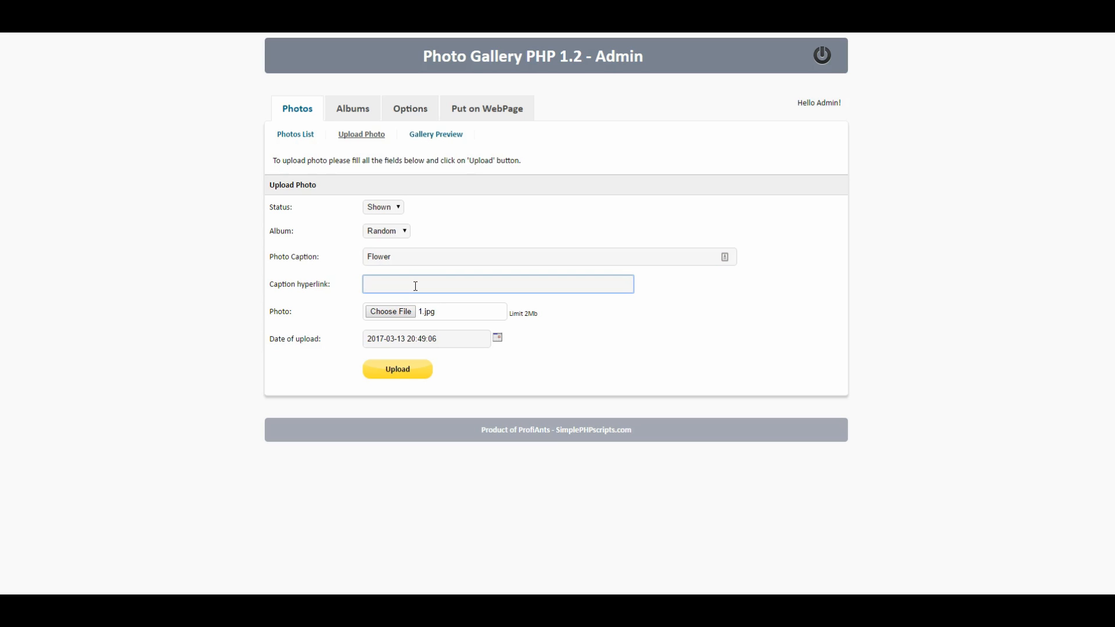
left_click(497, 284)
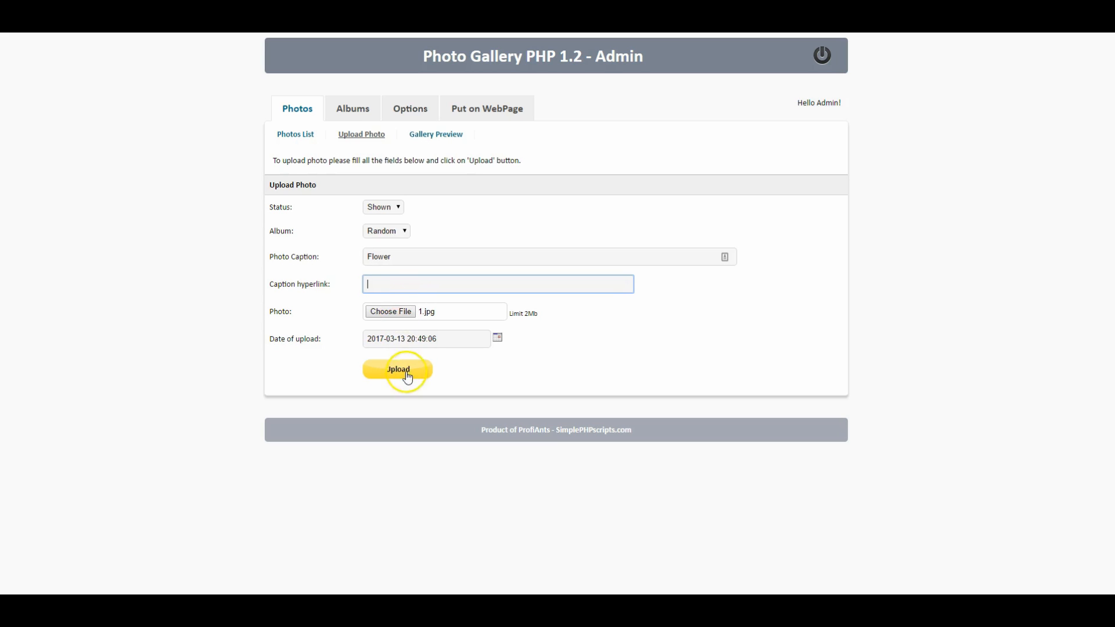
left_click(397, 370)
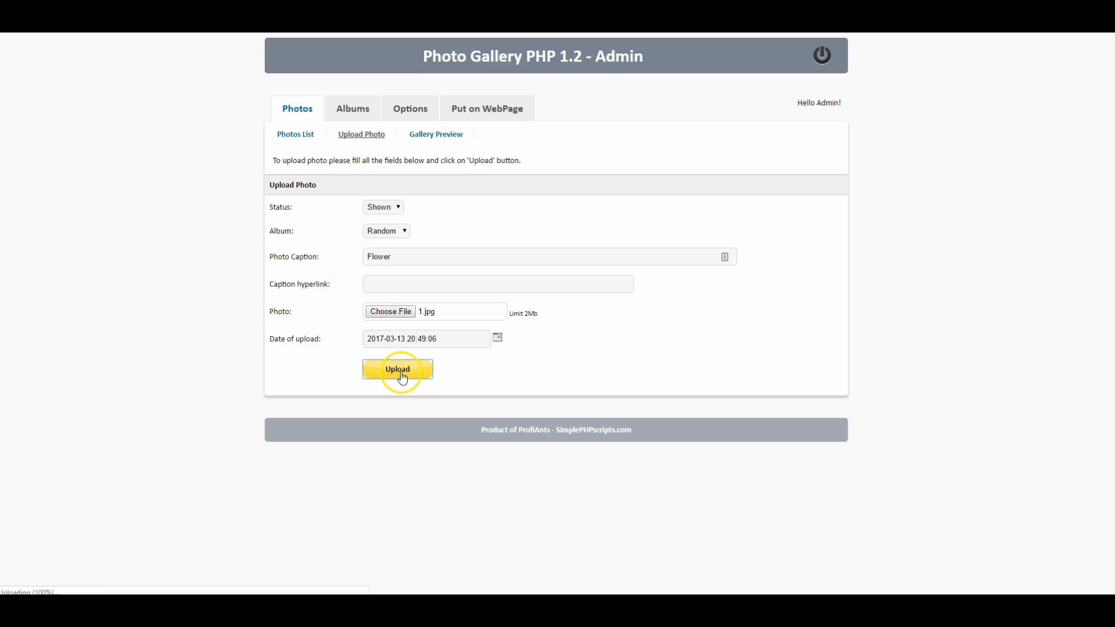
left_click(396, 369)
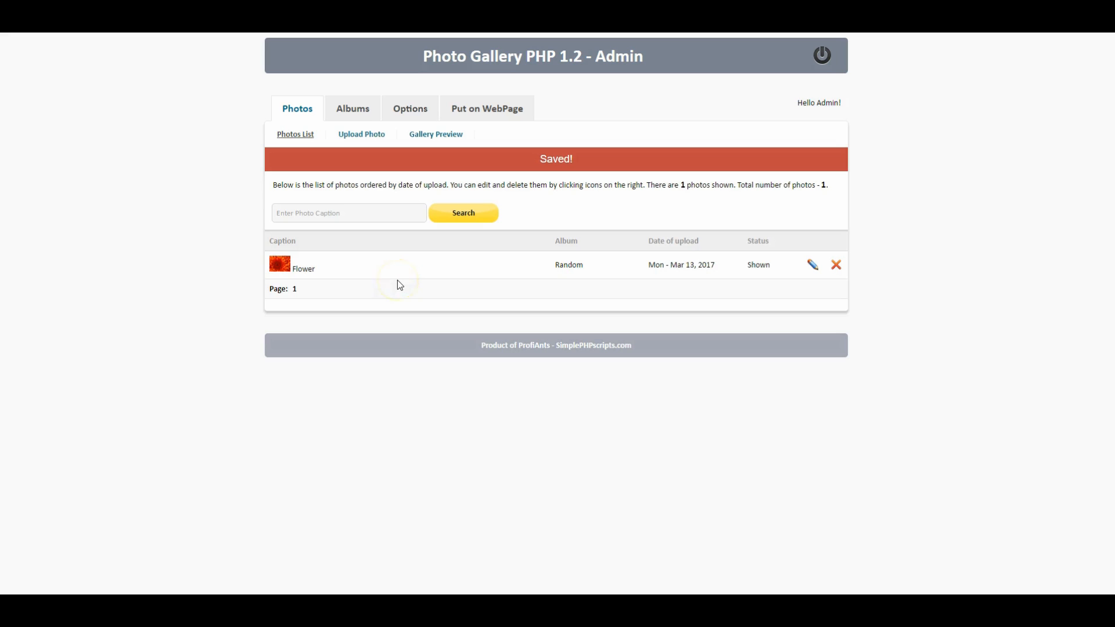
mouse_move(279, 268)
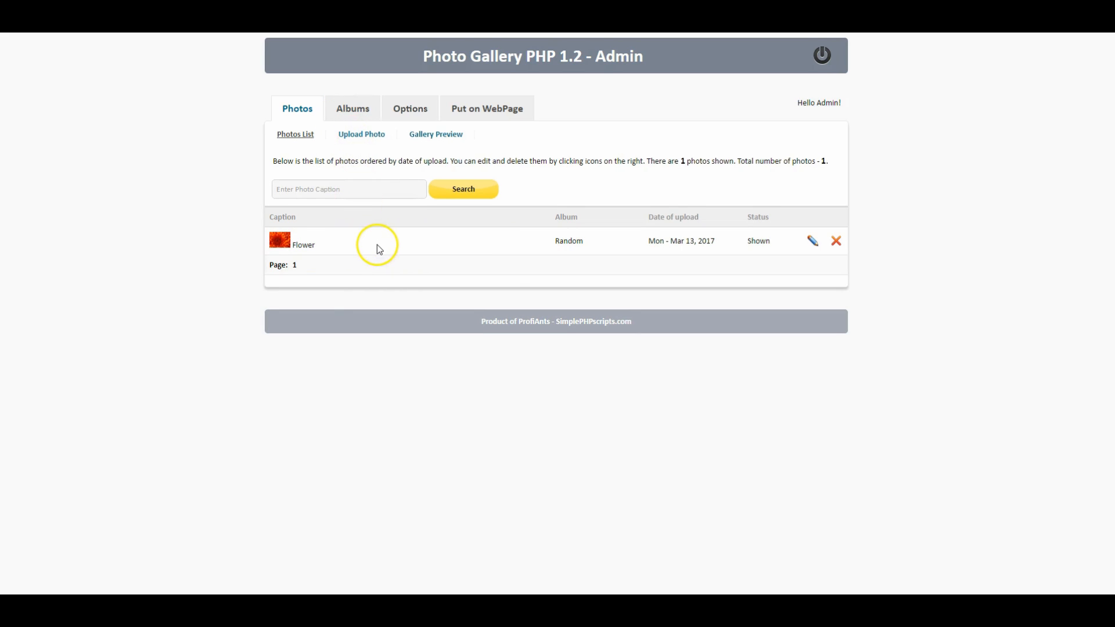
mouse_move(378, 285)
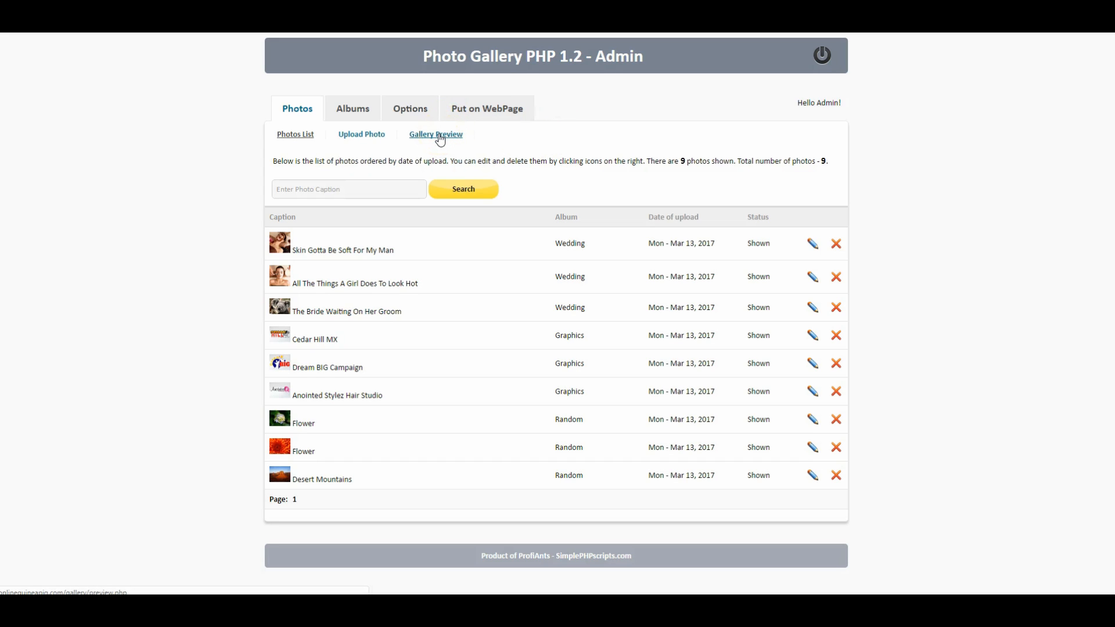
Step: Preview the gallery, step through enlarged photos to the Cedar Hill MX logo, and close it
left_click(435, 134)
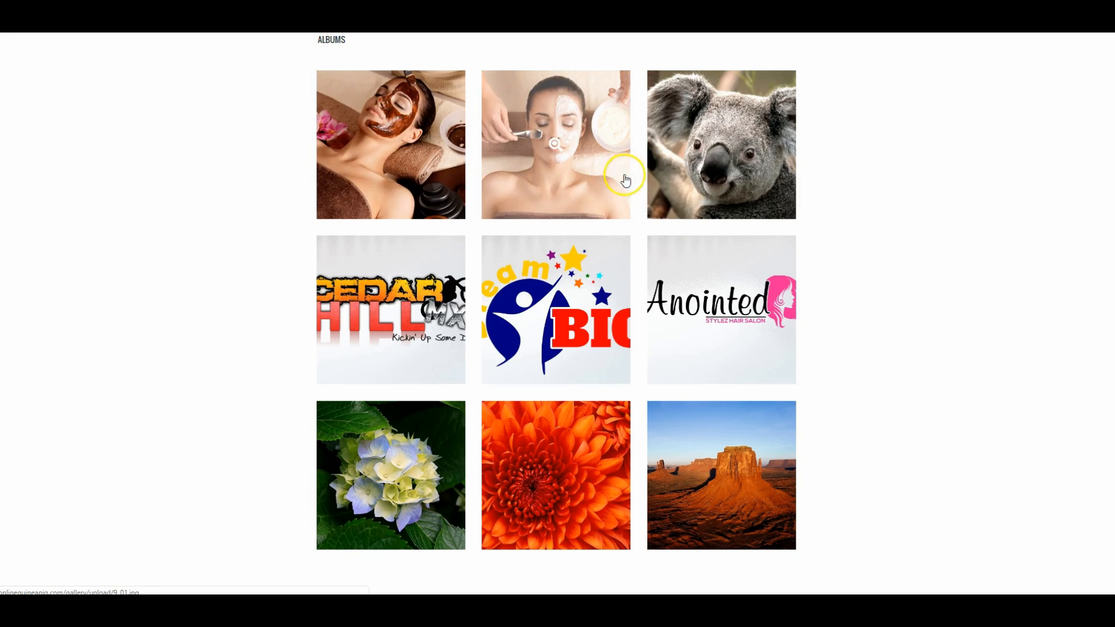
mouse_move(761, 377)
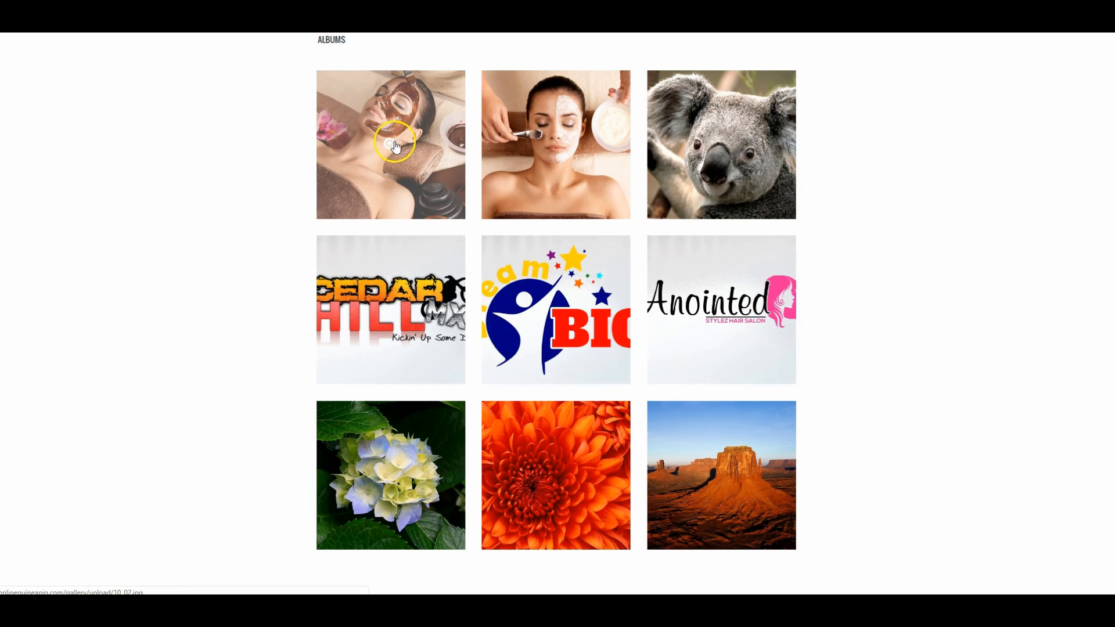
left_click(390, 145)
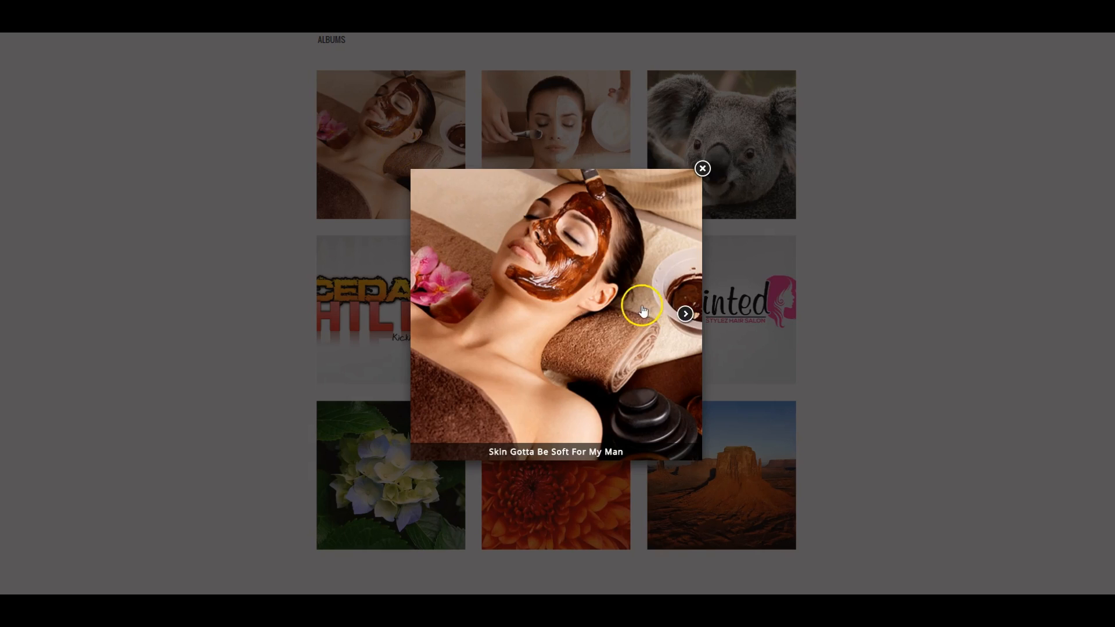
mouse_move(600, 347)
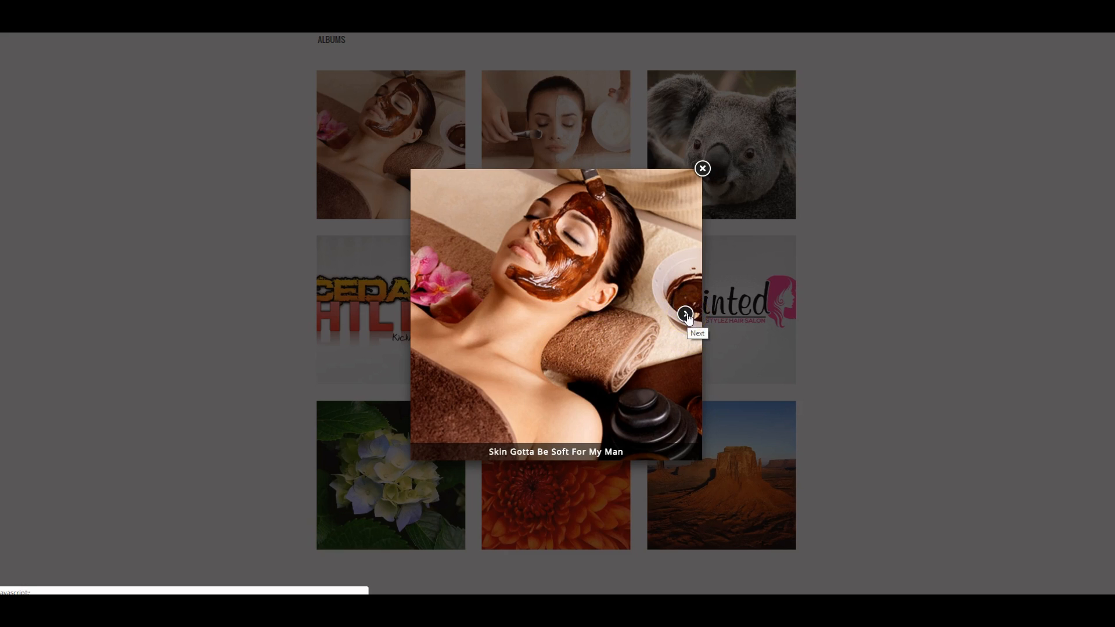
left_click(687, 317)
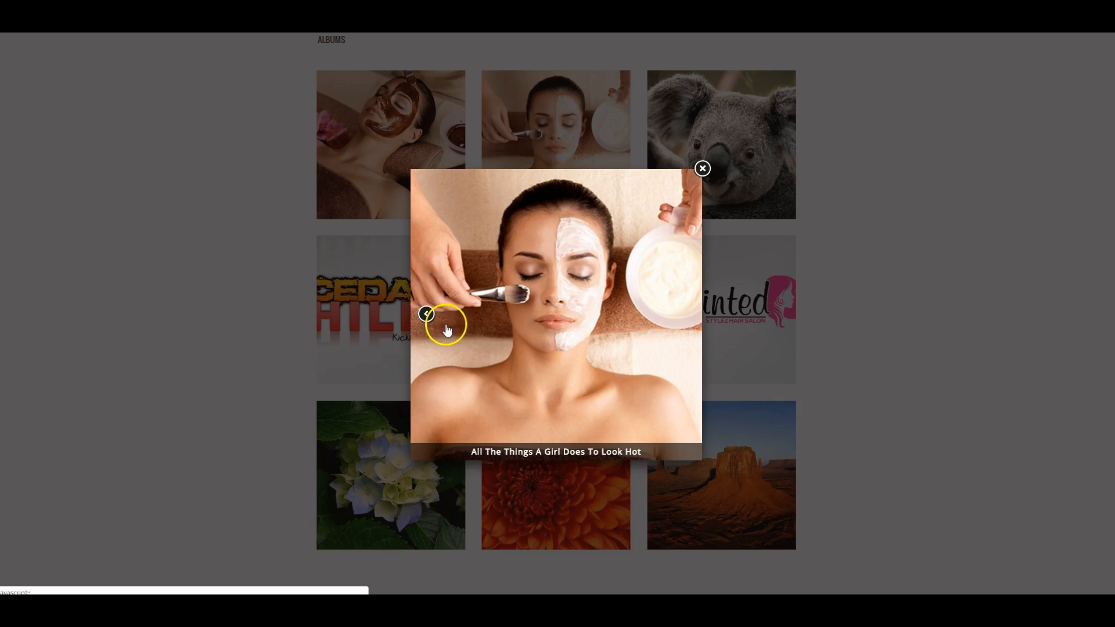
left_click(425, 314)
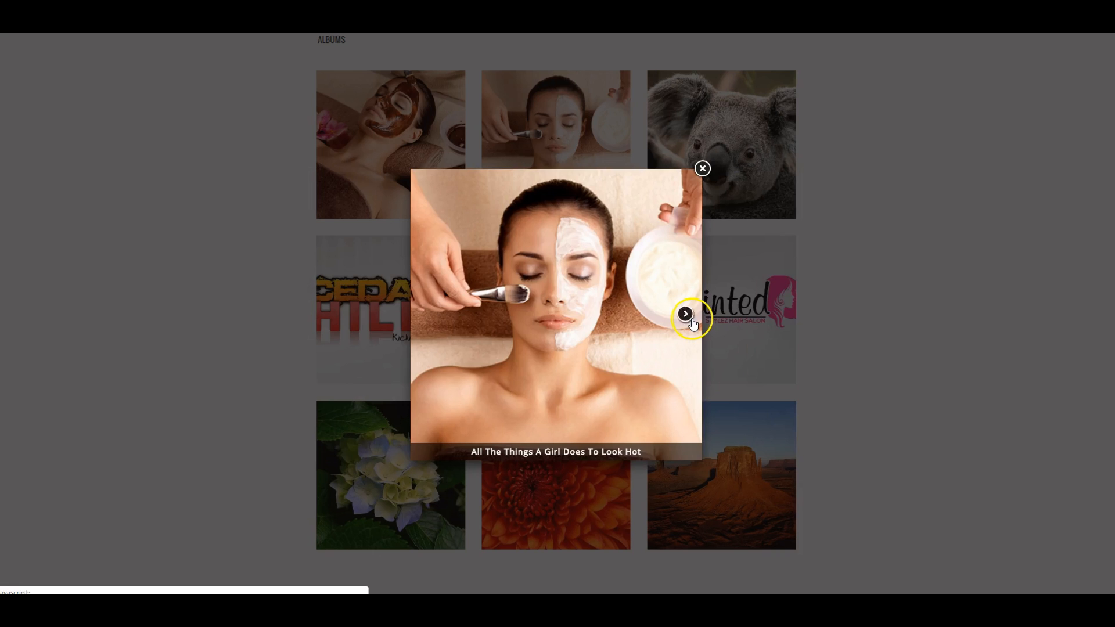
left_click(684, 319)
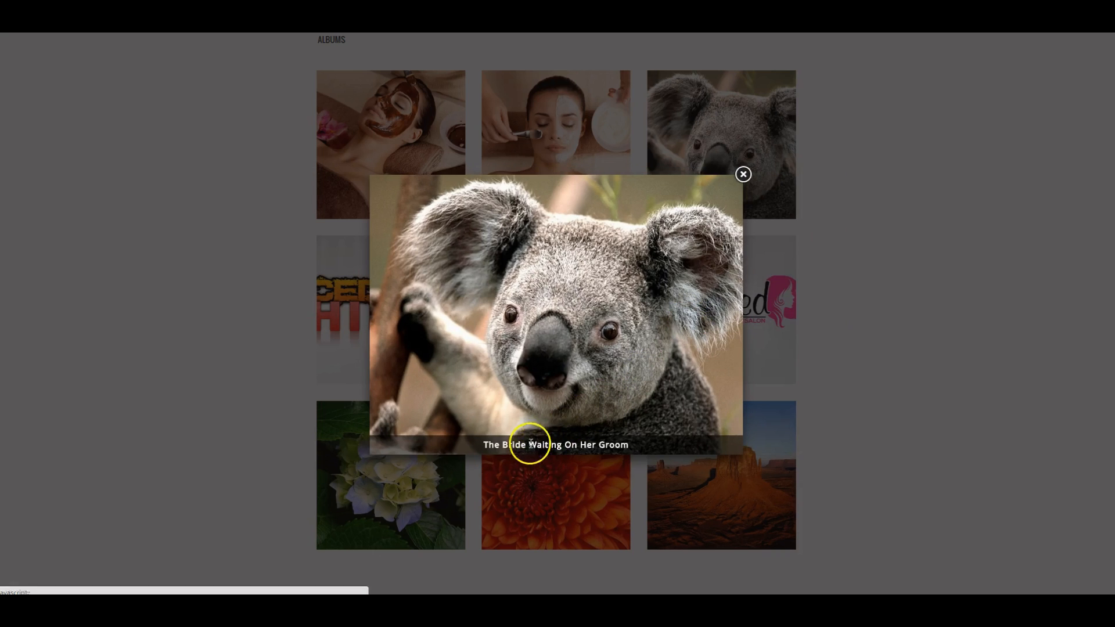
mouse_move(704, 332)
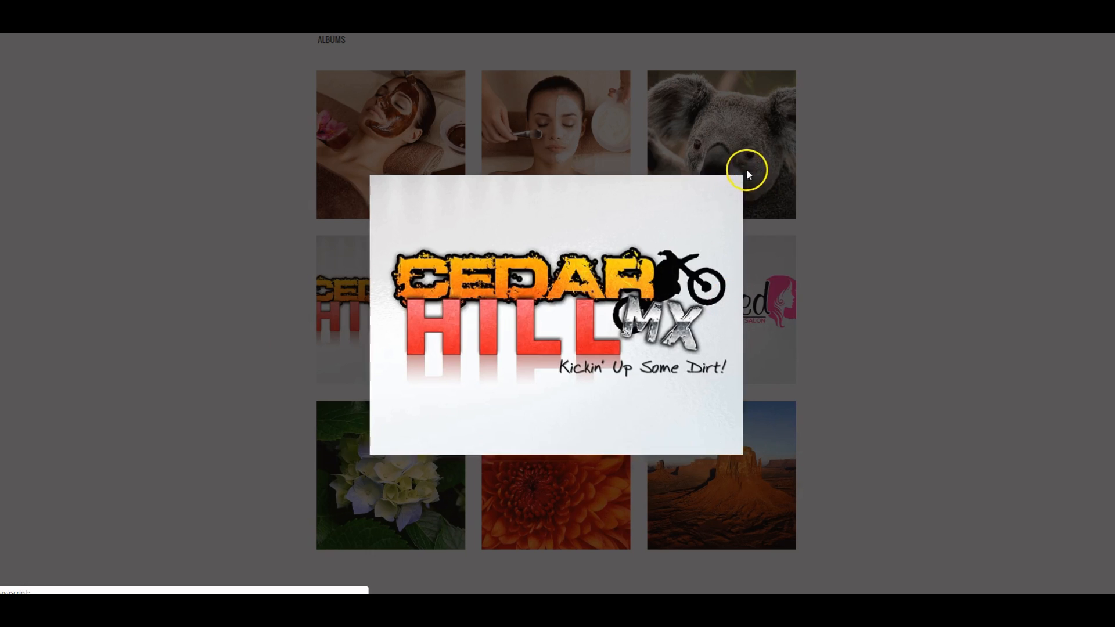
left_click(331, 39)
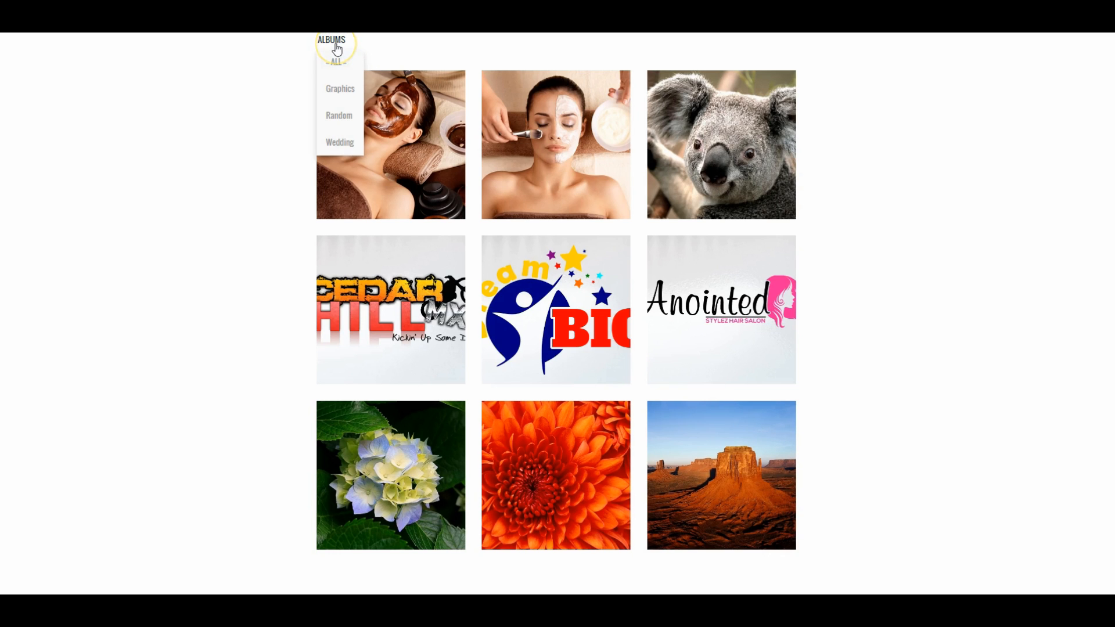
Step: Filter the preview to the Graphics album's three logos, then back to all albums
left_click(335, 47)
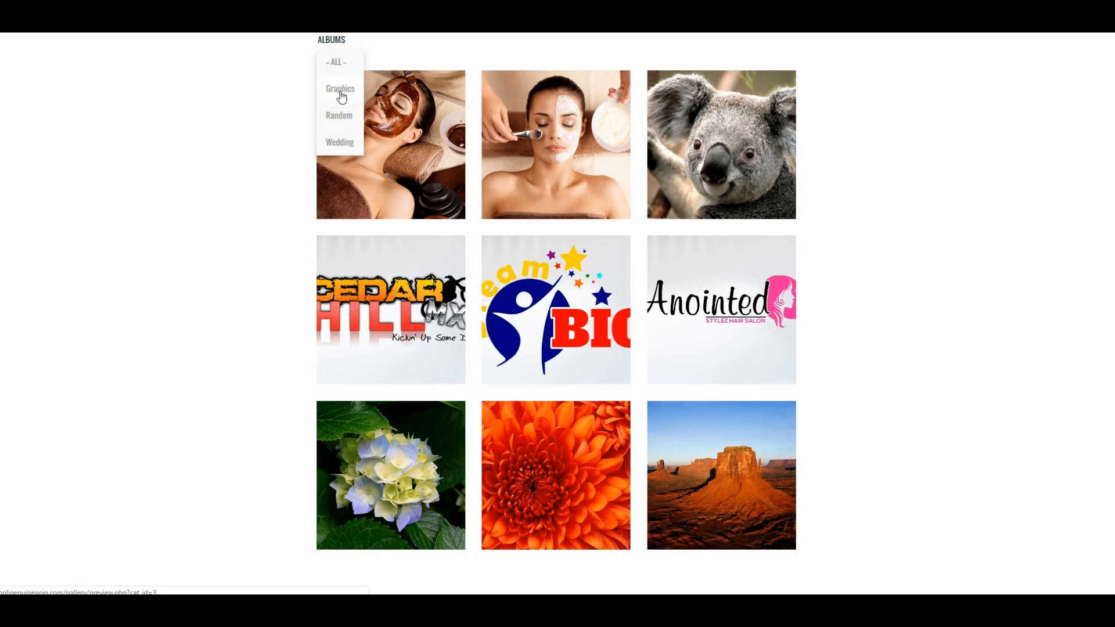
left_click(340, 88)
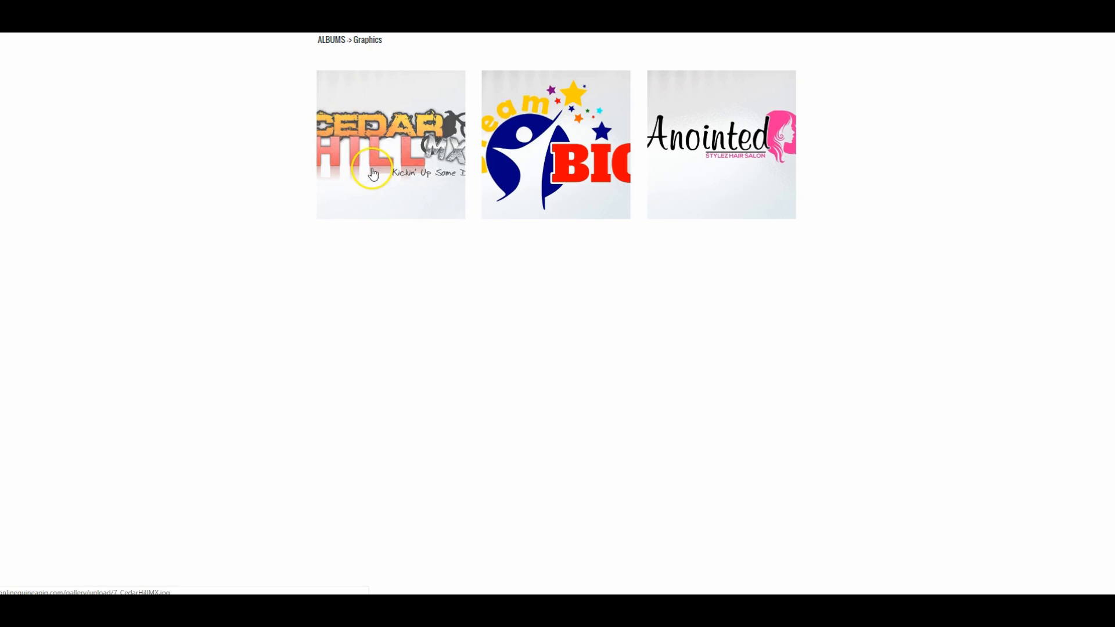
mouse_move(707, 168)
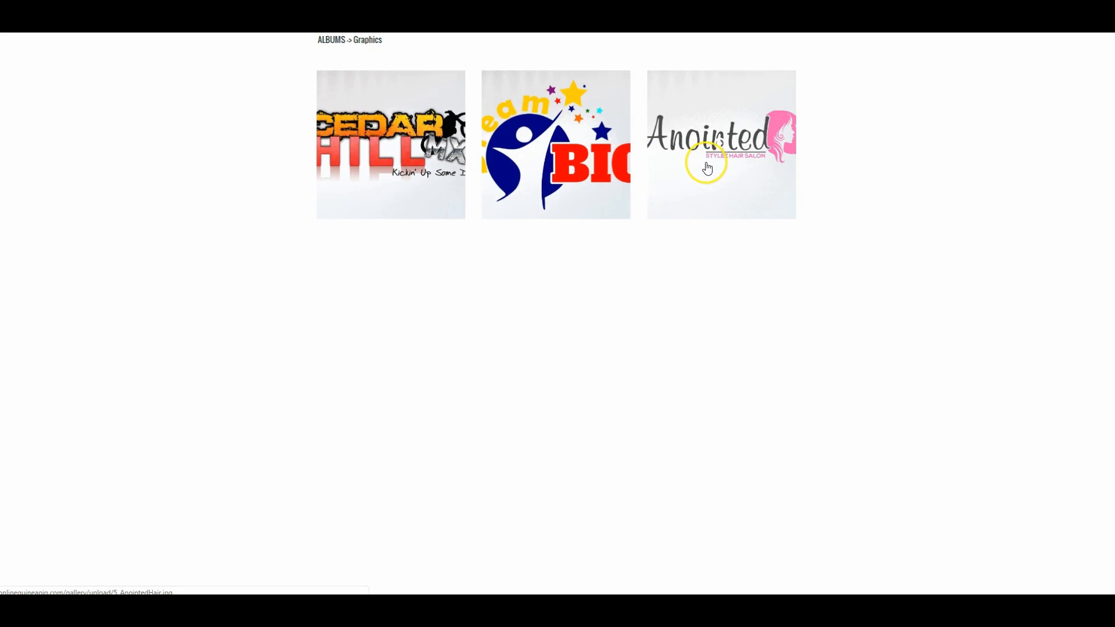
left_click(330, 40)
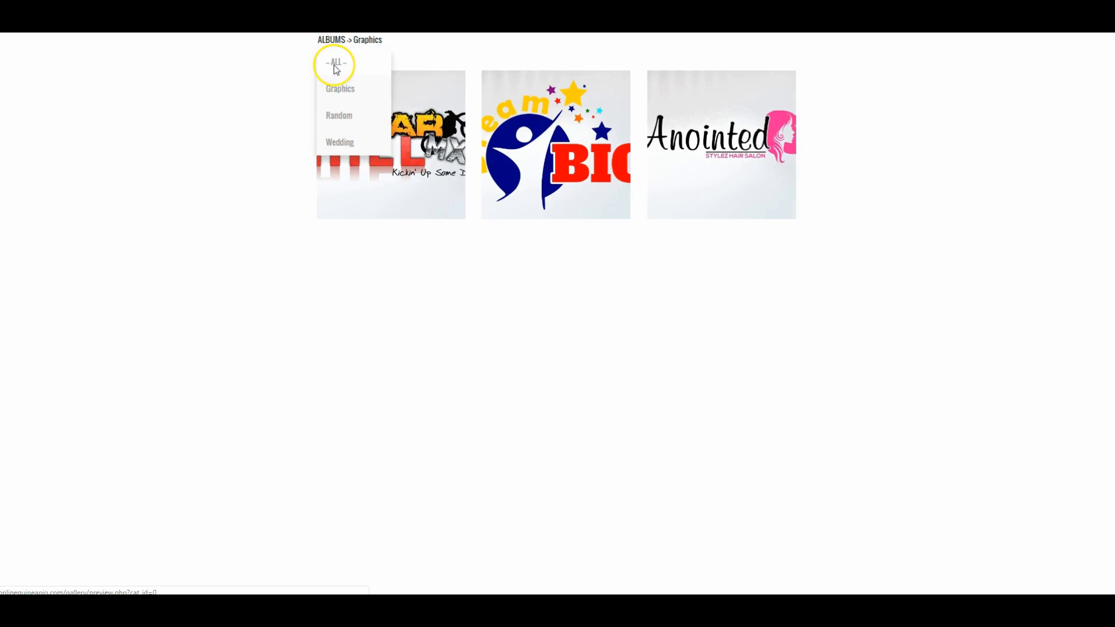
left_click(335, 63)
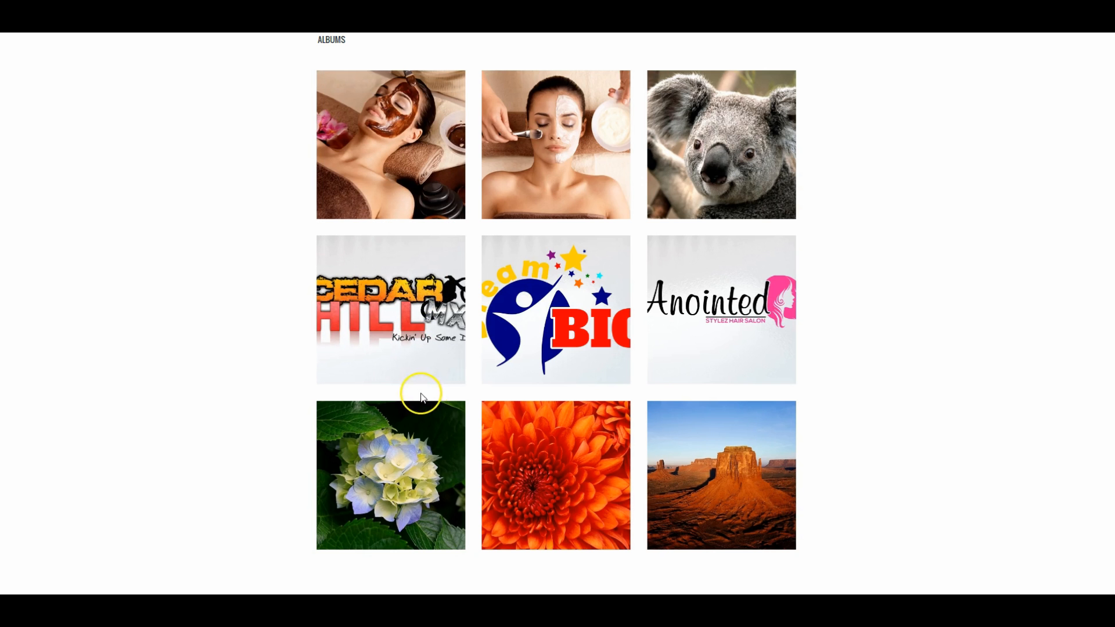
mouse_move(694, 160)
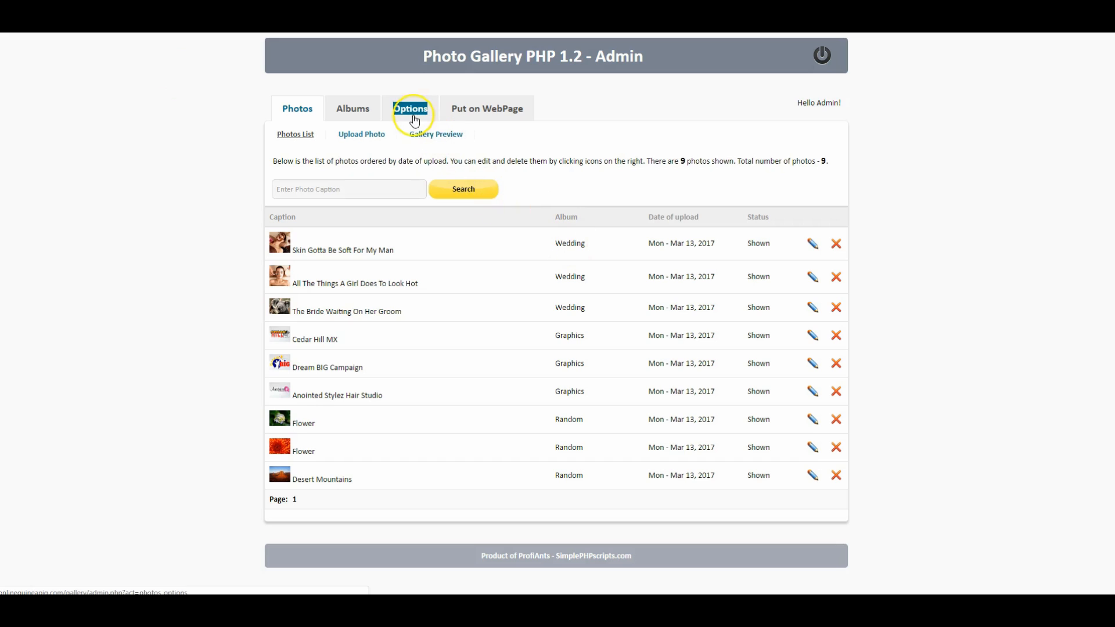
left_click(409, 108)
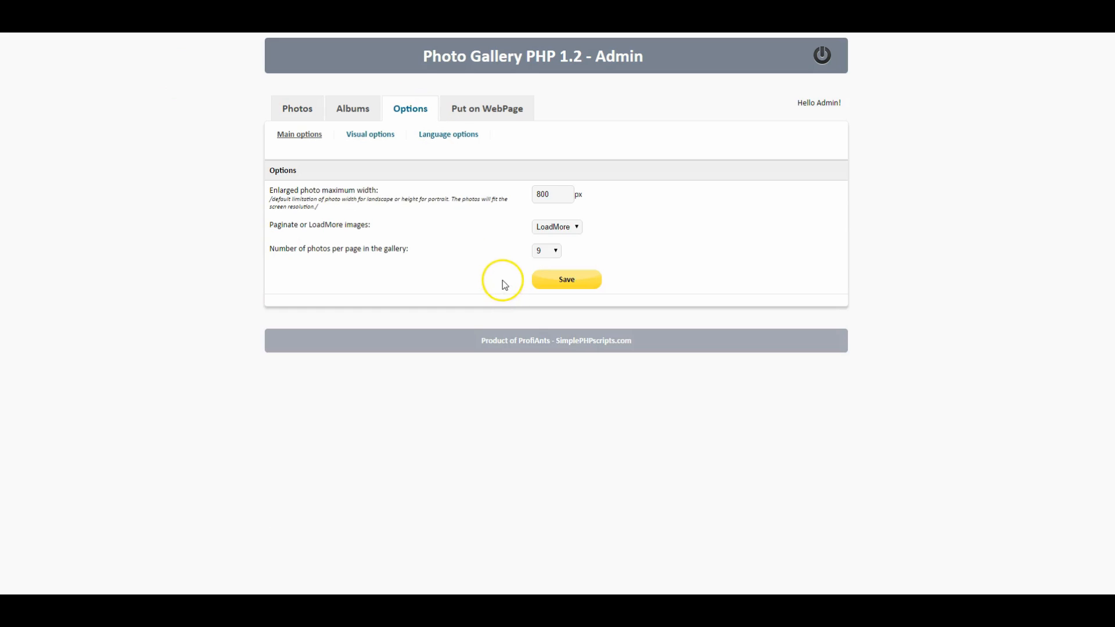
mouse_move(343, 250)
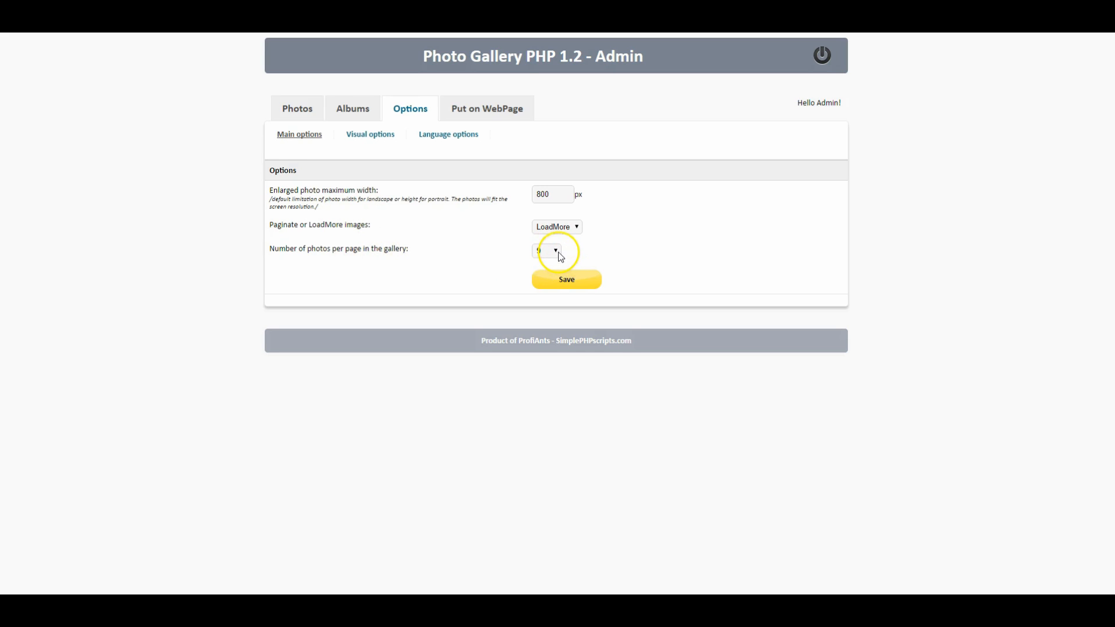
left_click(546, 251)
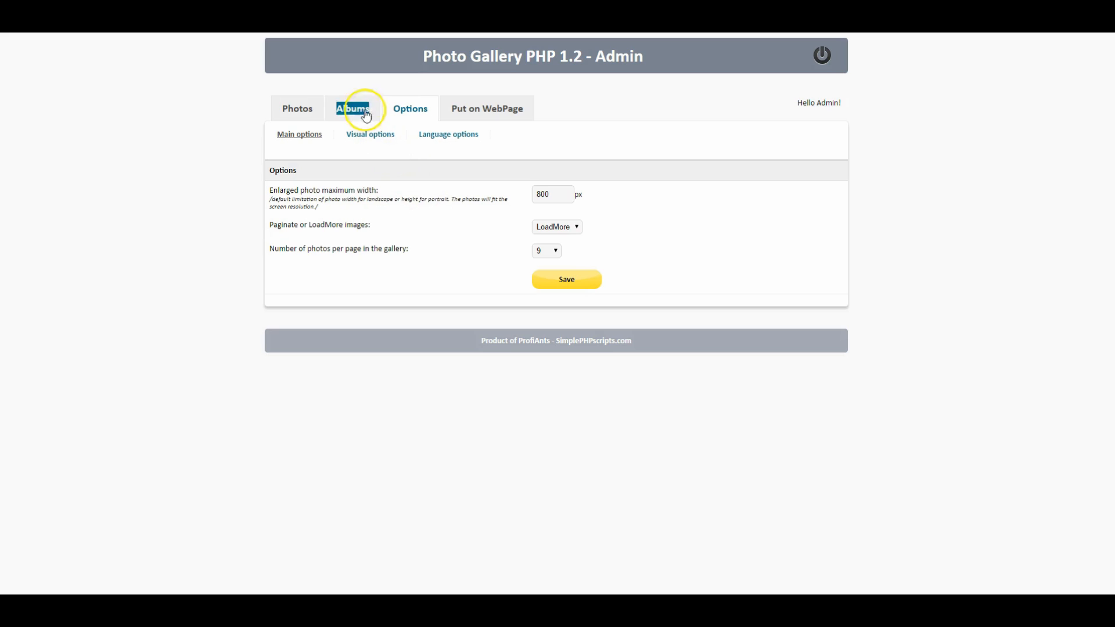
left_click(297, 108)
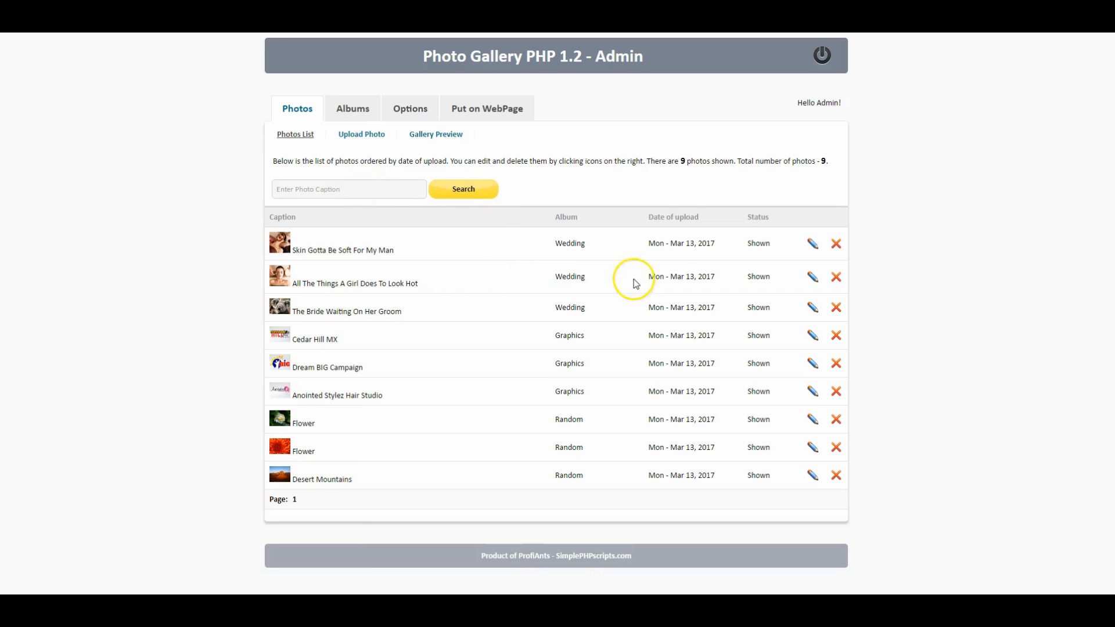
mouse_move(811, 245)
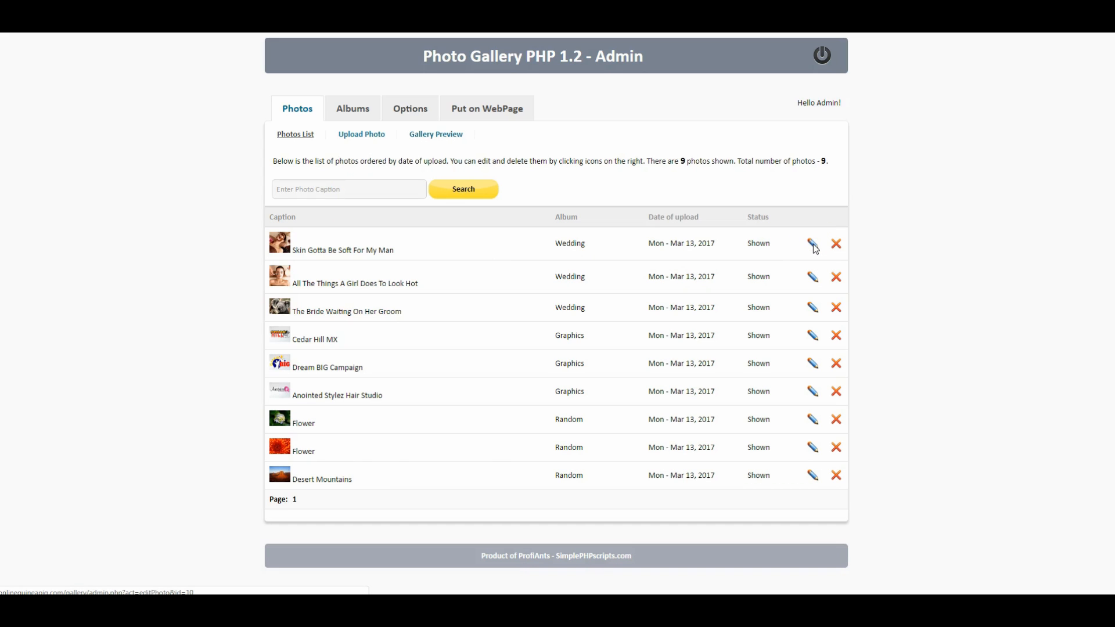
Step: Update the spa photo's caption to 'Skin Gotta Be Soft For My Woman' and reopen the preview
left_click(813, 244)
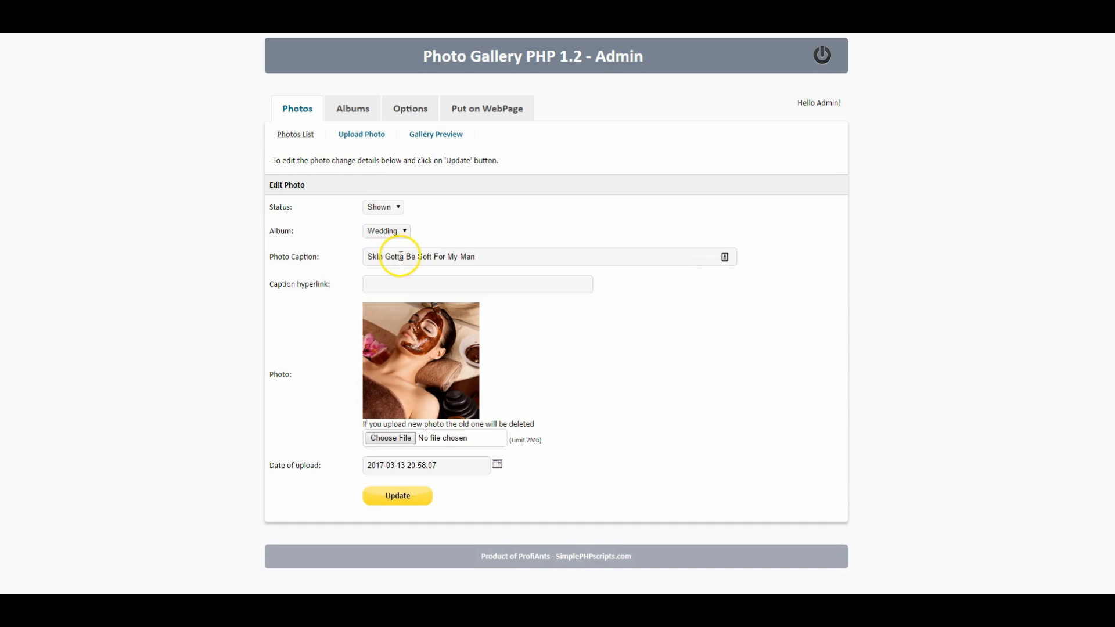
mouse_move(463, 257)
type("W")
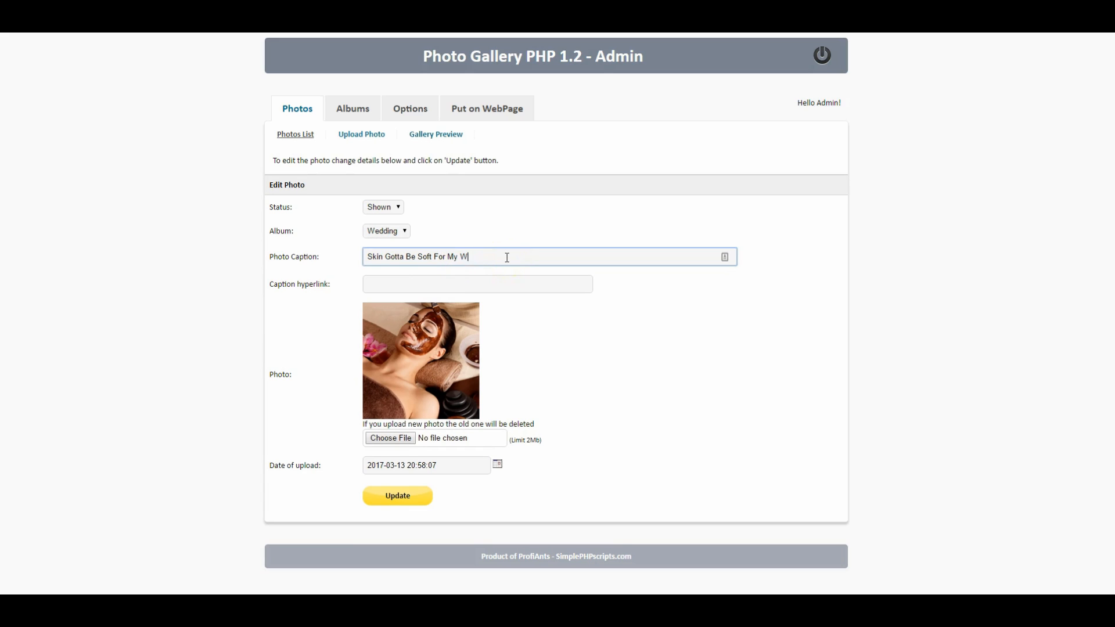
type("oman")
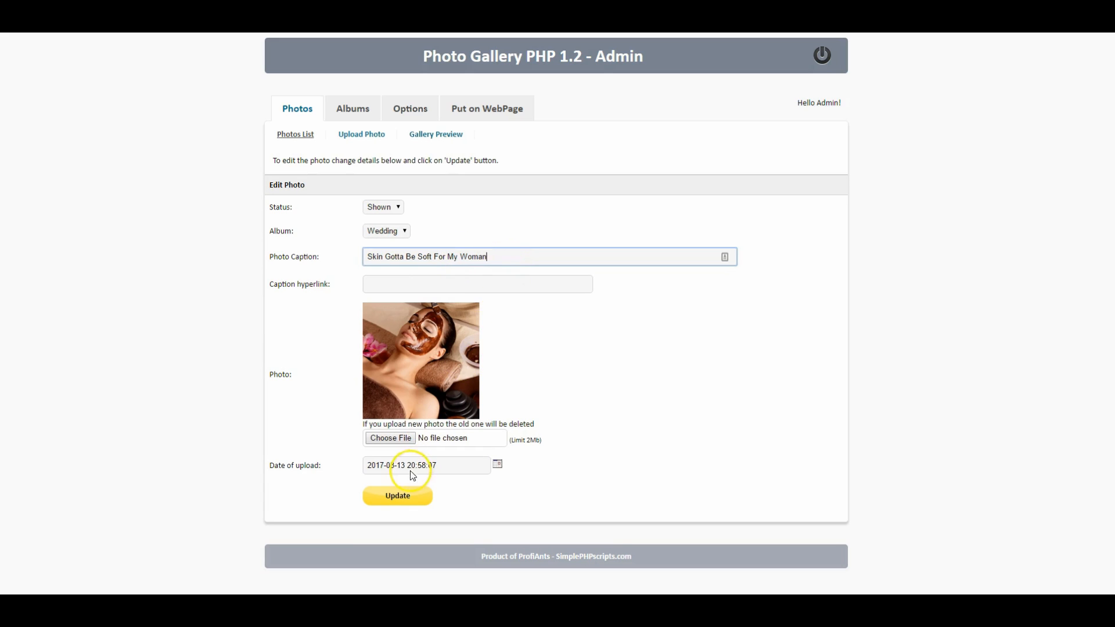
left_click(397, 496)
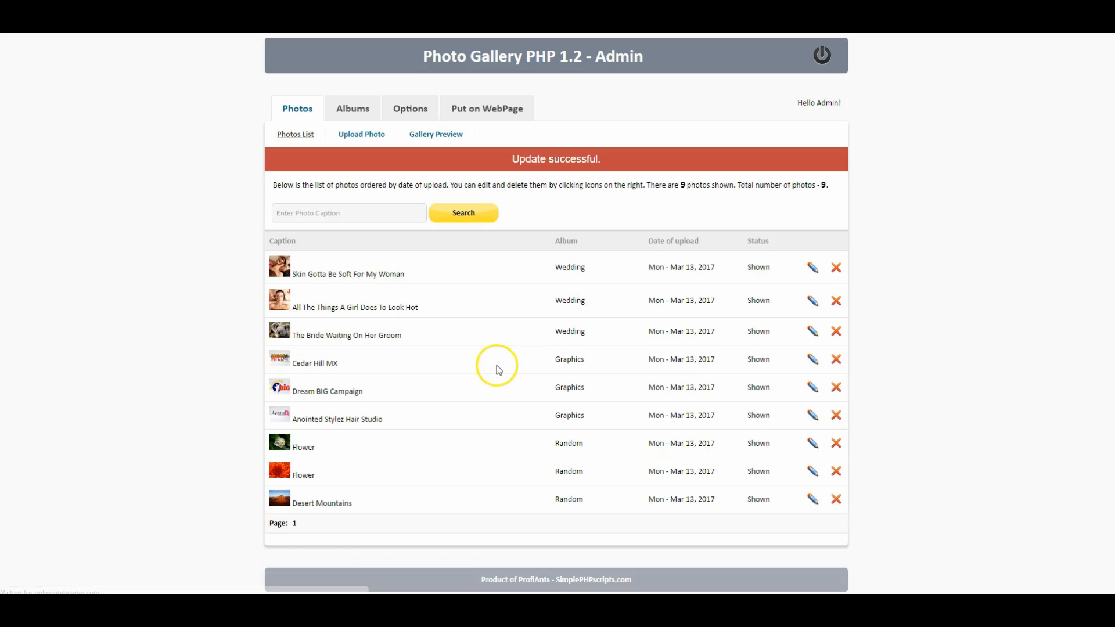
mouse_move(351, 273)
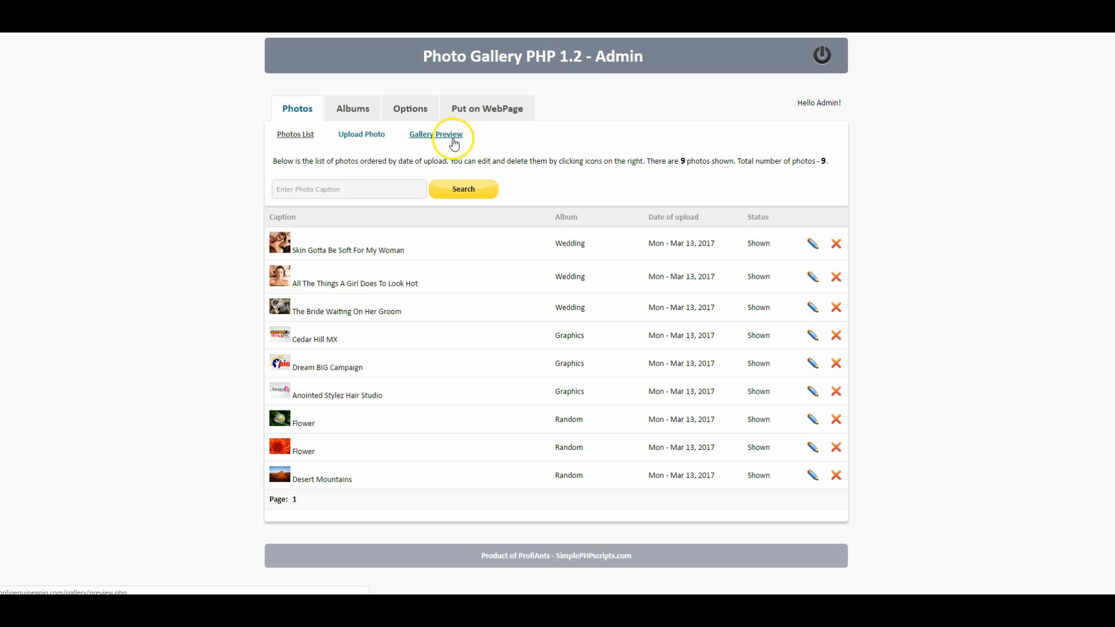
left_click(436, 134)
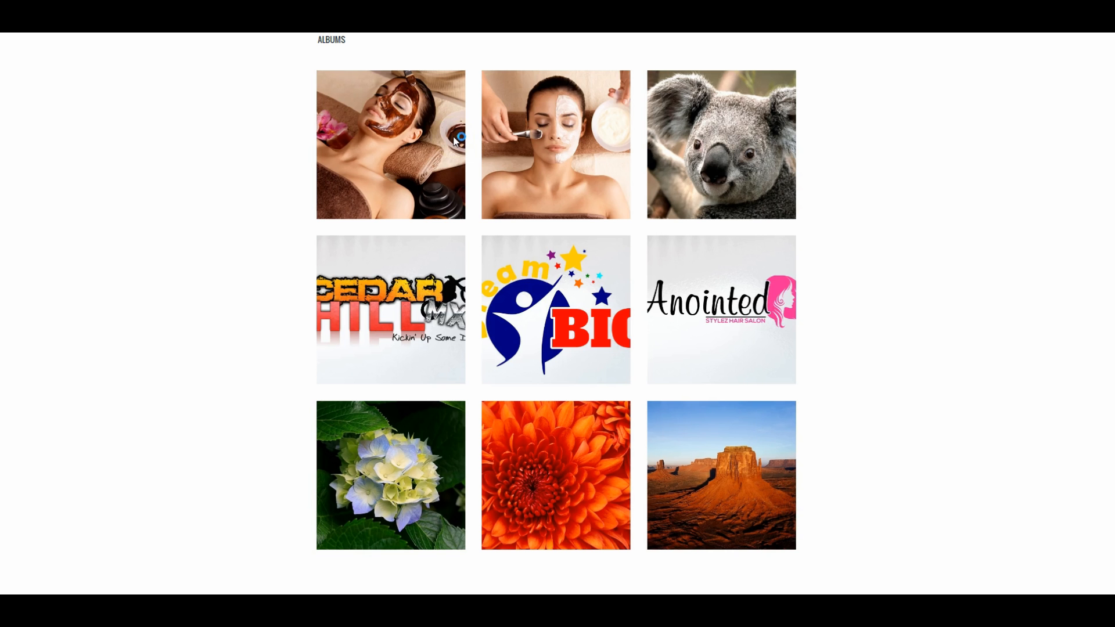
Step: Enlarge the spa photo to confirm its new 'Woman' caption, then close the lightbox
left_click(390, 145)
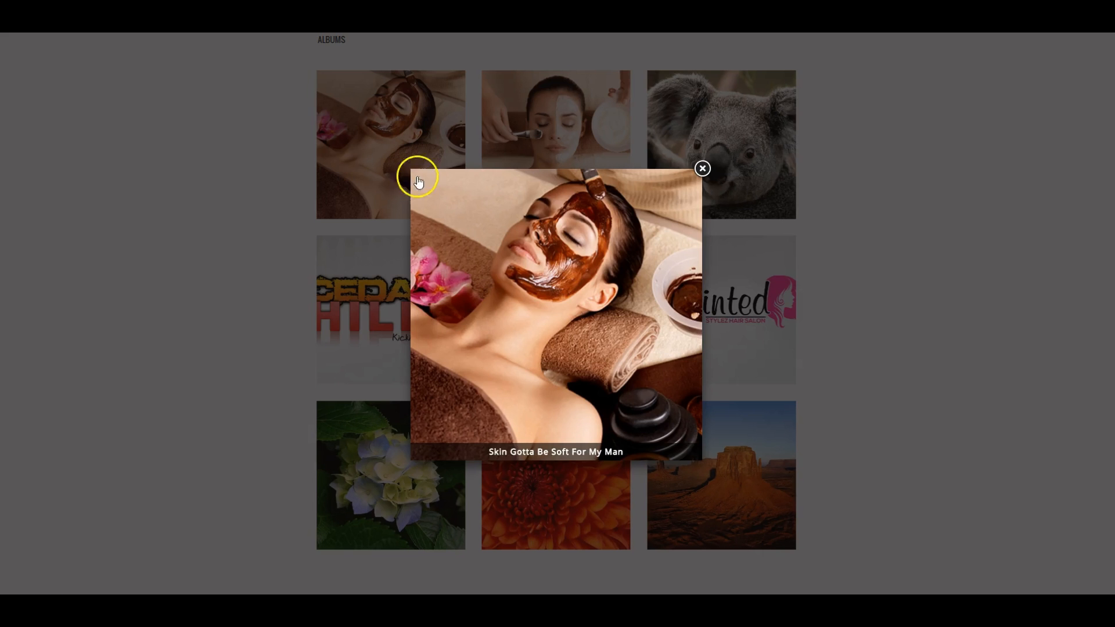
mouse_move(601, 452)
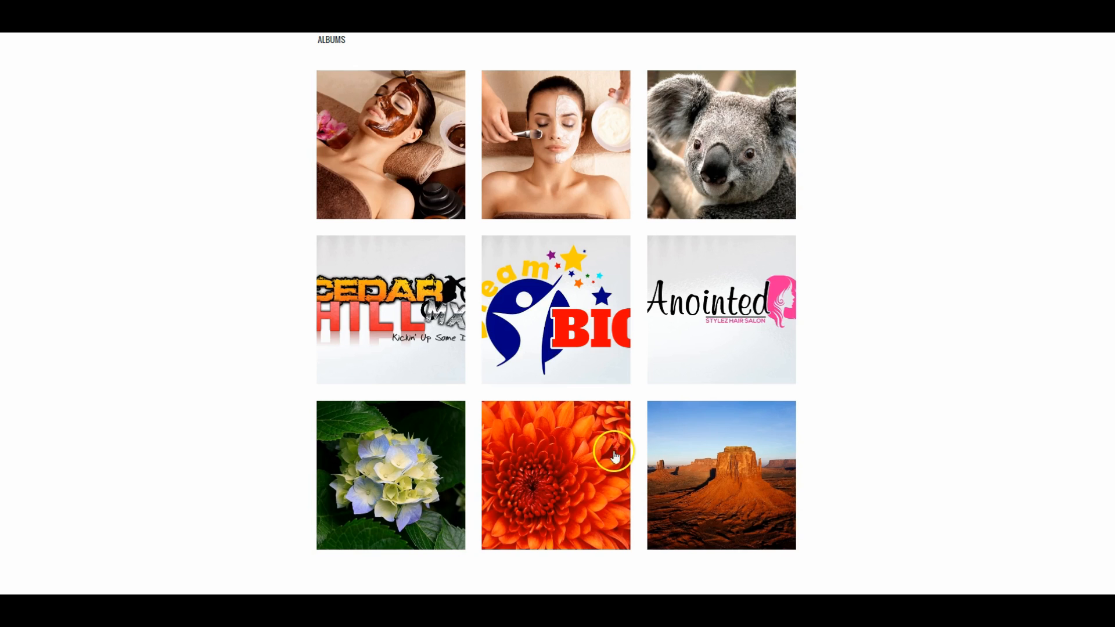
left_click(390, 144)
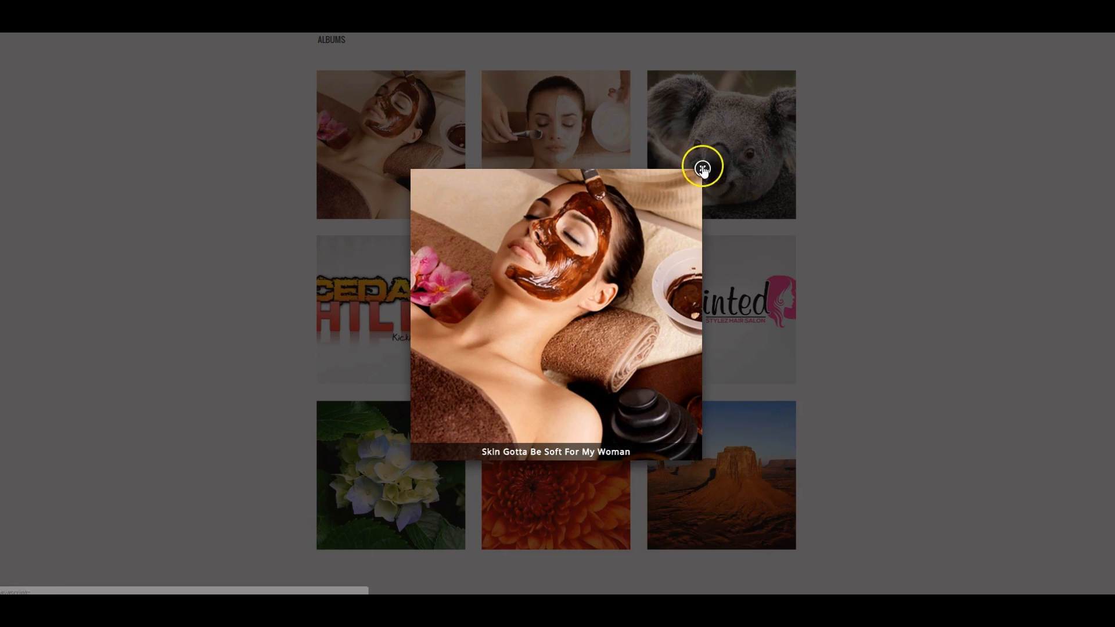
left_click(702, 168)
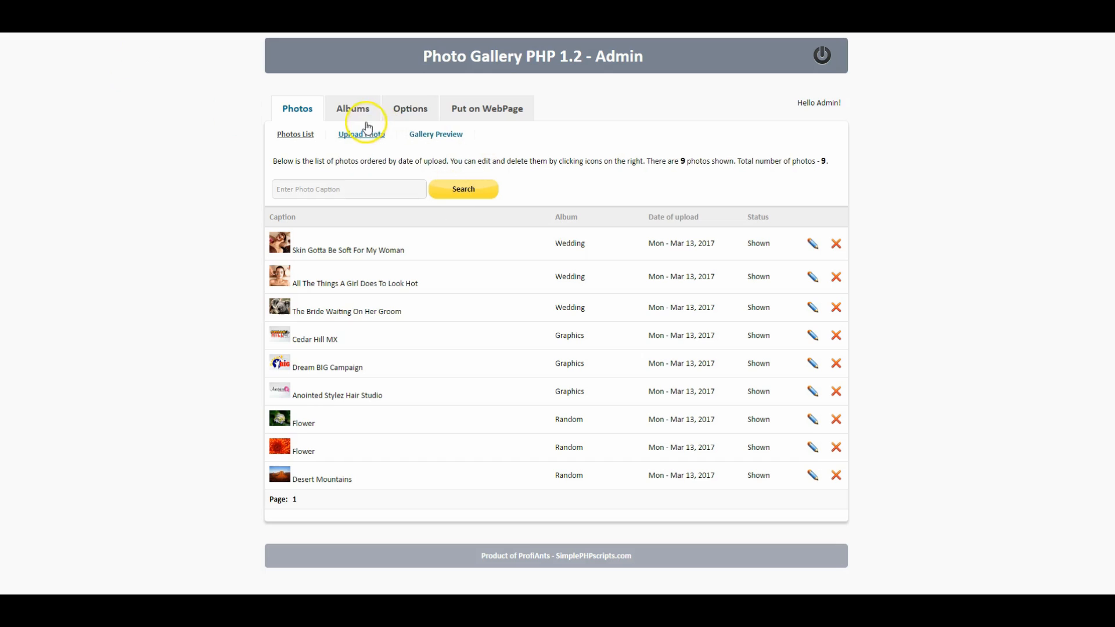
Step: Copy the gallery's PHP include() embed code from the Put on WebPage tab
left_click(487, 108)
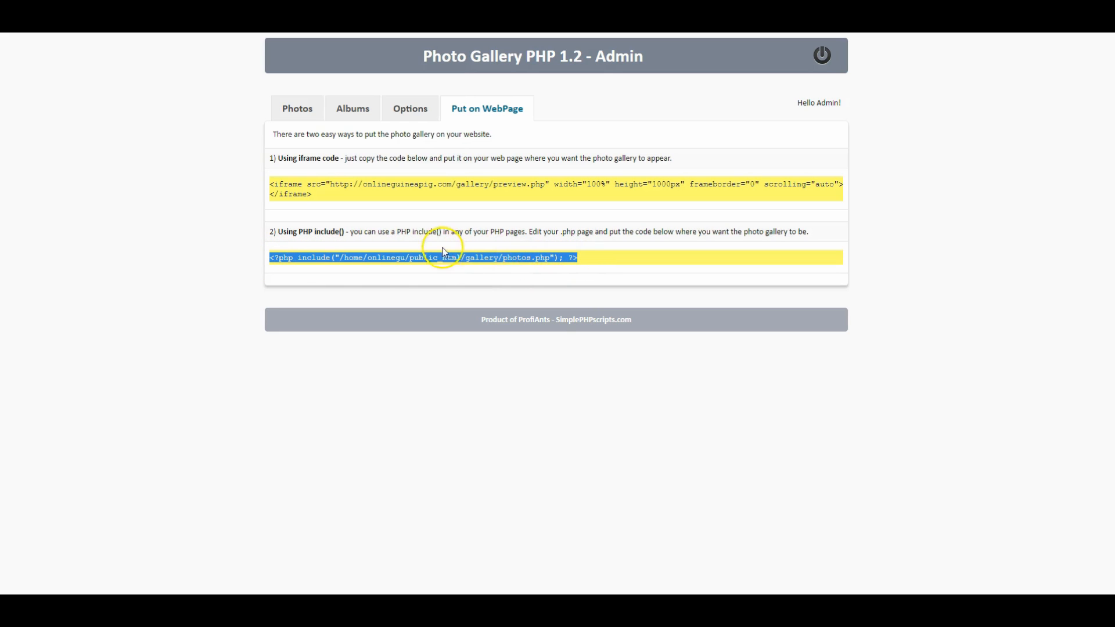
mouse_move(283, 174)
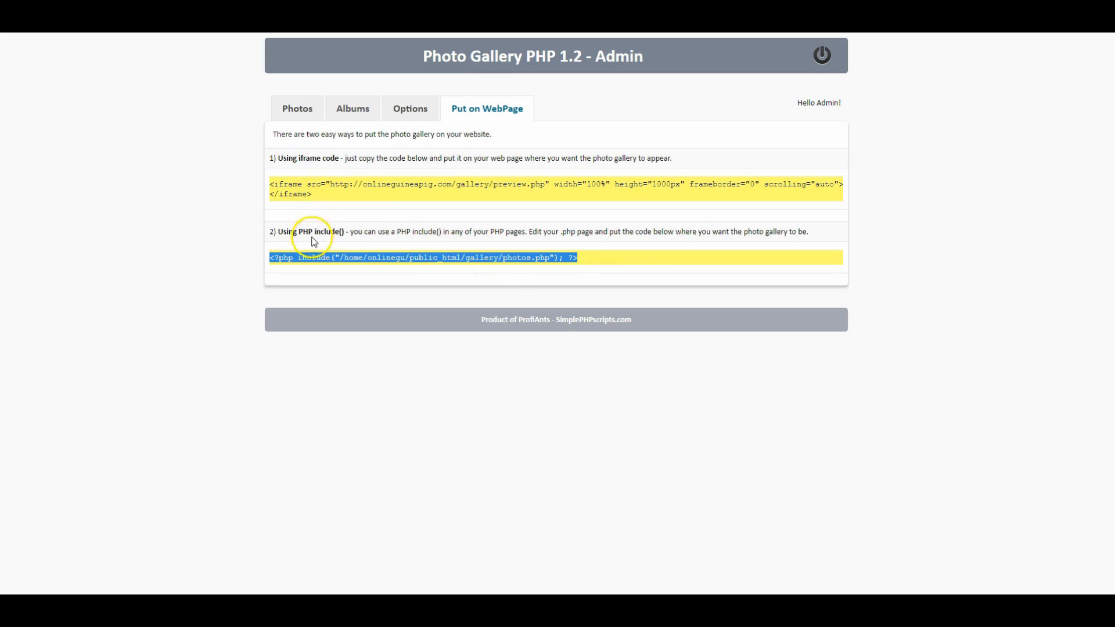
right_click(317, 257)
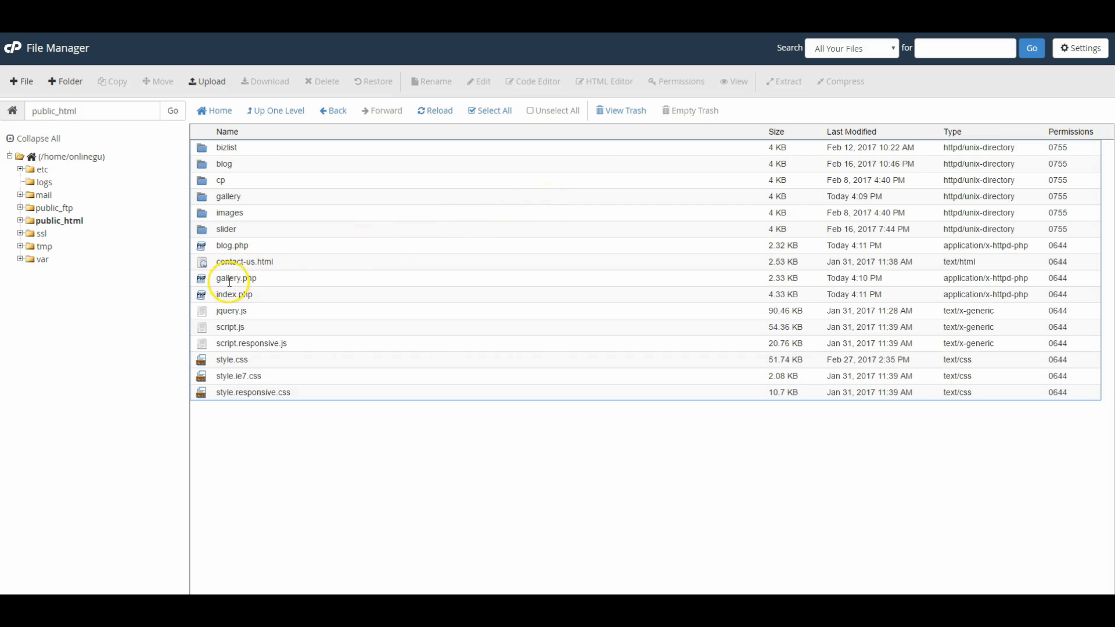
Step: Select gallery.php in public_html and open it in the Code Editor
left_click(236, 277)
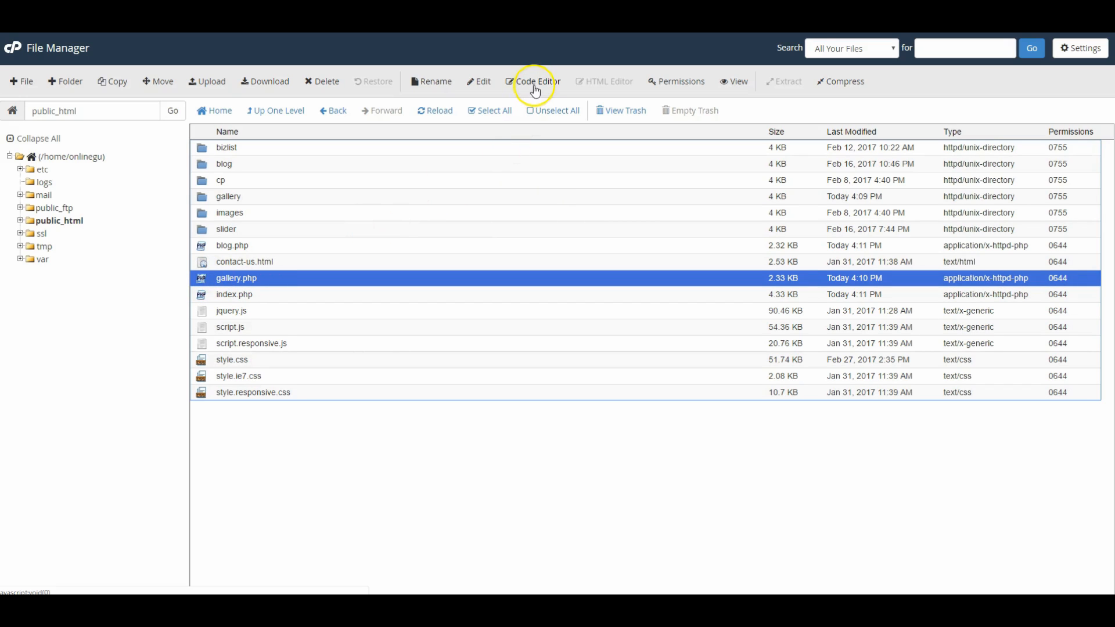
left_click(535, 81)
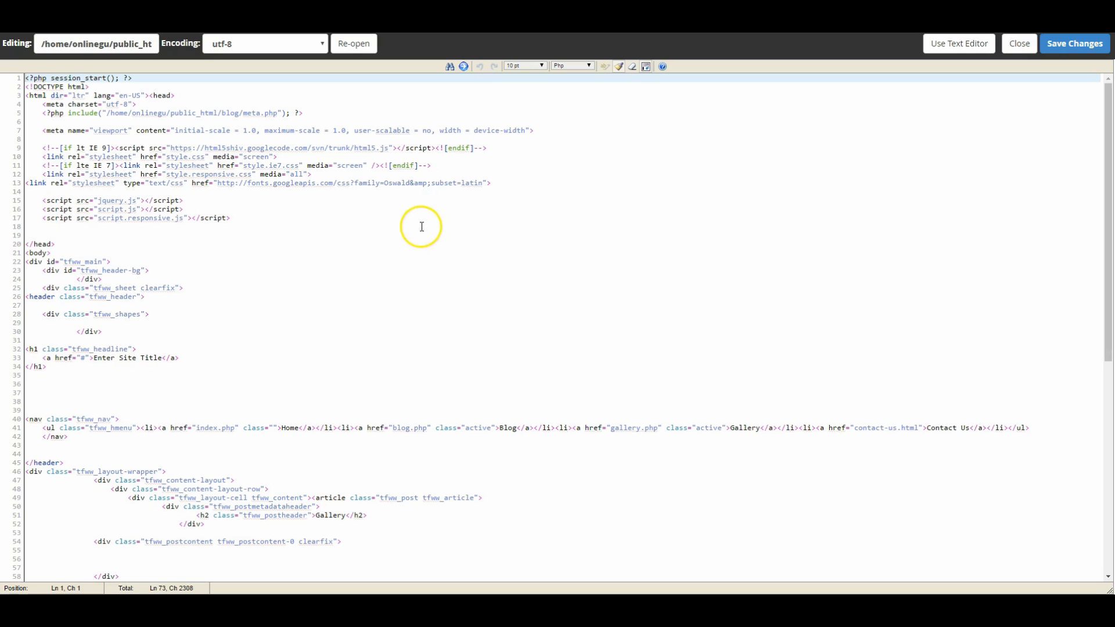
Step: Add <?php include("/home/onlinegu/public_html/gallery/photos.php"); ?> in the post content, then save and close
scroll("down", 3)
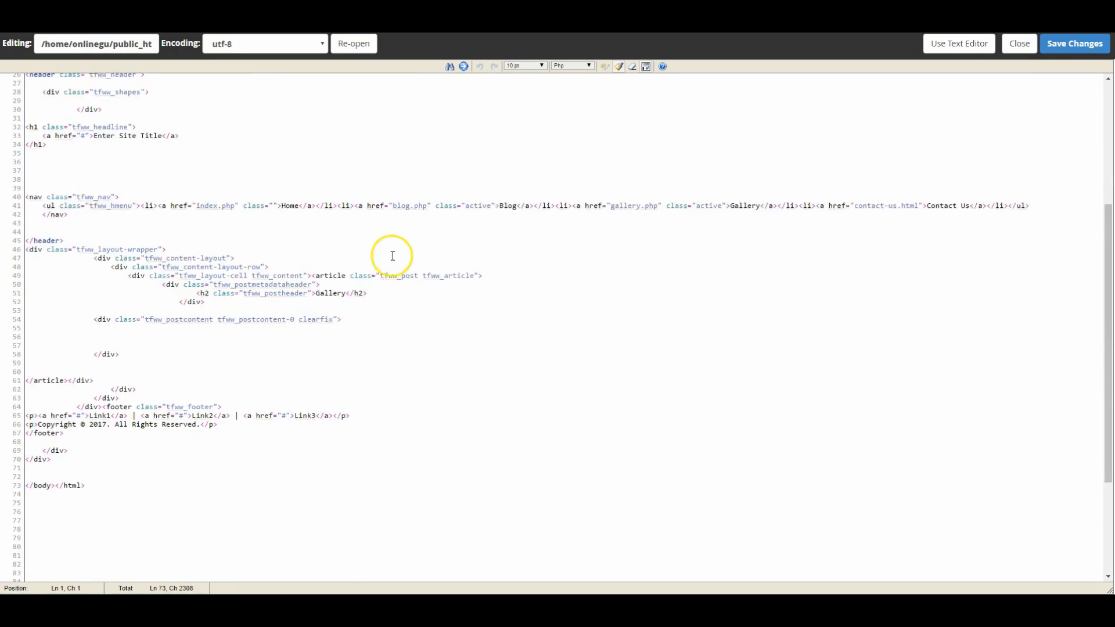
scroll("down", 3)
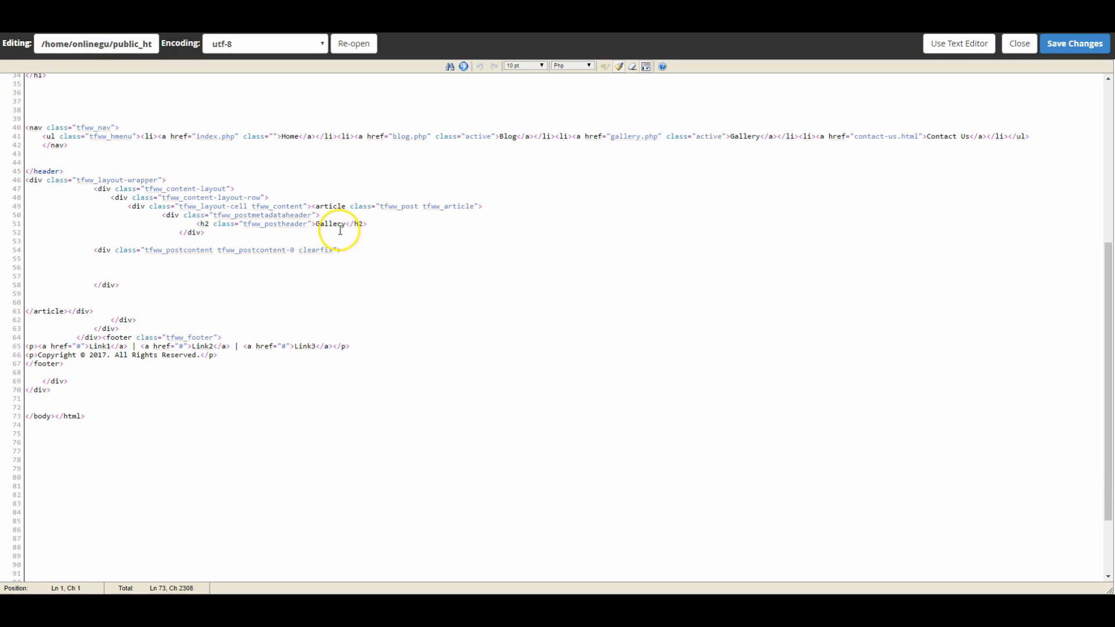
mouse_move(210, 270)
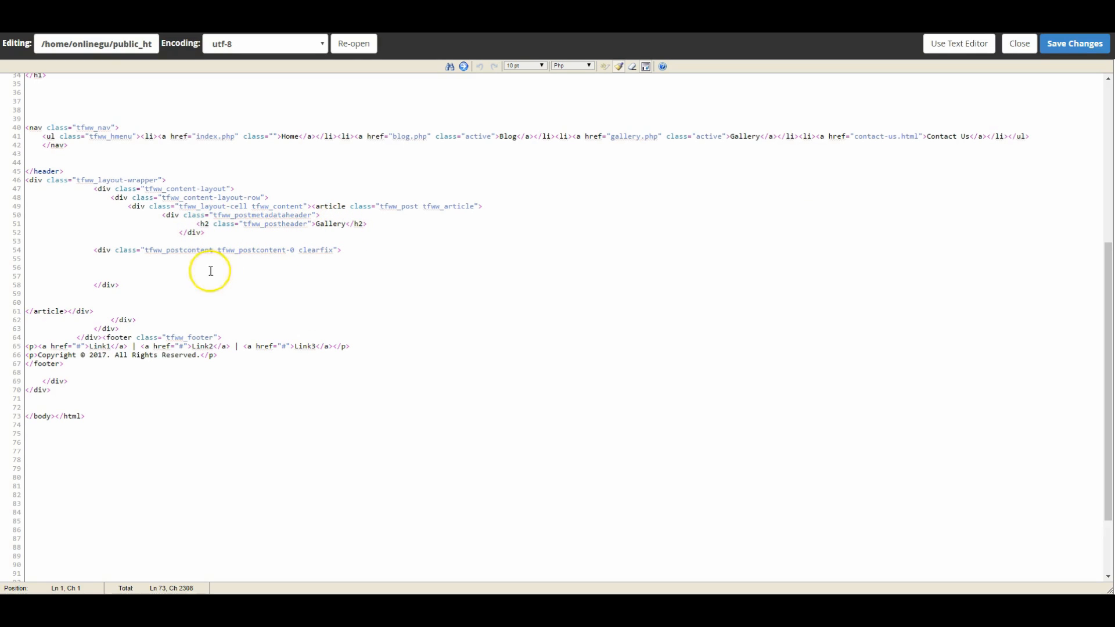
left_click(109, 258)
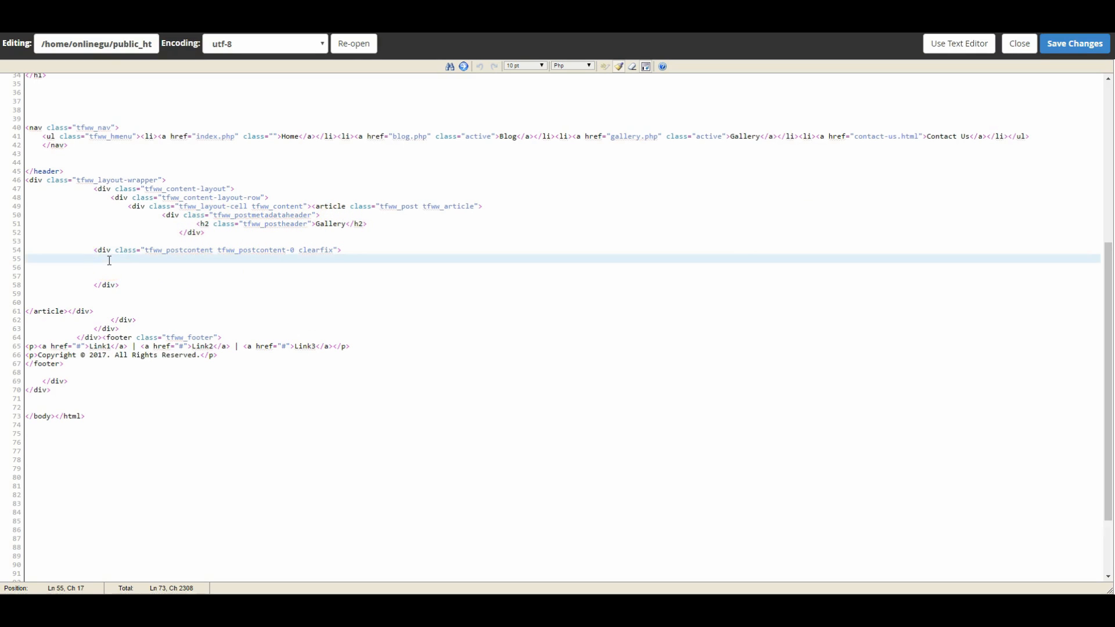
type("<?php include(\"/home/onlinegu/public_html/gallery/photos.php\"); ?>")
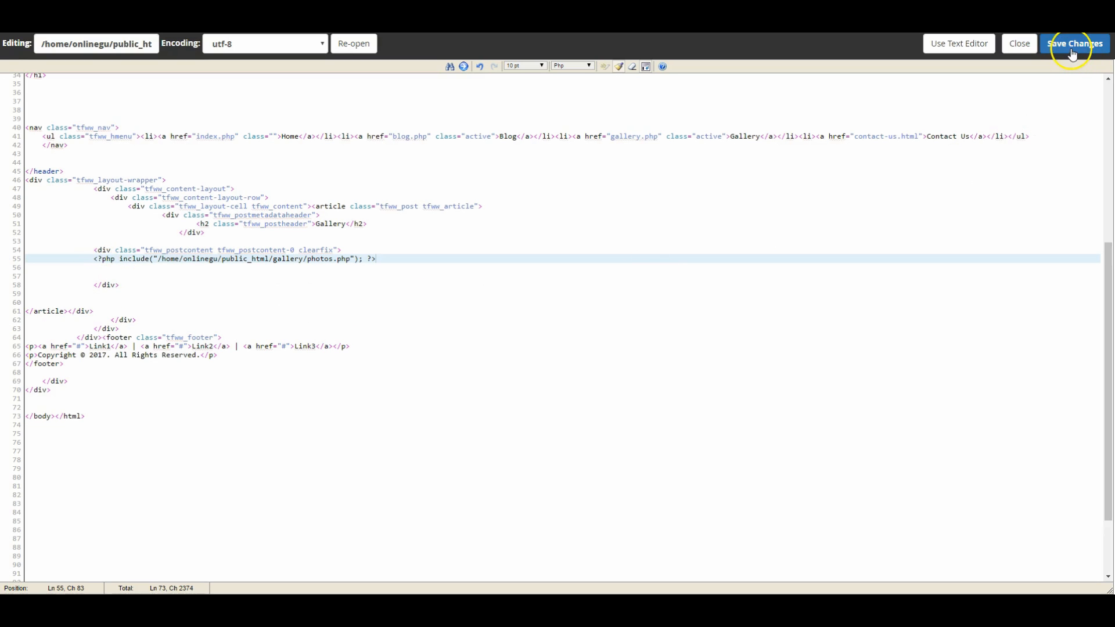
left_click(1074, 44)
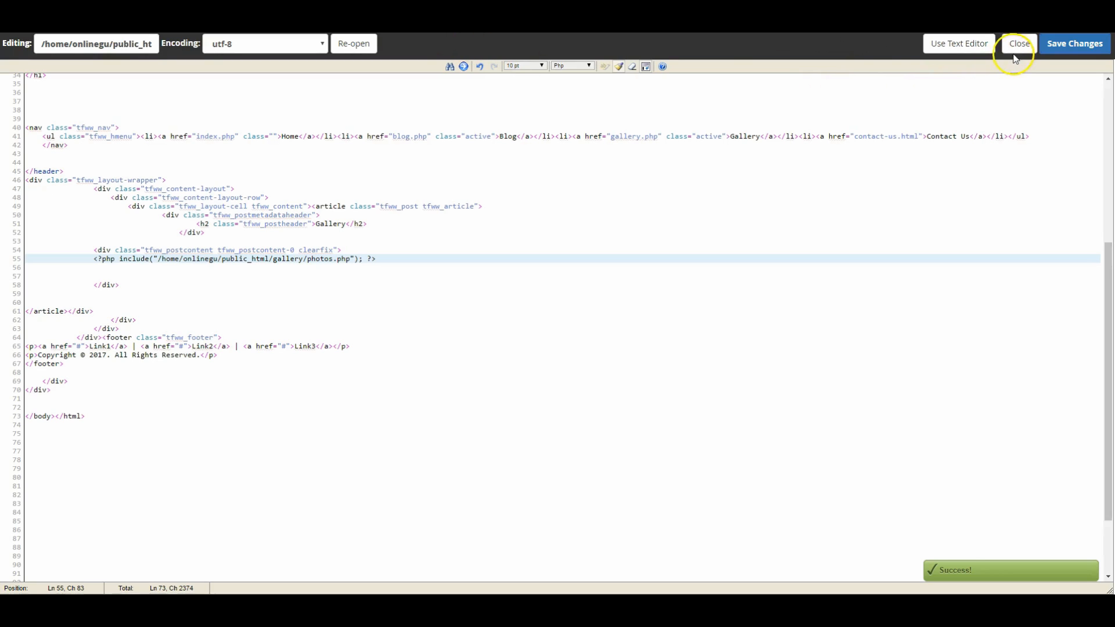
left_click(1018, 44)
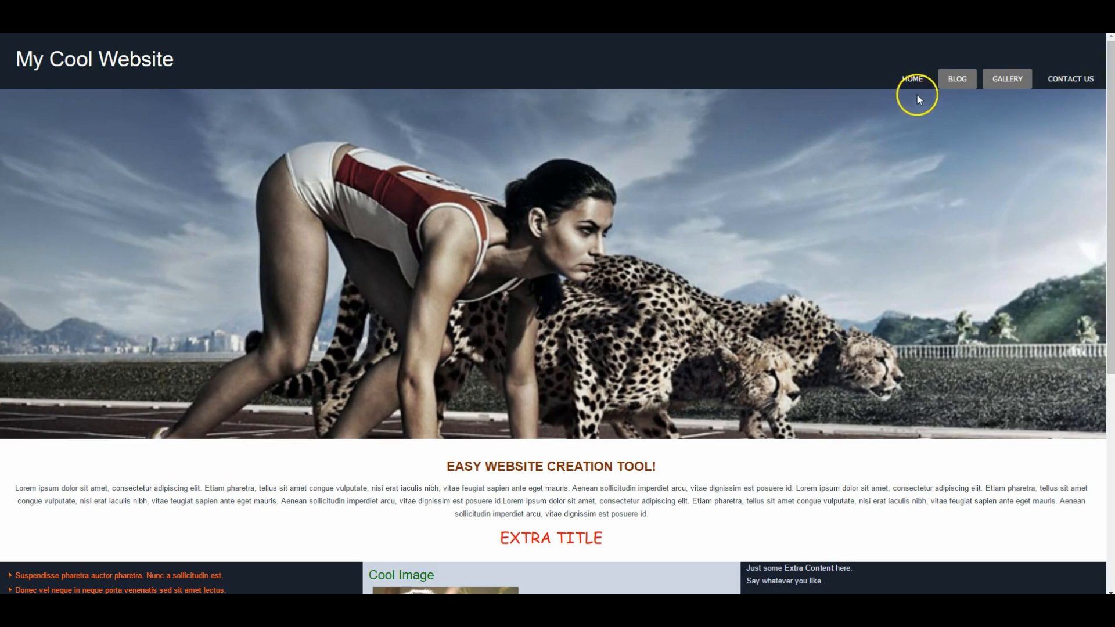
Step: Visit the Gallery, Blog and Home pages, then return to Gallery to see the albums
left_click(1006, 79)
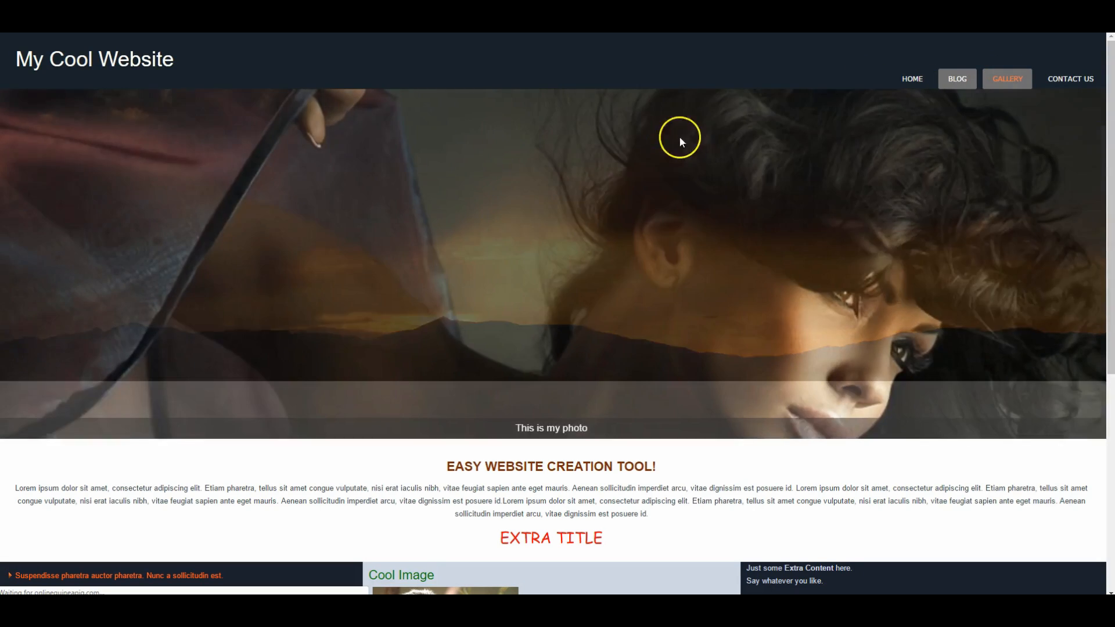
left_click(1007, 79)
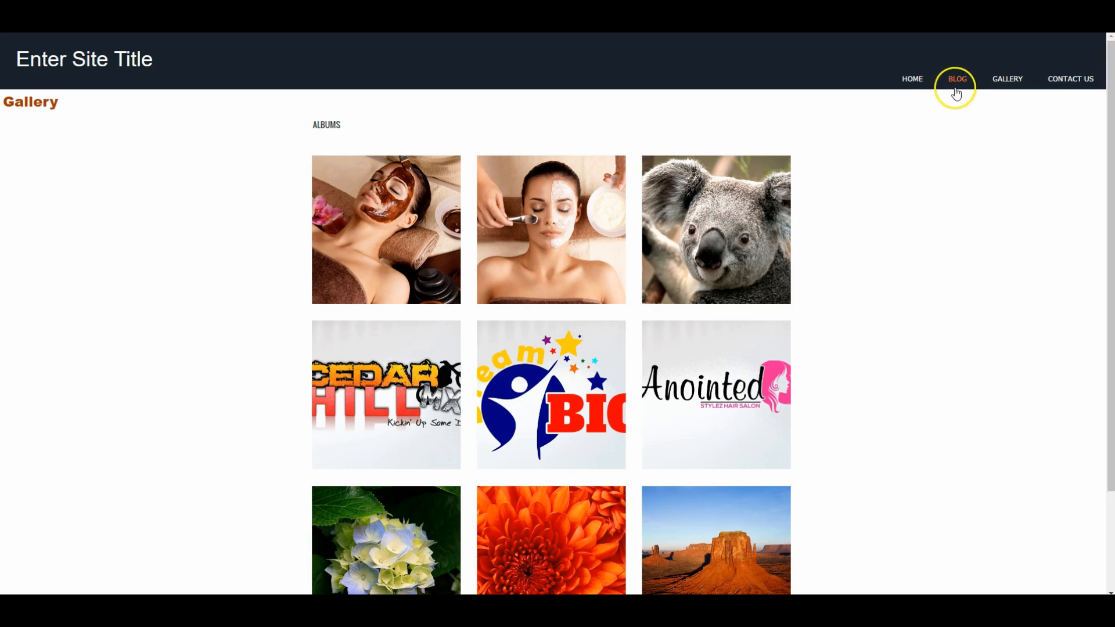
left_click(957, 79)
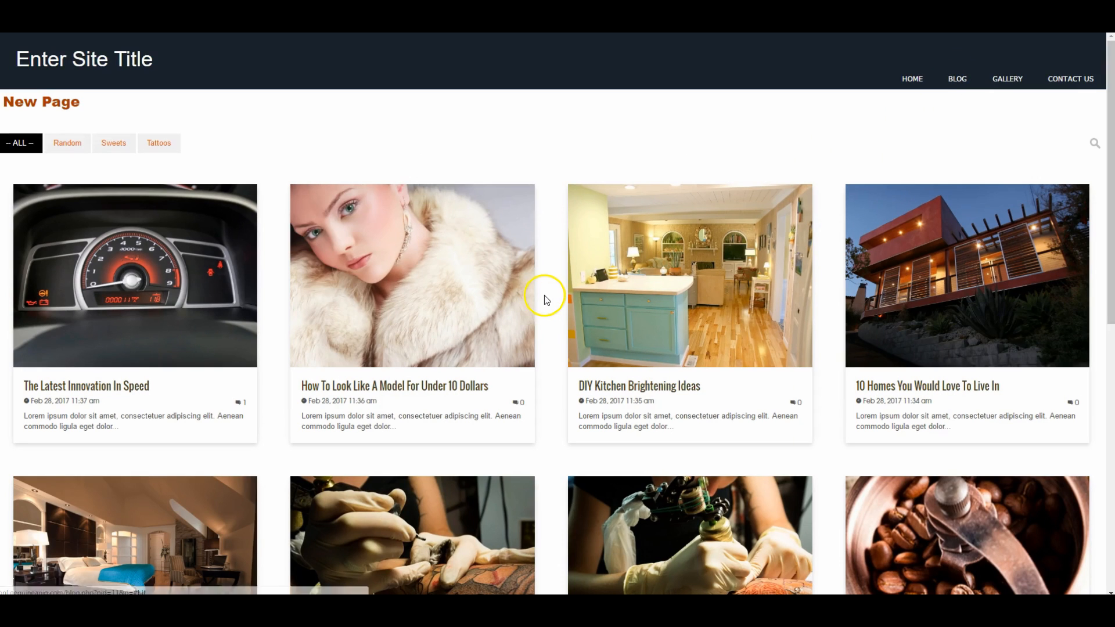
mouse_move(913, 79)
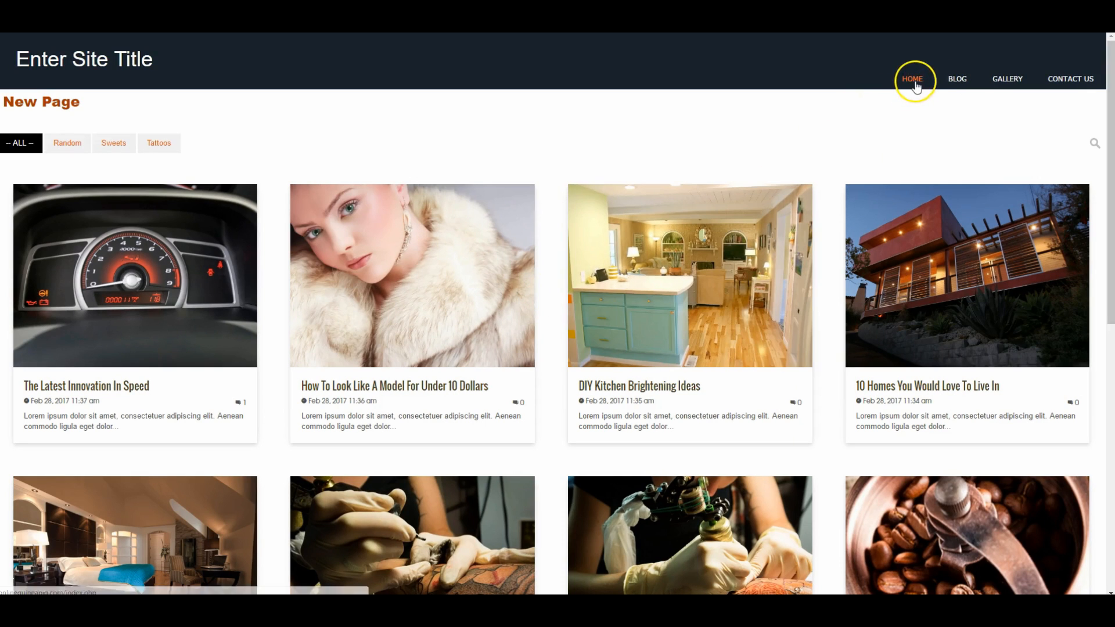
left_click(913, 79)
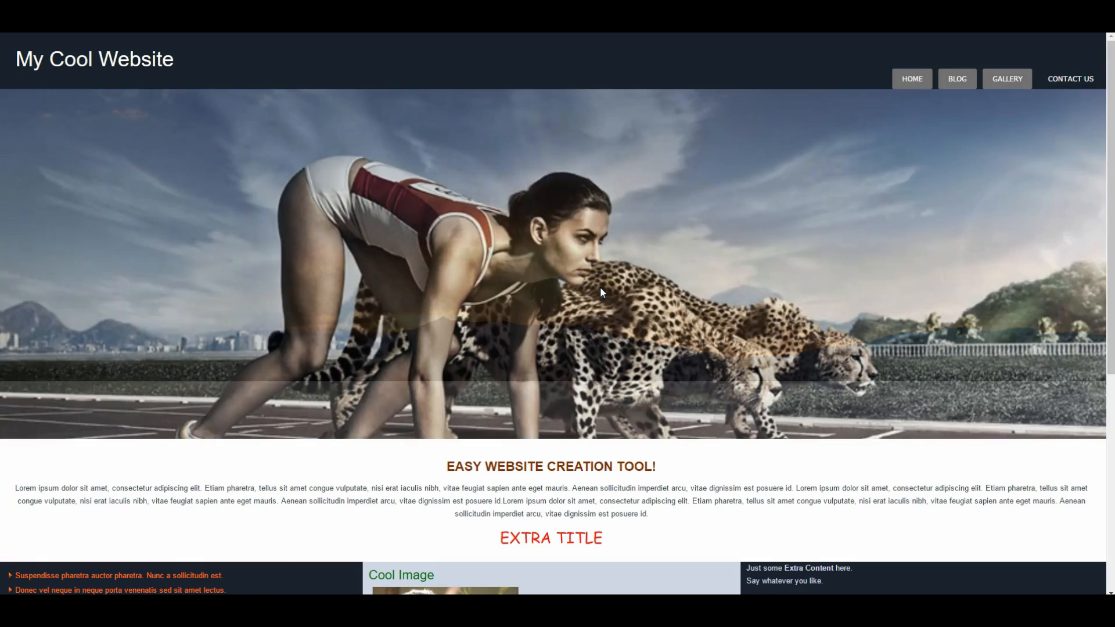
scroll("down", 3)
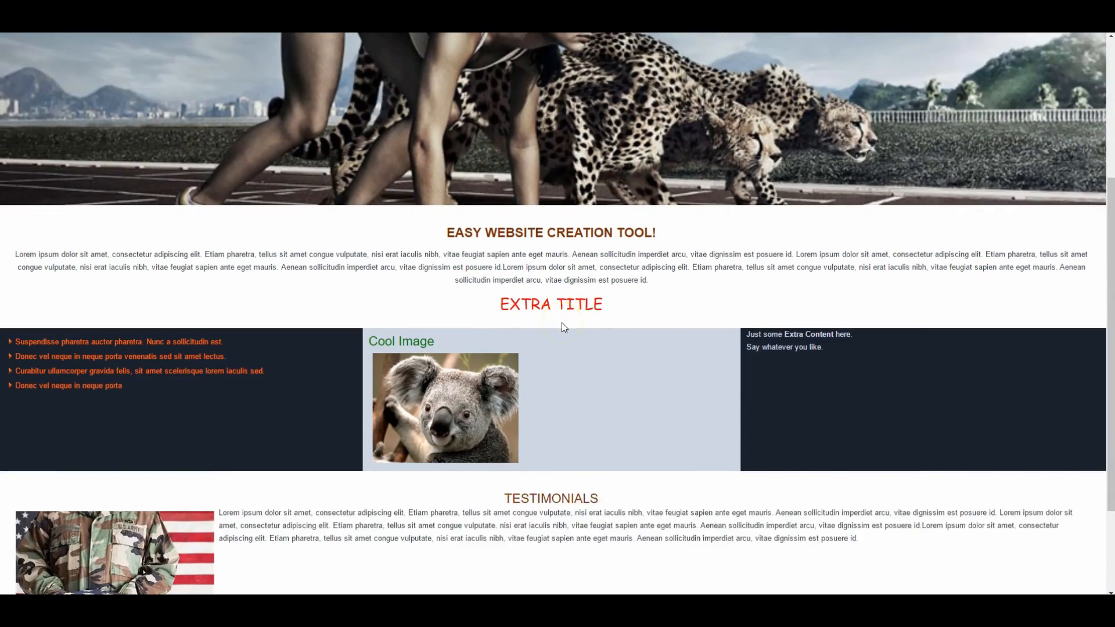
scroll("down", 3)
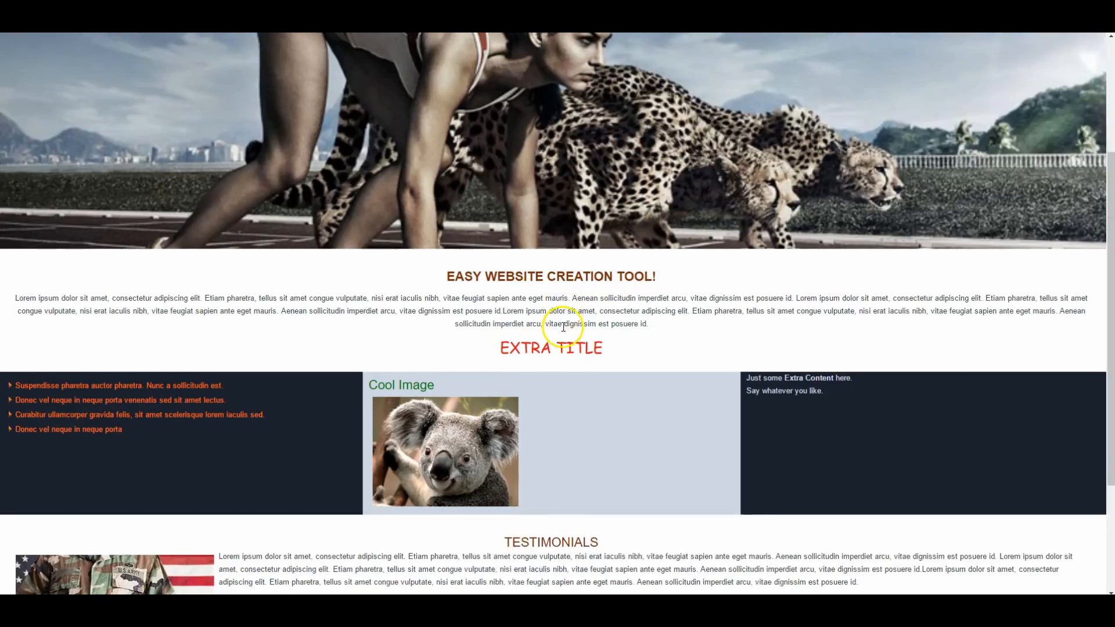
left_click(1008, 79)
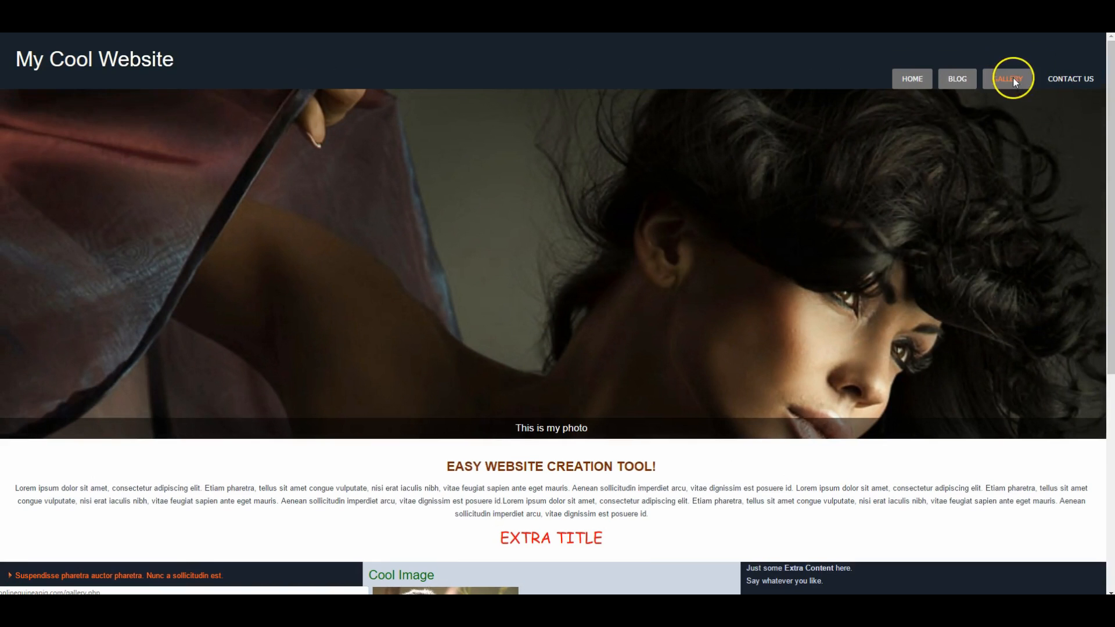
left_click(1007, 79)
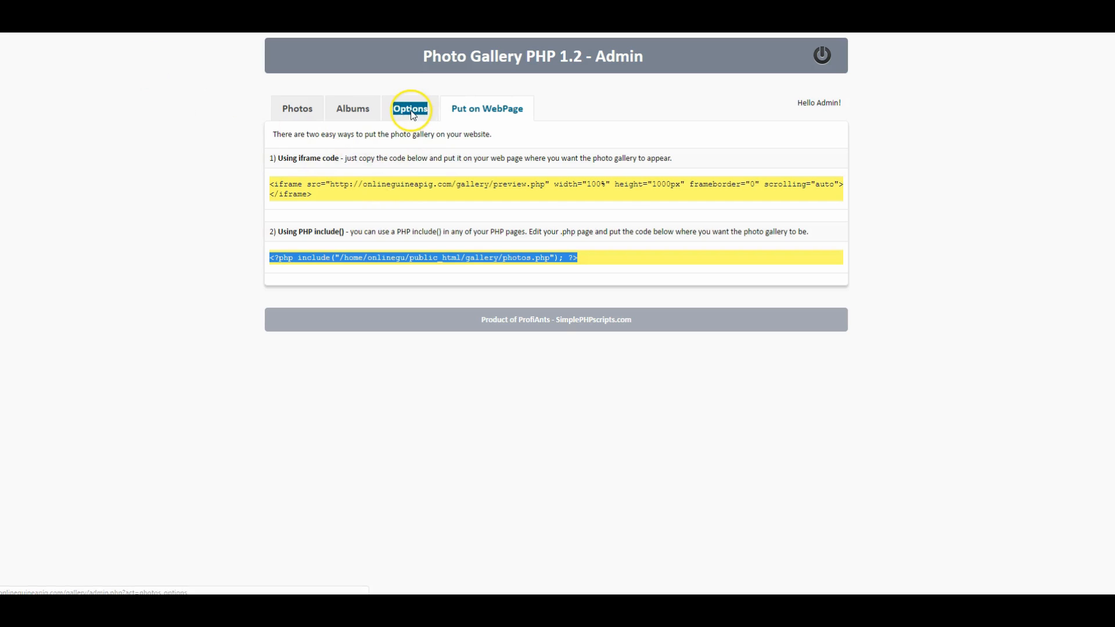
Step: Open the Options tab's Visual options sub-tab in the gallery admin
left_click(409, 108)
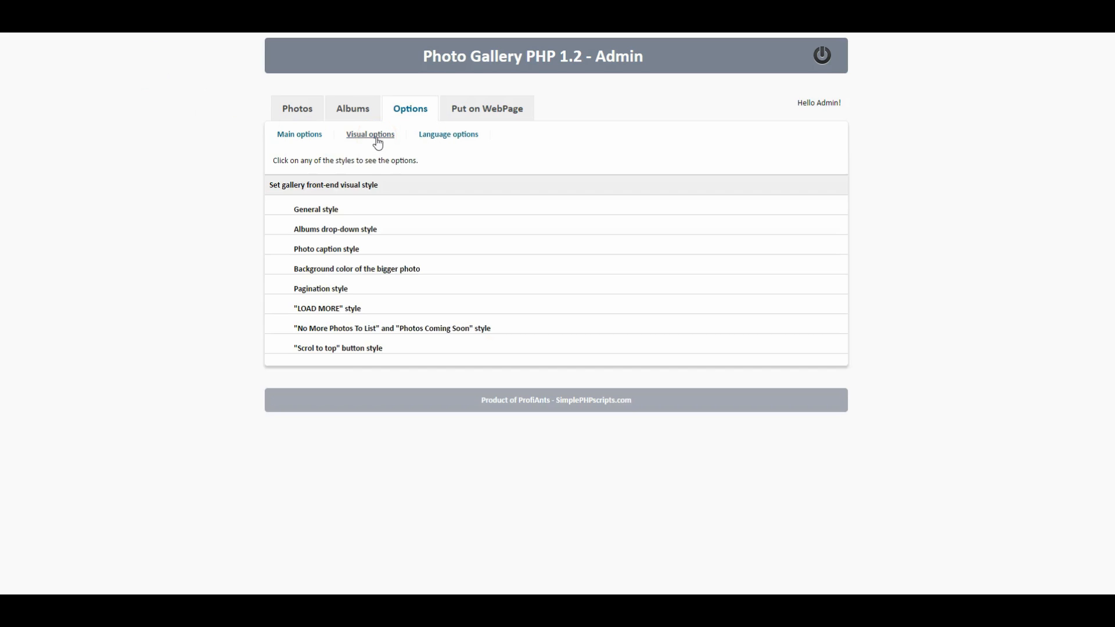
left_click(316, 209)
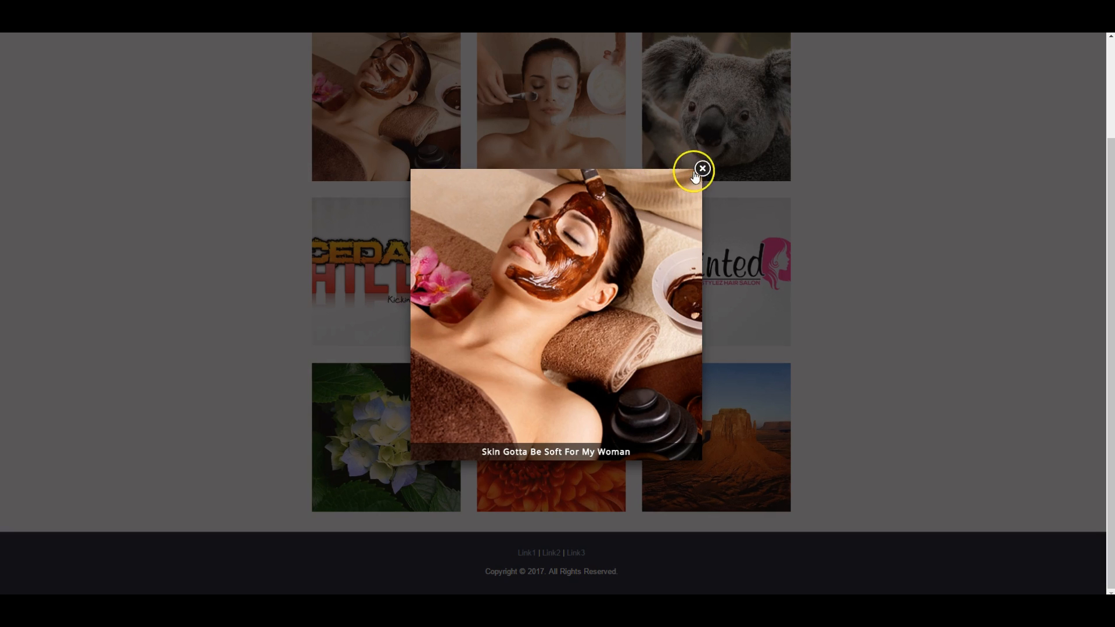
Step: Close the spa photo lightbox and scroll through the full-width photo grid
left_click(702, 169)
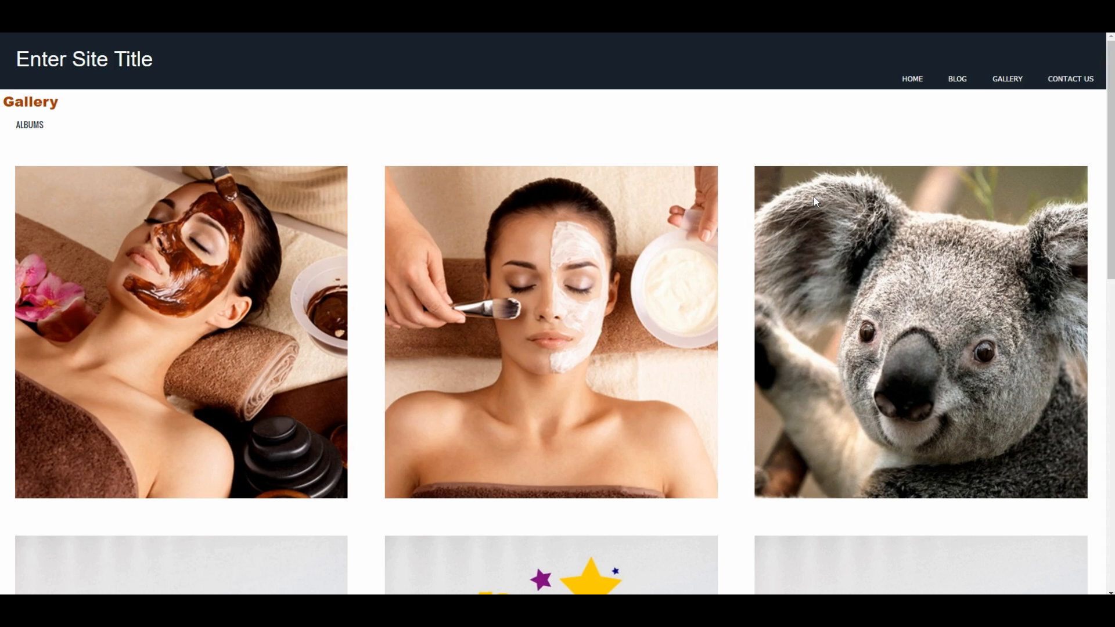
scroll("down", 3)
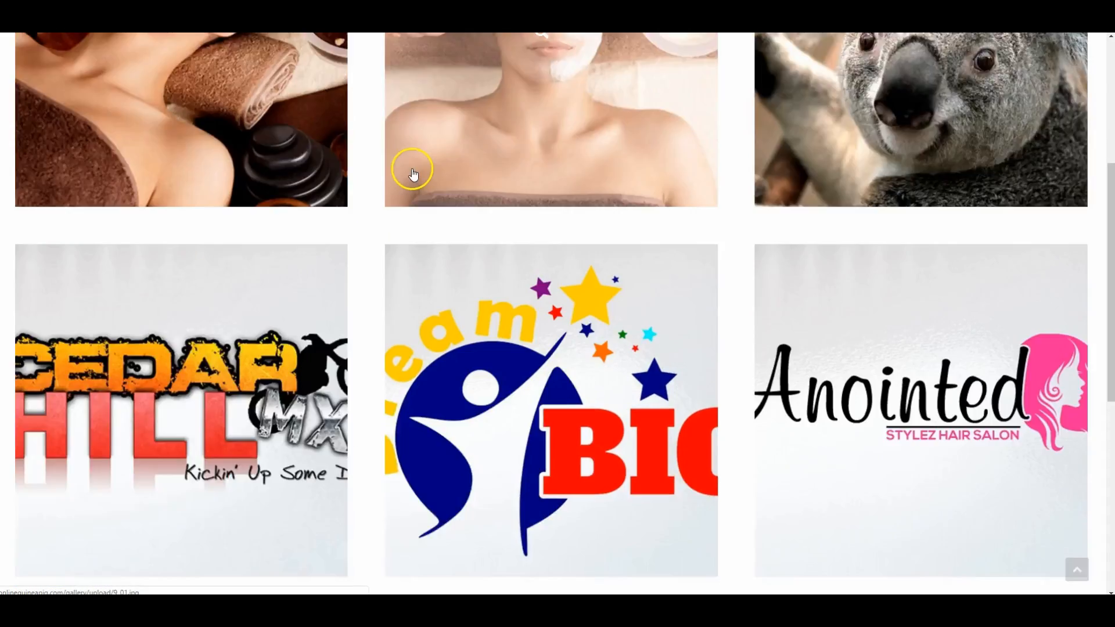
scroll("down", 3)
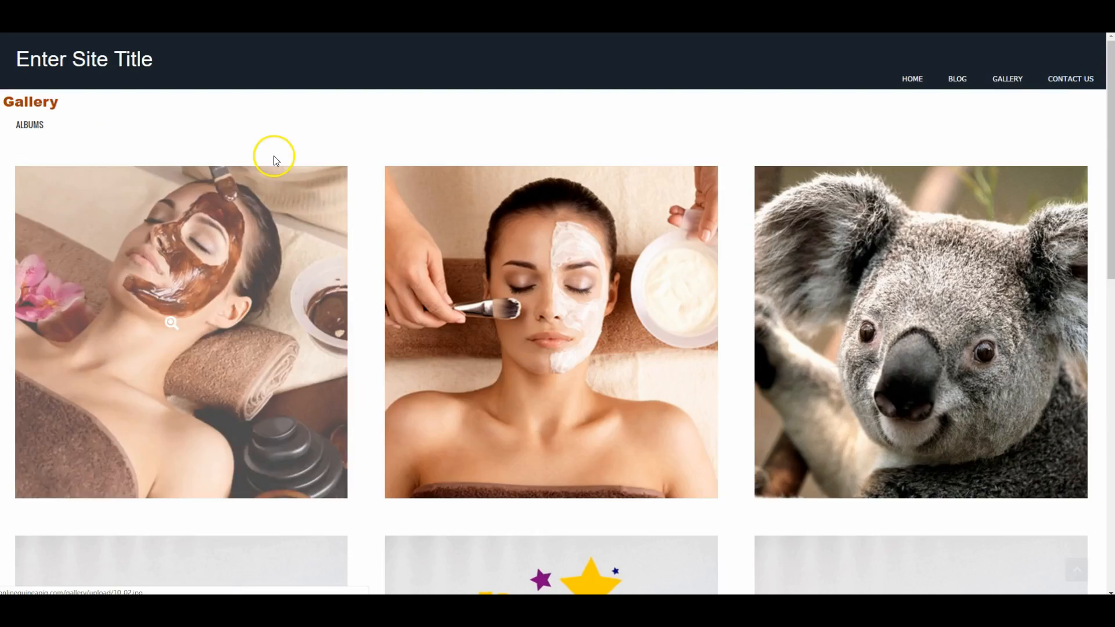
mouse_move(824, 217)
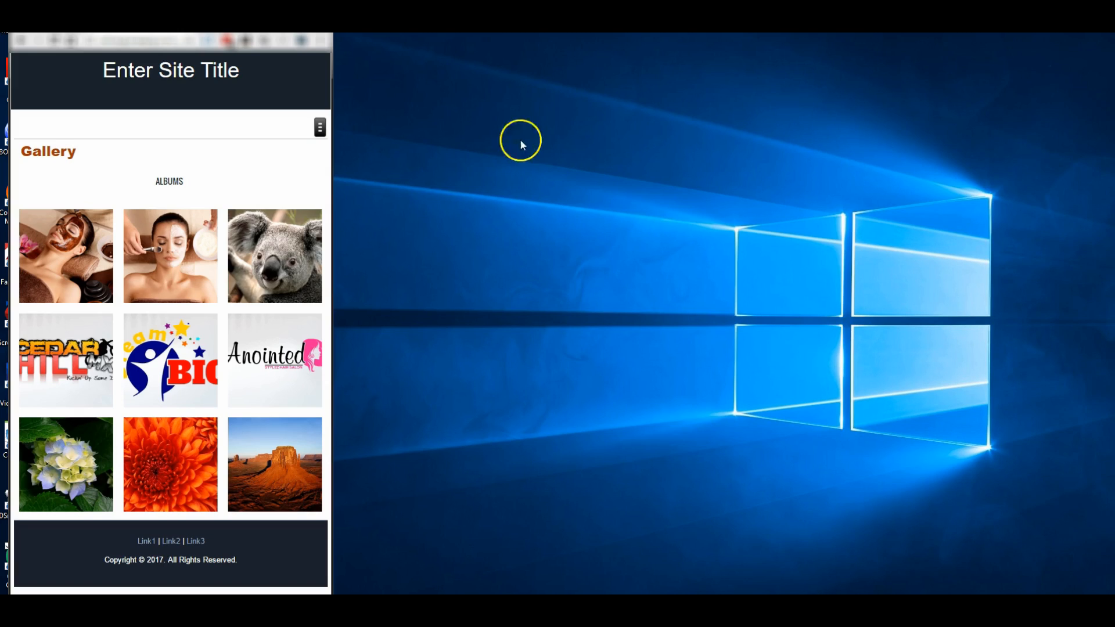
Step: Narrow the browser window to phone width to see the compact three-column grid
left_click_drag(330, 284, 288, 285)
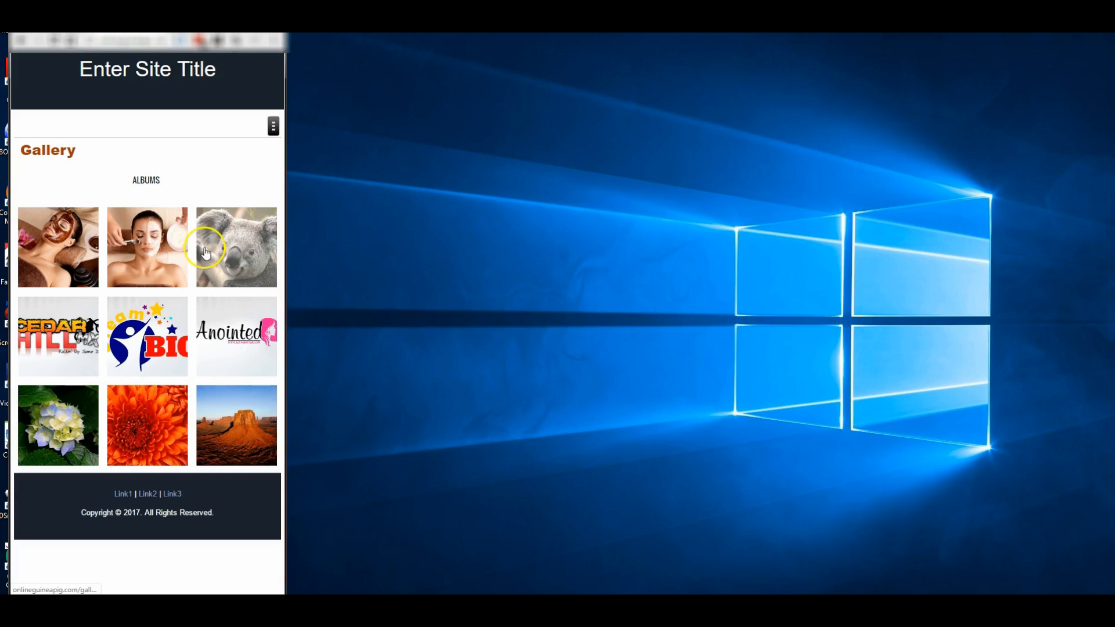
mouse_move(171, 434)
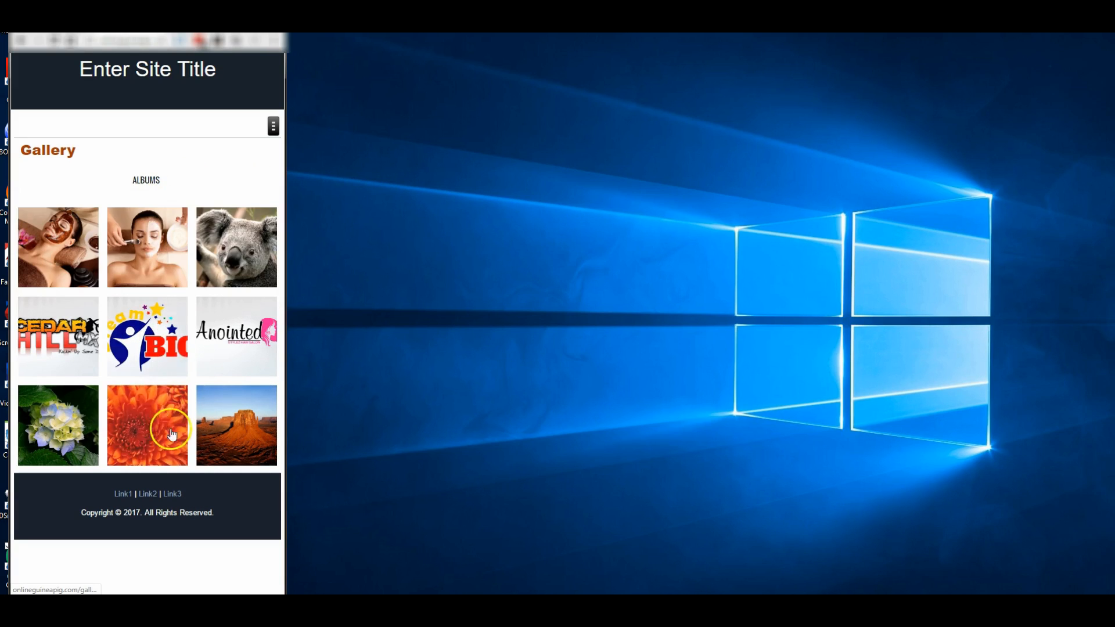